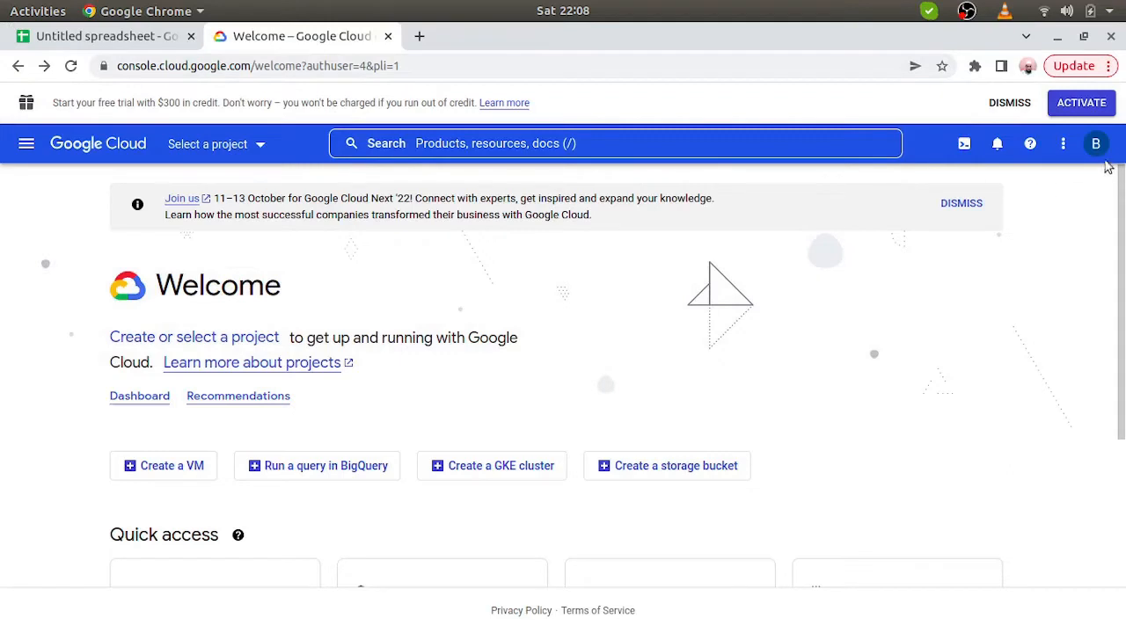
{"action": "mouse_move", "coordinate": [1102, 143]}
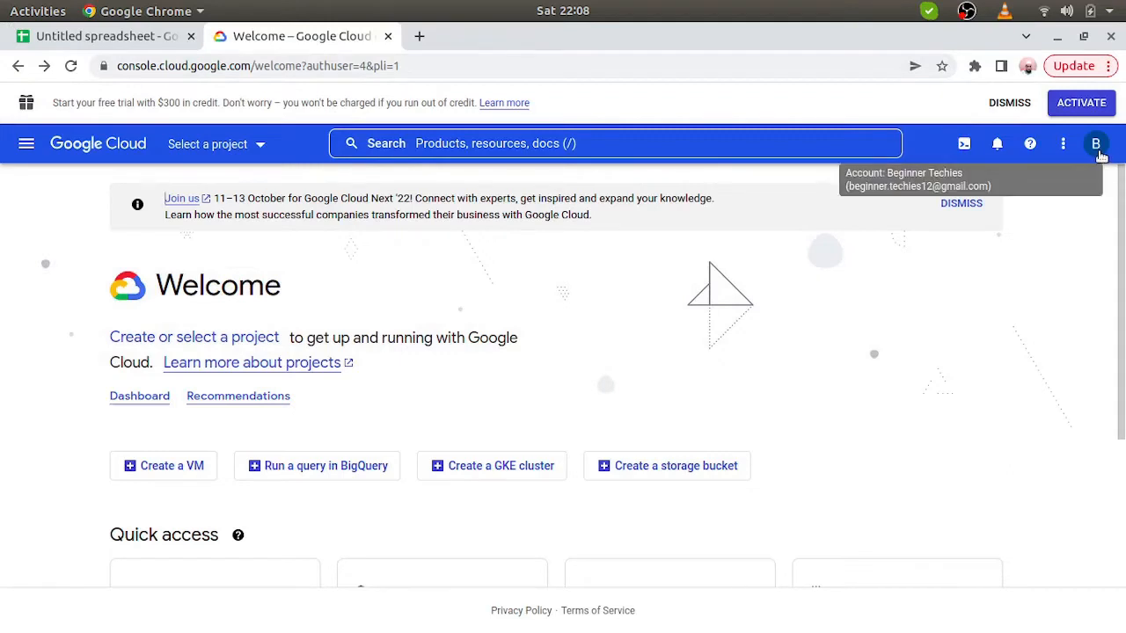
{"action": "mouse_move", "coordinate": [211, 268]}
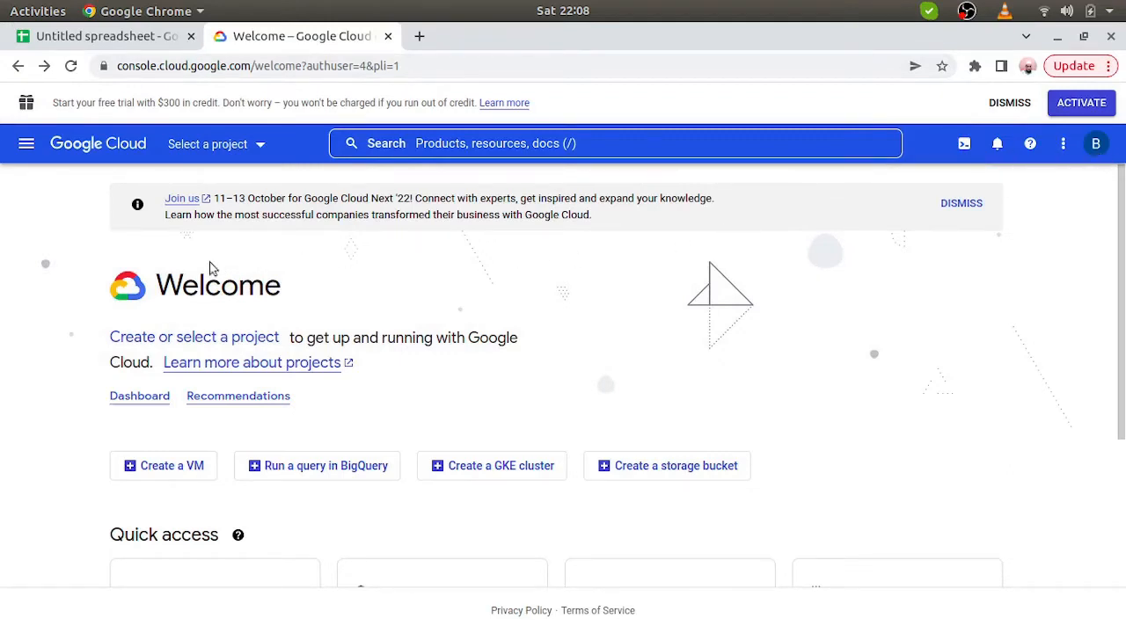
- Start a new project from APIs and services, dismissing the navigation tip
{"action": "scroll", "scroll_direction": "down", "scroll_amount": 3}
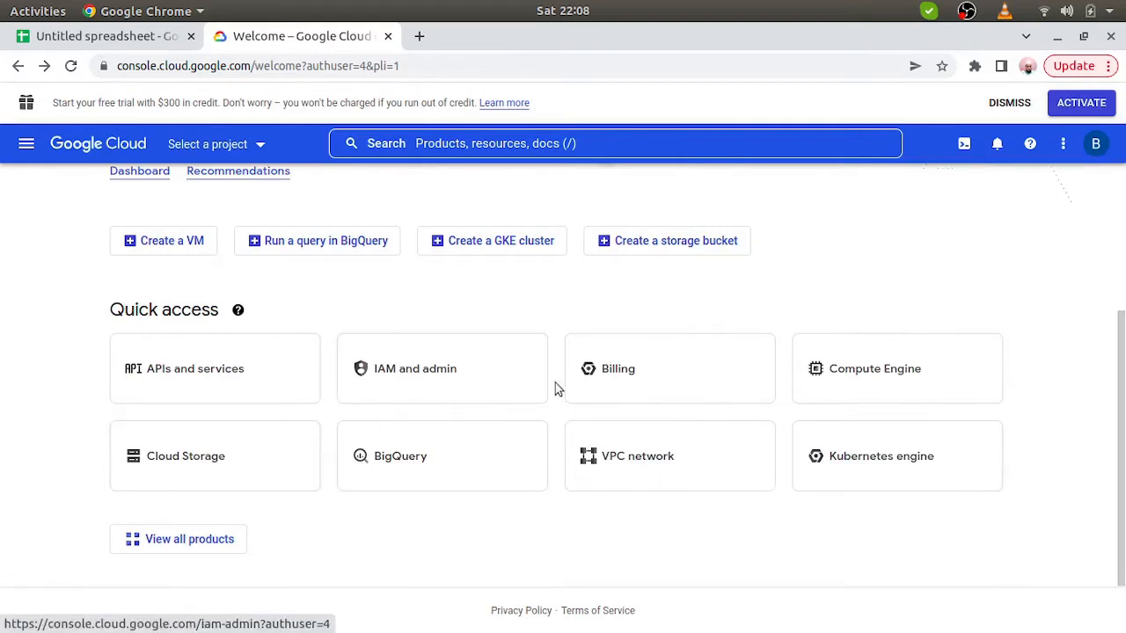
{"action": "mouse_move", "coordinate": [192, 361]}
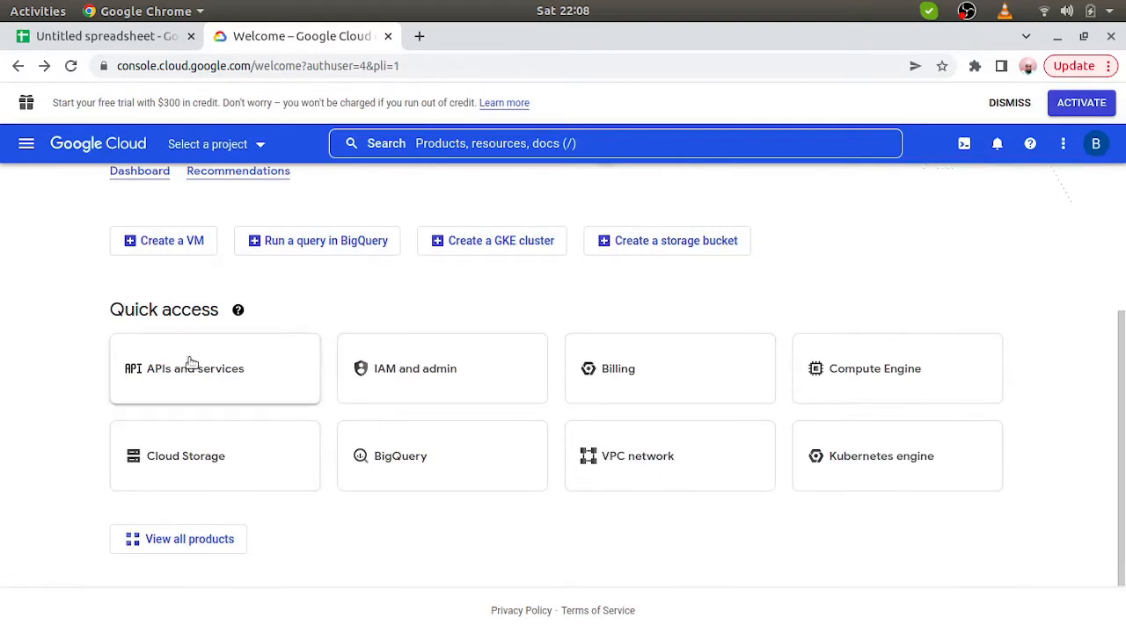
{"action": "mouse_move", "coordinate": [180, 368]}
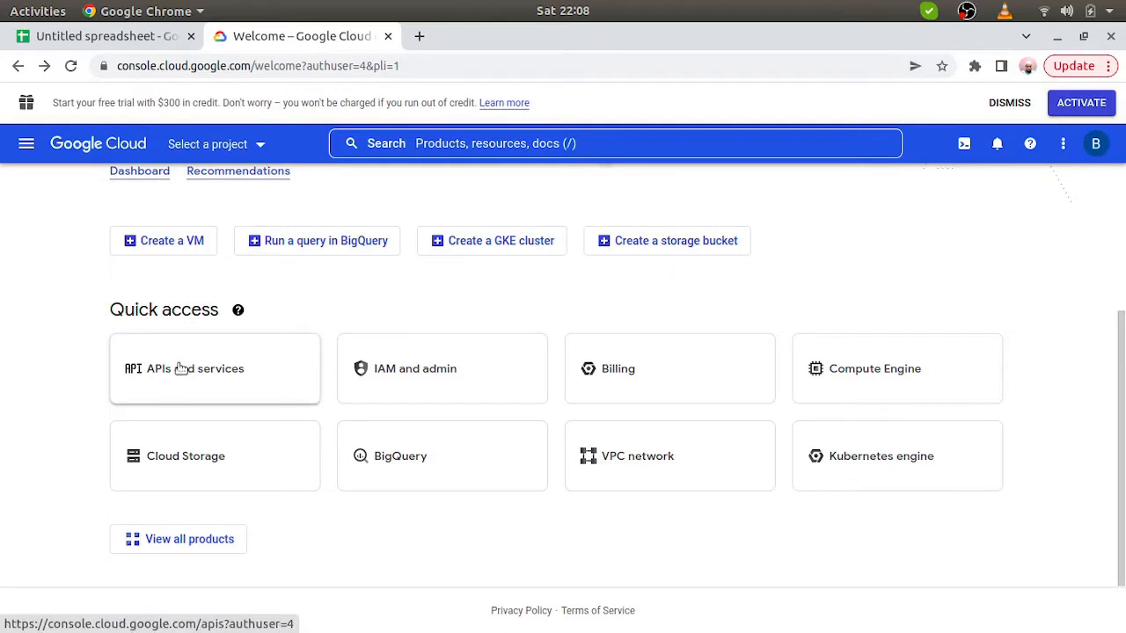
{"action": "left_click", "coordinate": [191, 369]}
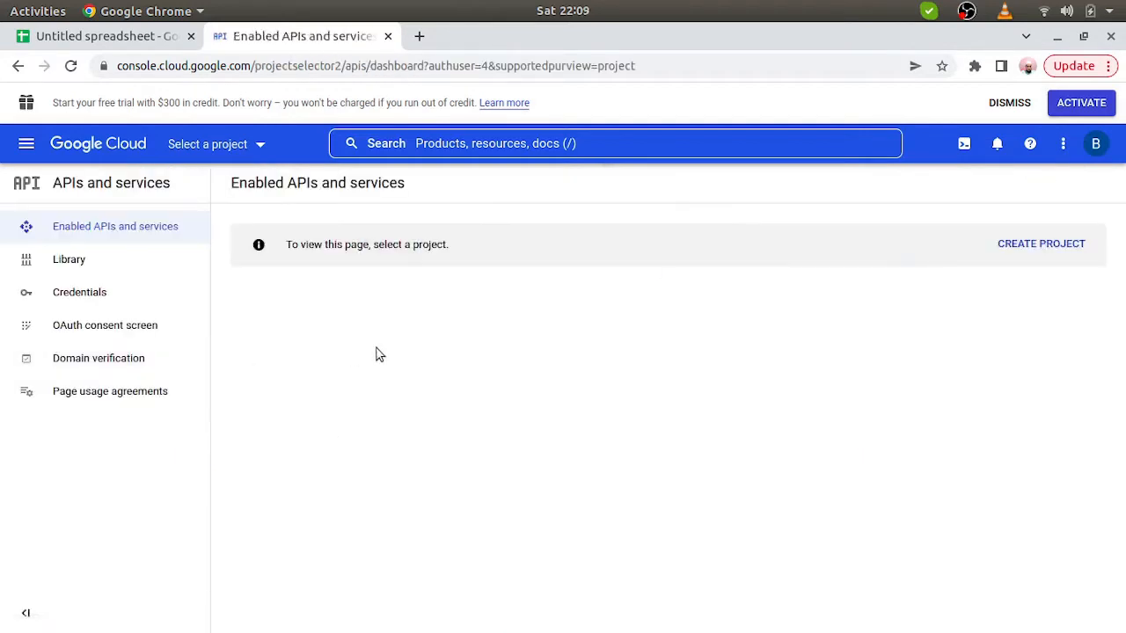
{"action": "mouse_move", "coordinate": [1026, 249]}
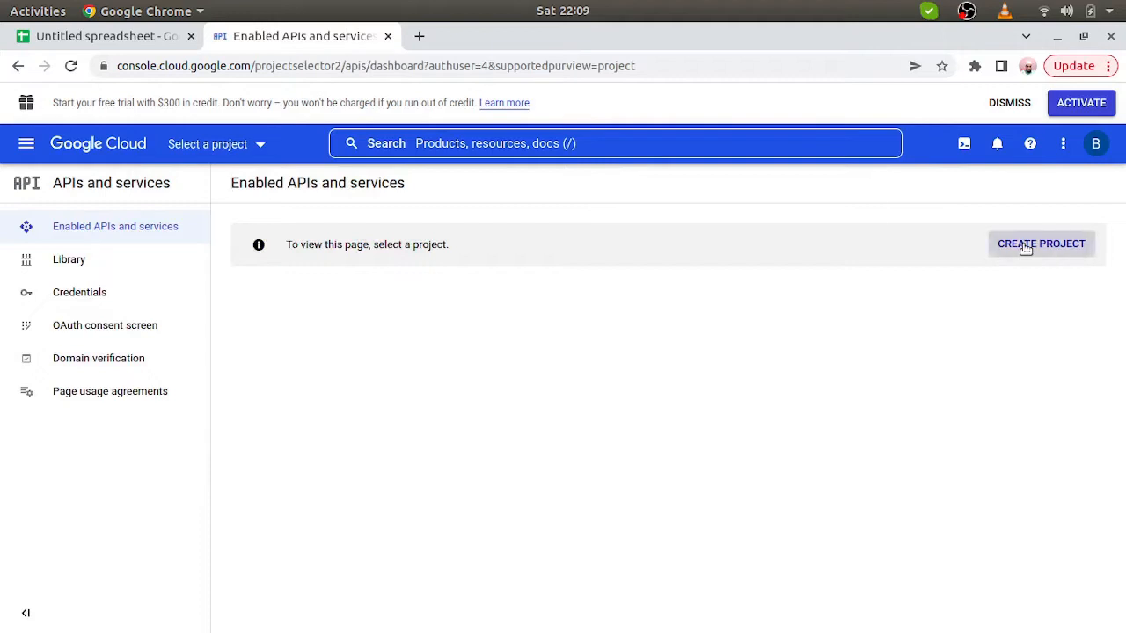
{"action": "left_click", "coordinate": [1042, 243]}
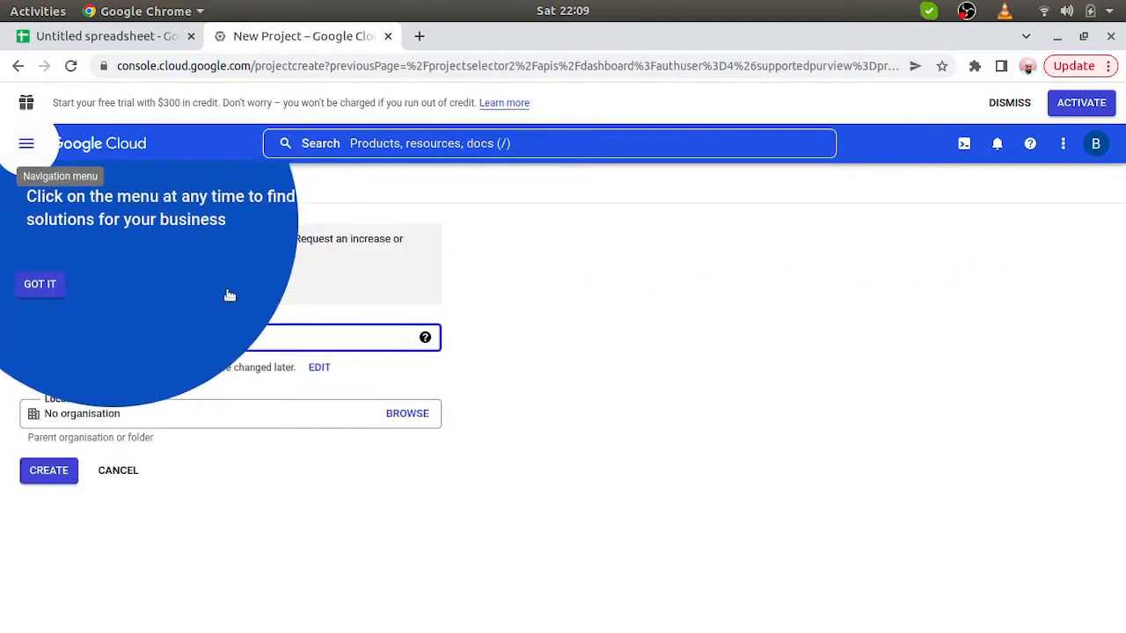
{"action": "left_click", "coordinate": [40, 283]}
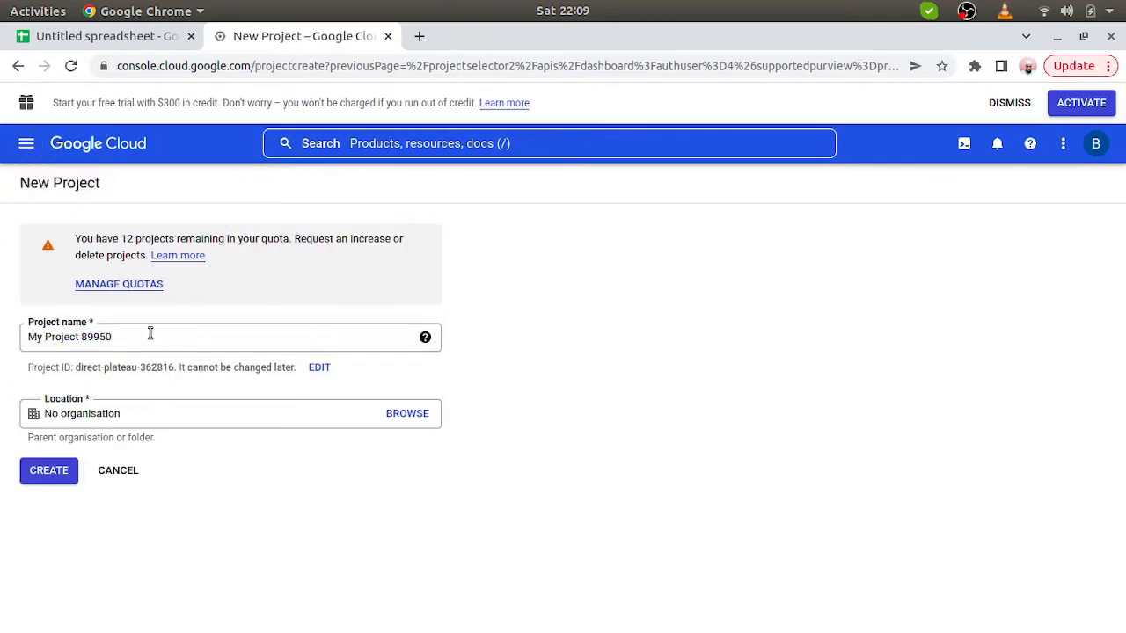
{"action": "mouse_move", "coordinate": [111, 405]}
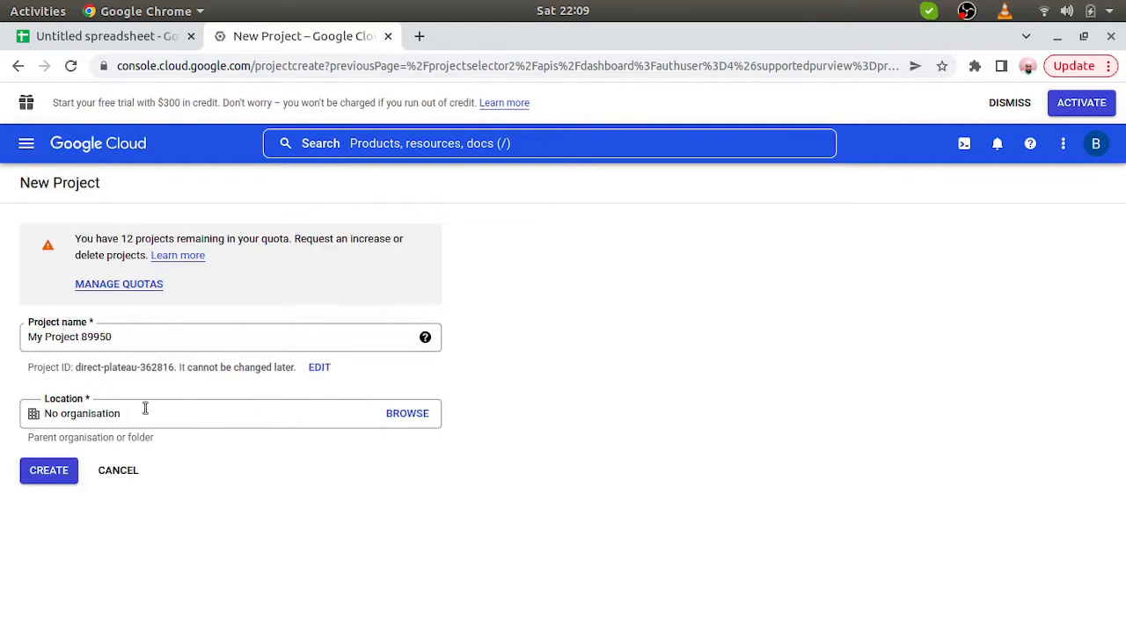
{"action": "left_click", "coordinate": [145, 414]}
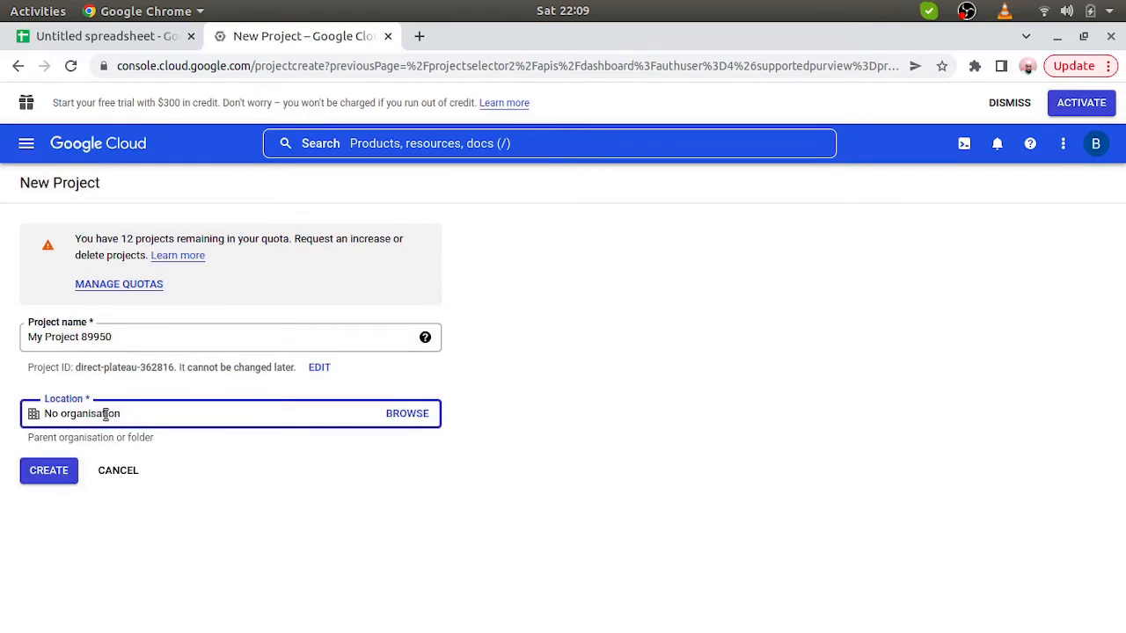
- Name the project 'Google API Integration', keeping no organisation as its location
{"action": "left_click", "coordinate": [115, 337]}
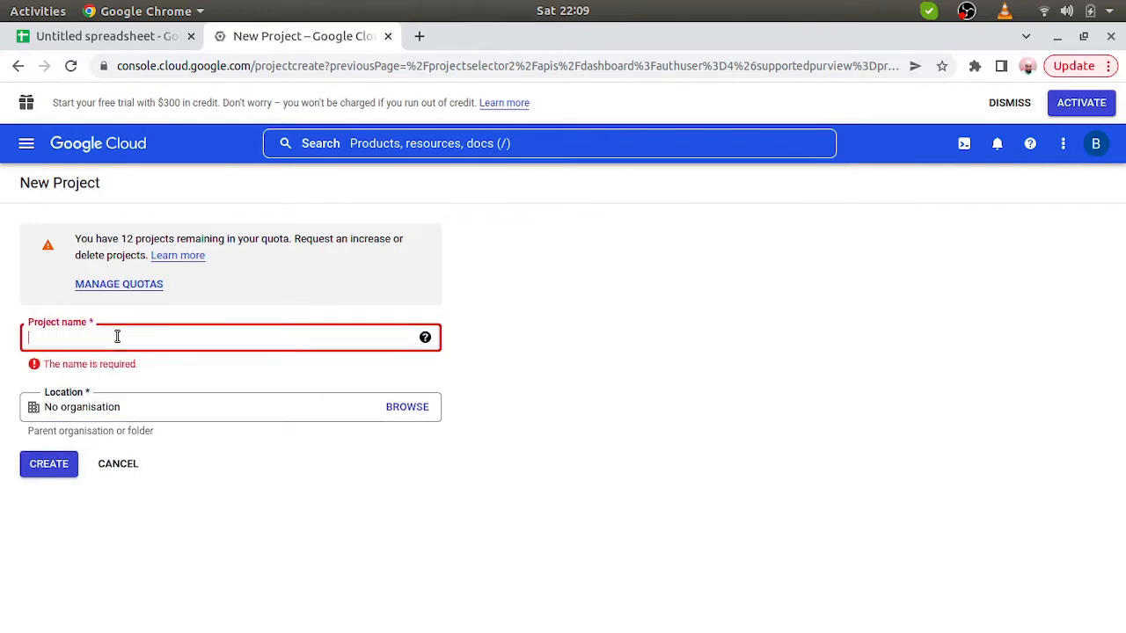
{"action": "type", "text": "Google SHee"}
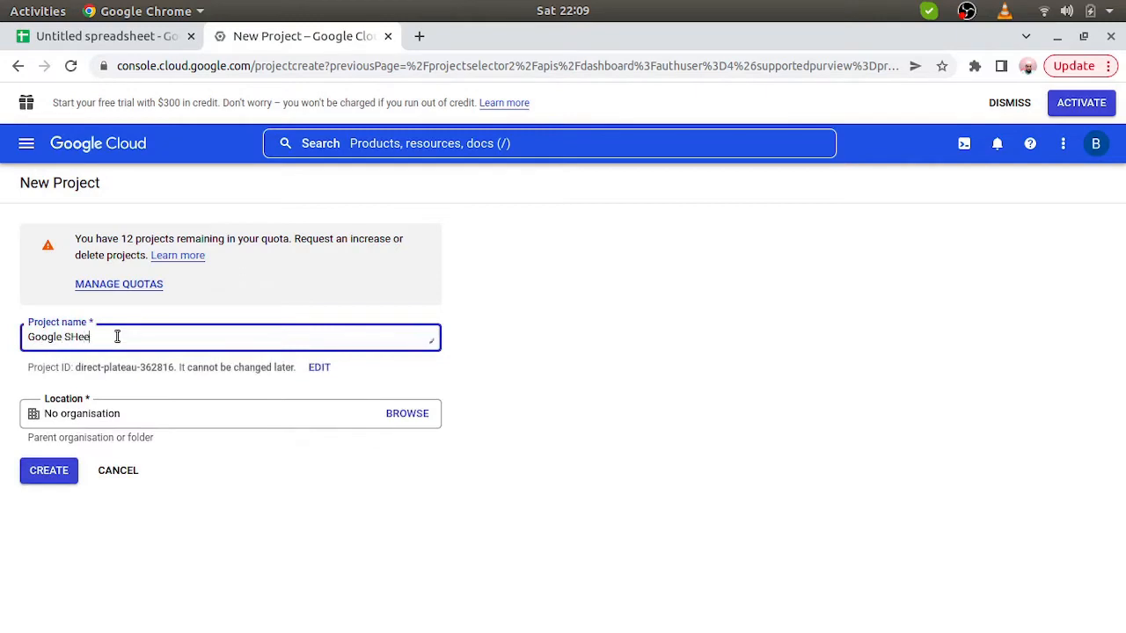
{"action": "key", "text": "BackSpace"}
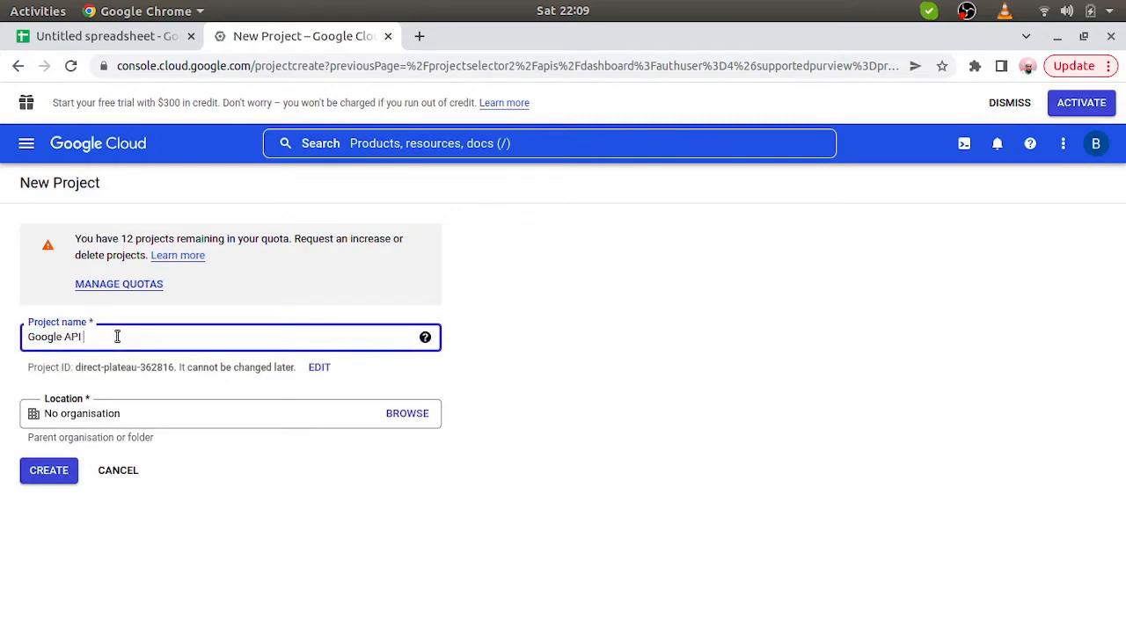
{"action": "type", "text": "Inteh"}
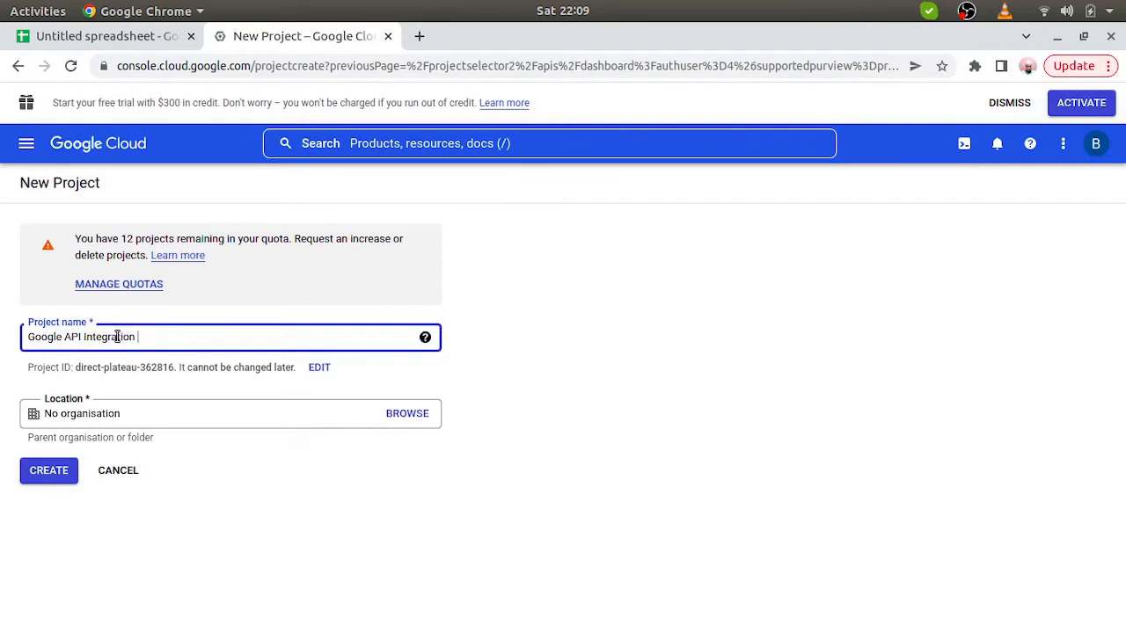
{"action": "type", "text": "With"}
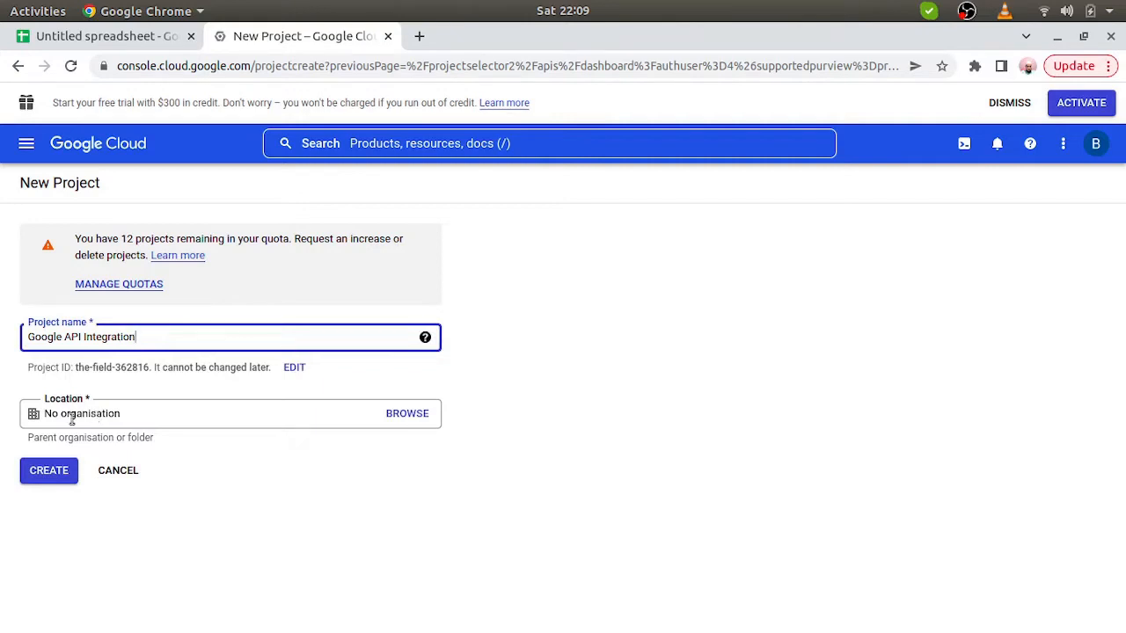
{"action": "left_click", "coordinate": [48, 471]}
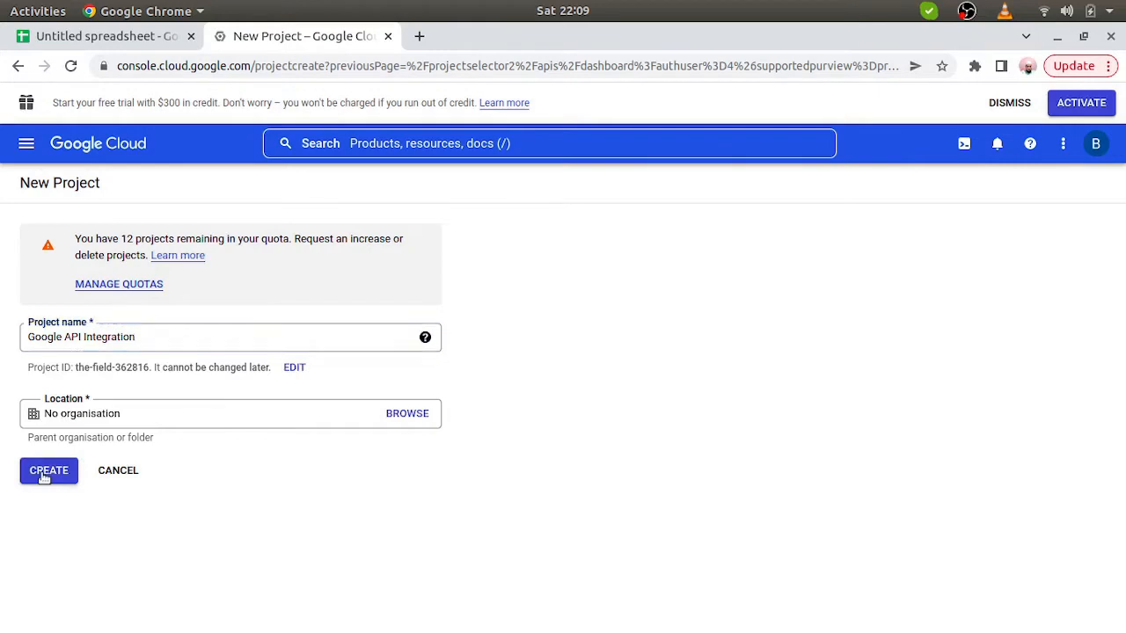
- Create the 'Google API Integration' project so it becomes the active project
{"action": "left_click", "coordinate": [48, 471]}
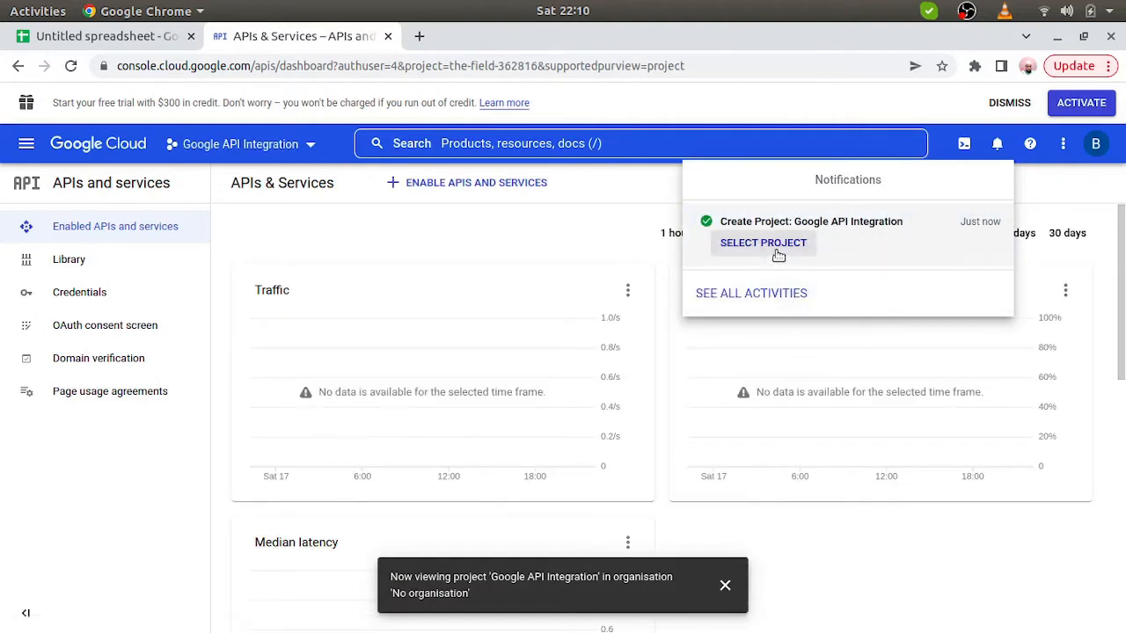
{"action": "mouse_move", "coordinate": [455, 288]}
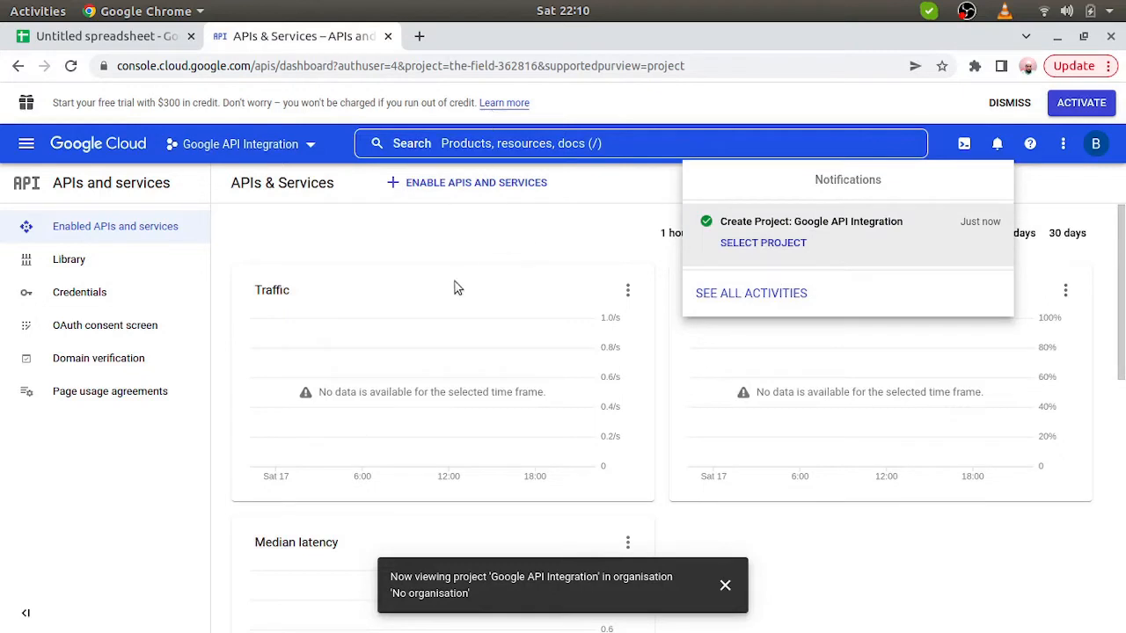
{"action": "mouse_move", "coordinate": [522, 258]}
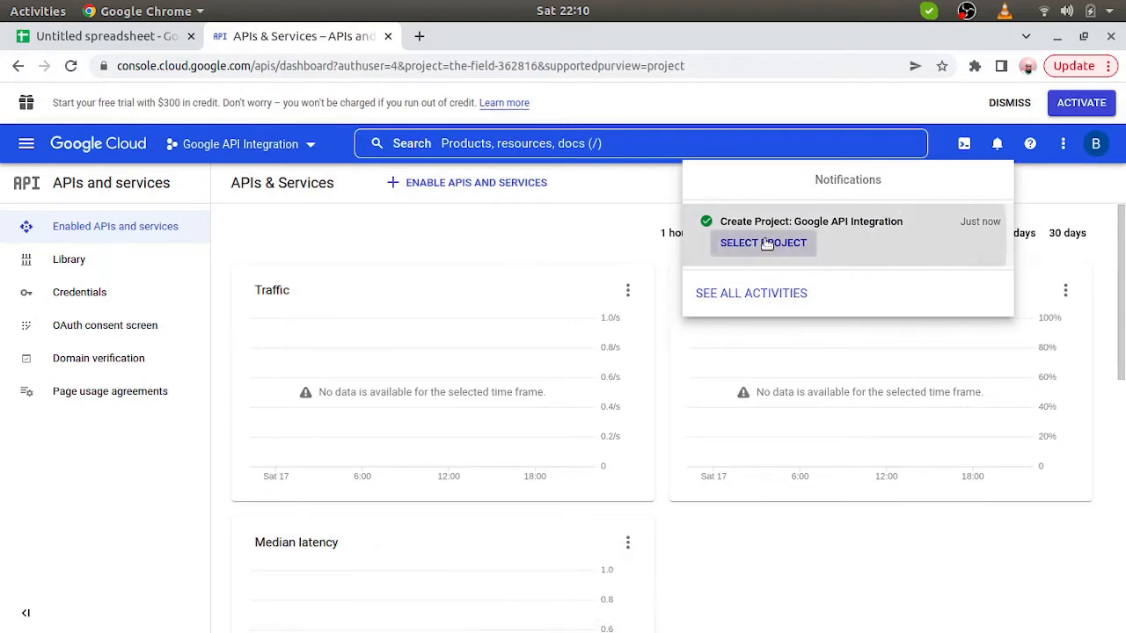
{"action": "mouse_move", "coordinate": [433, 244]}
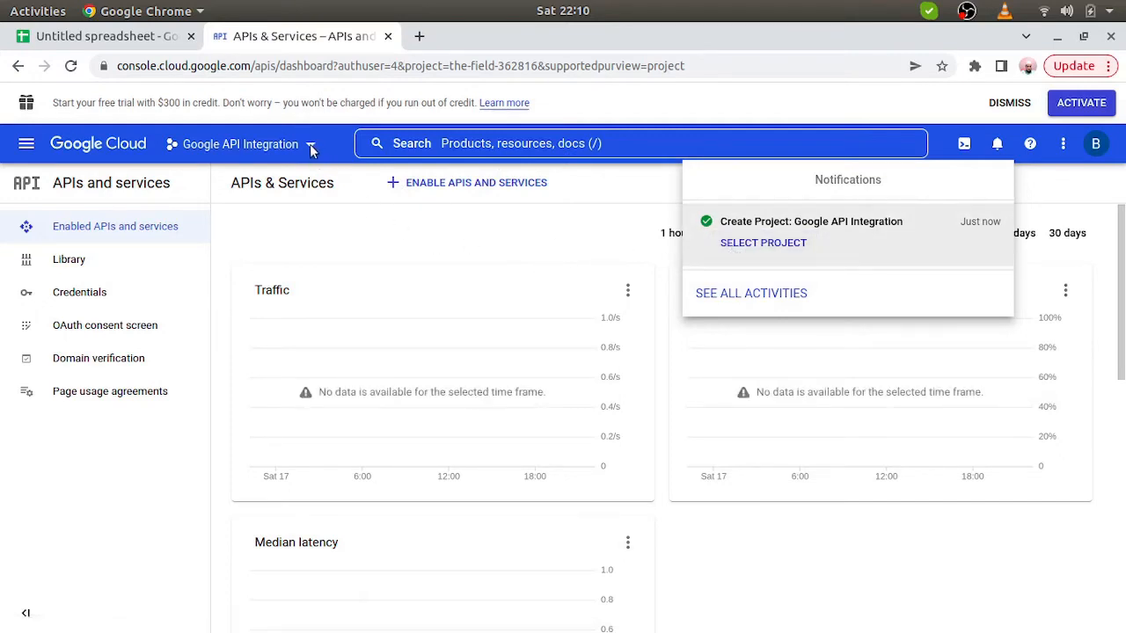
{"action": "mouse_move", "coordinate": [305, 149]}
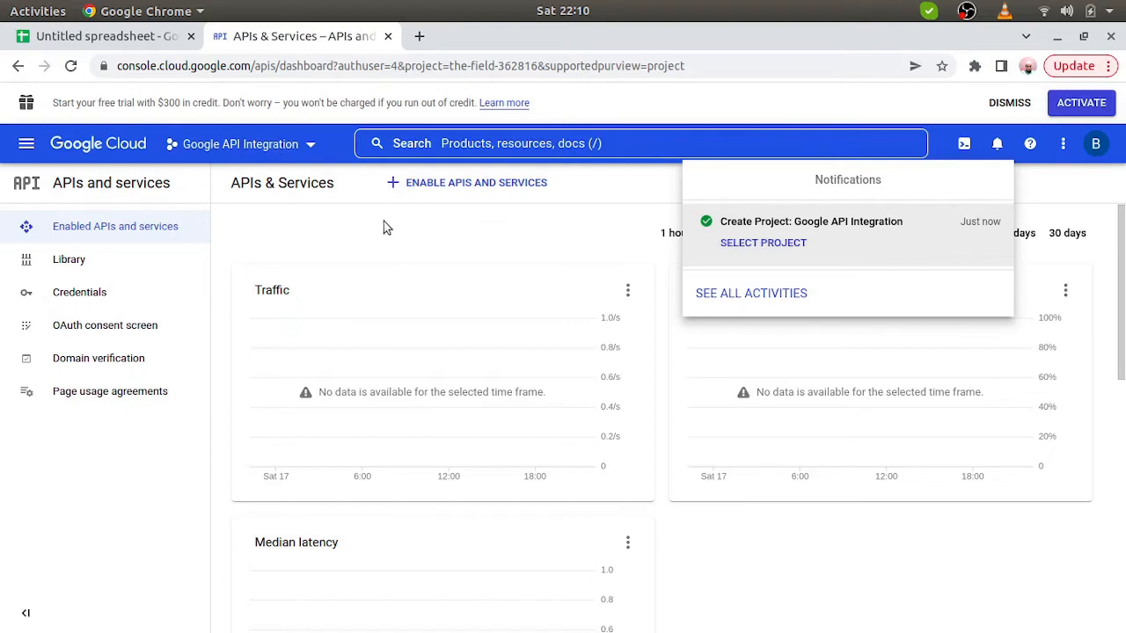
{"action": "mouse_move", "coordinate": [408, 190]}
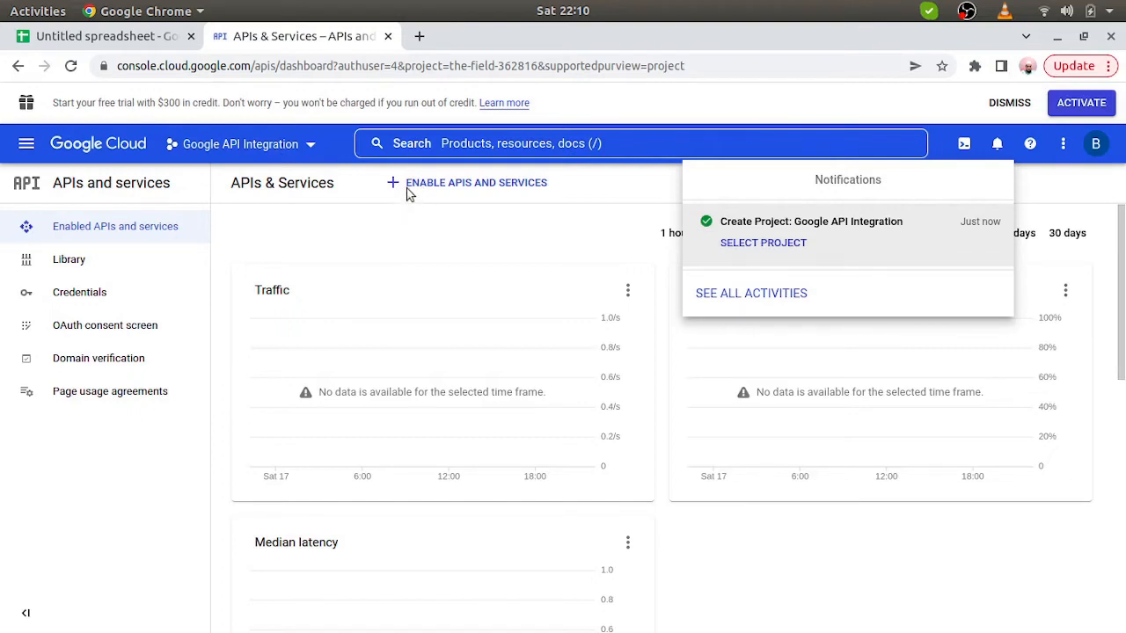
{"action": "mouse_move", "coordinate": [490, 187]}
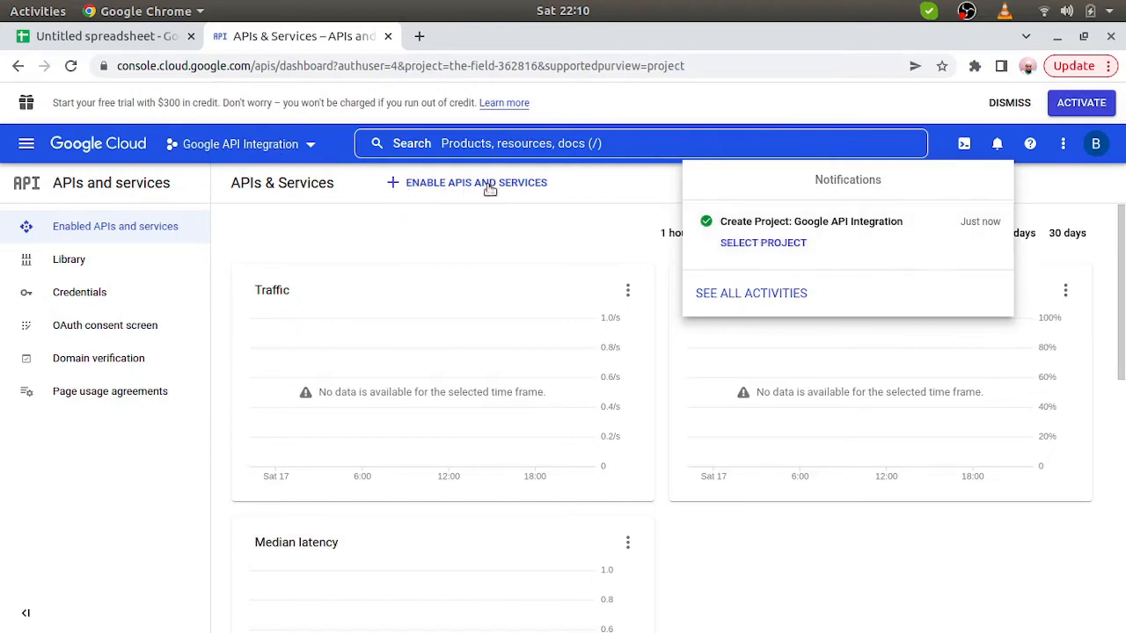
- Find Google Sheets API under Google Workspace in the API Library and enable it
{"action": "left_click", "coordinate": [476, 182]}
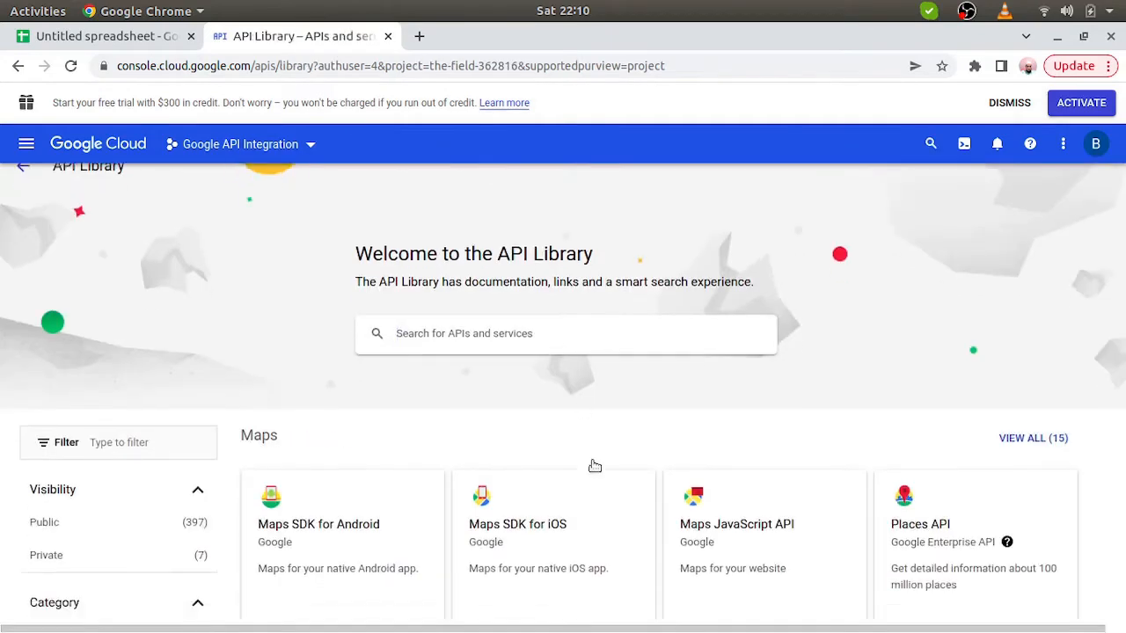
{"action": "scroll", "scroll_direction": "down", "scroll_amount": 3}
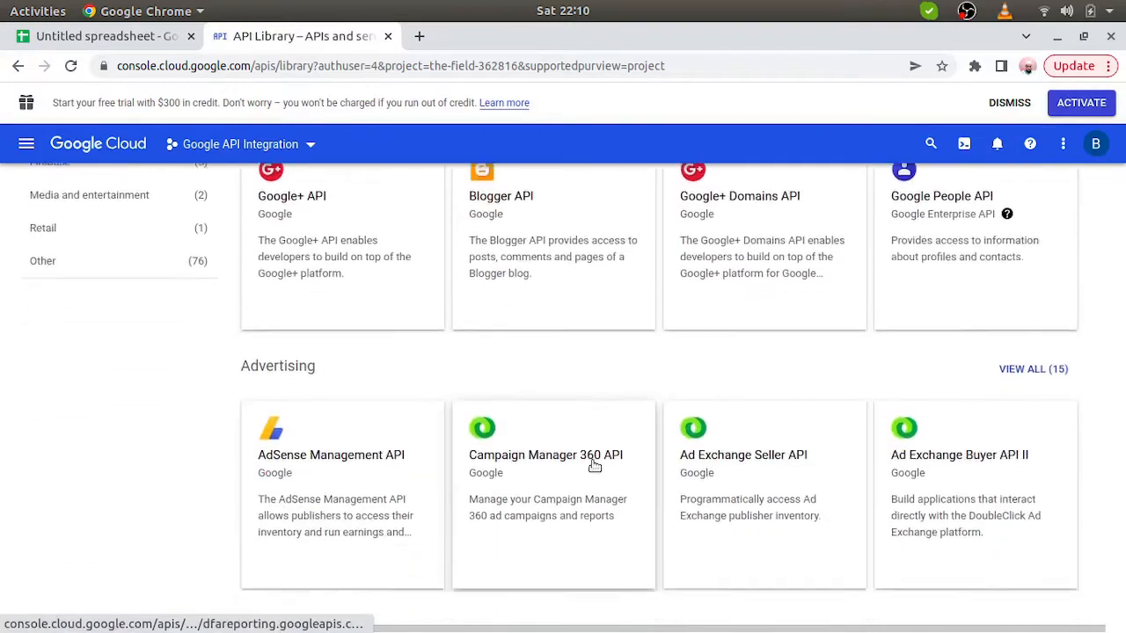
{"action": "scroll", "scroll_direction": "down", "scroll_amount": 3}
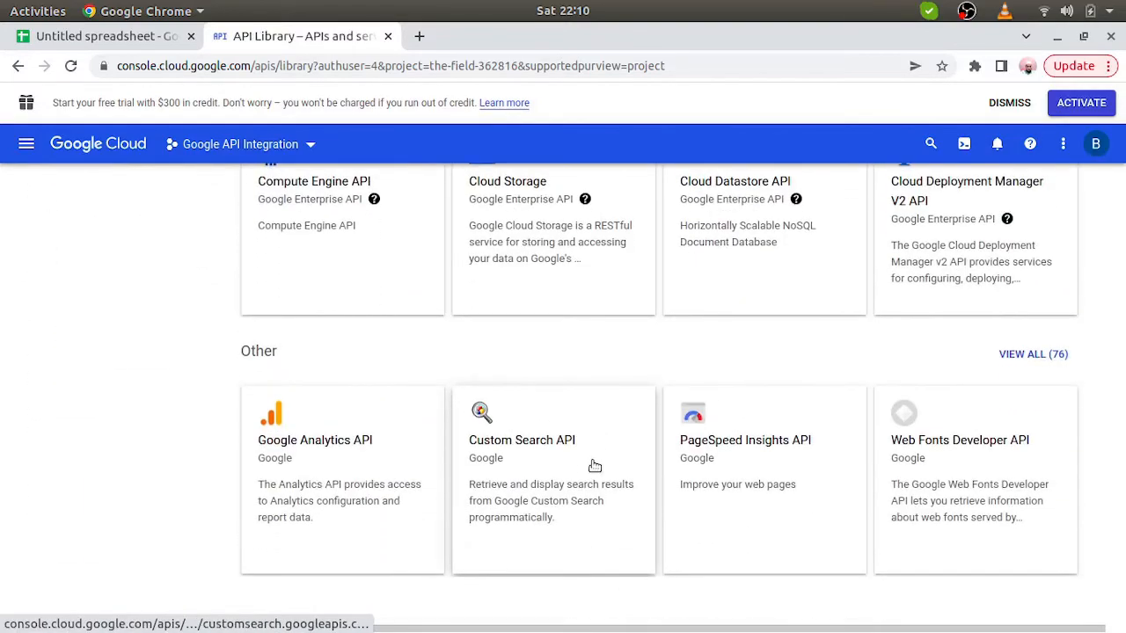
{"action": "scroll", "scroll_direction": "down", "scroll_amount": 3}
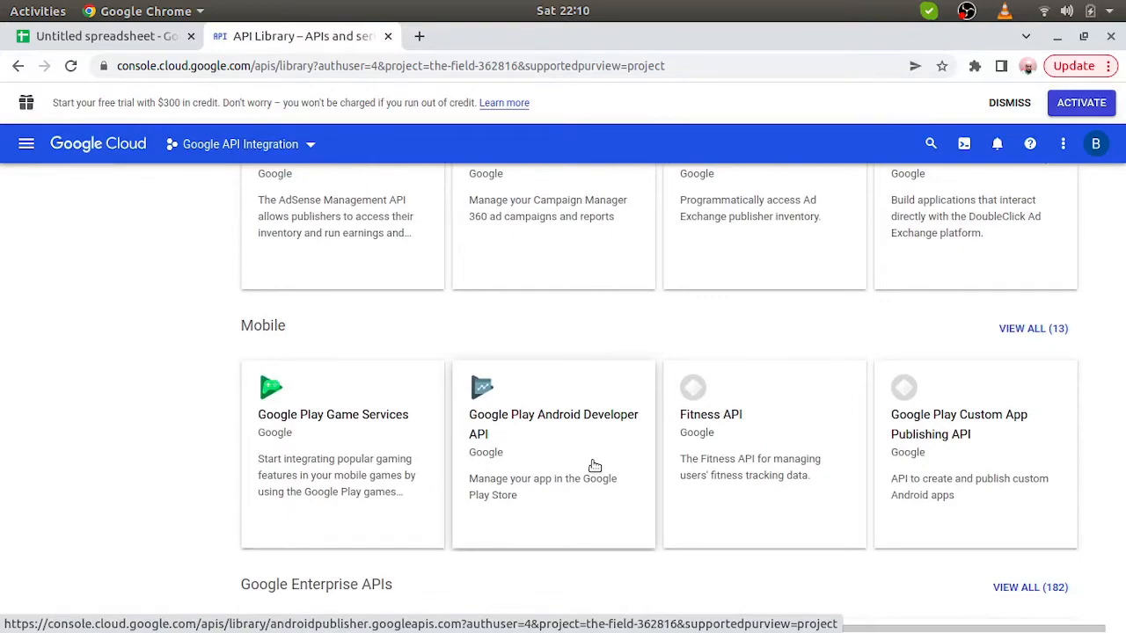
{"action": "scroll", "scroll_direction": "down", "scroll_amount": 3}
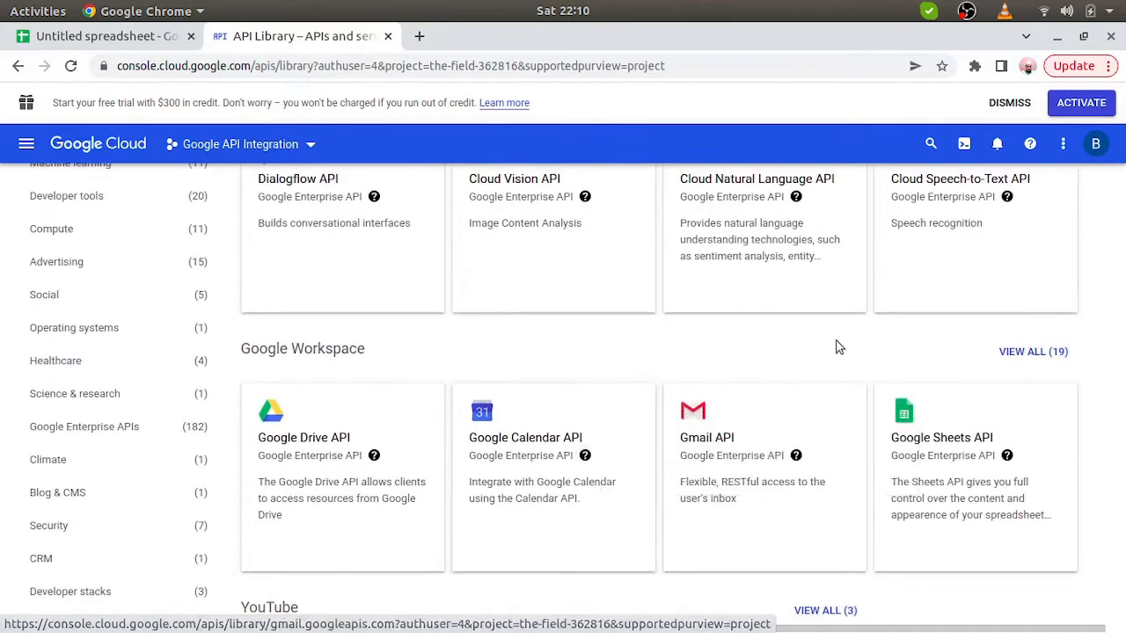
{"action": "left_click", "coordinate": [941, 438]}
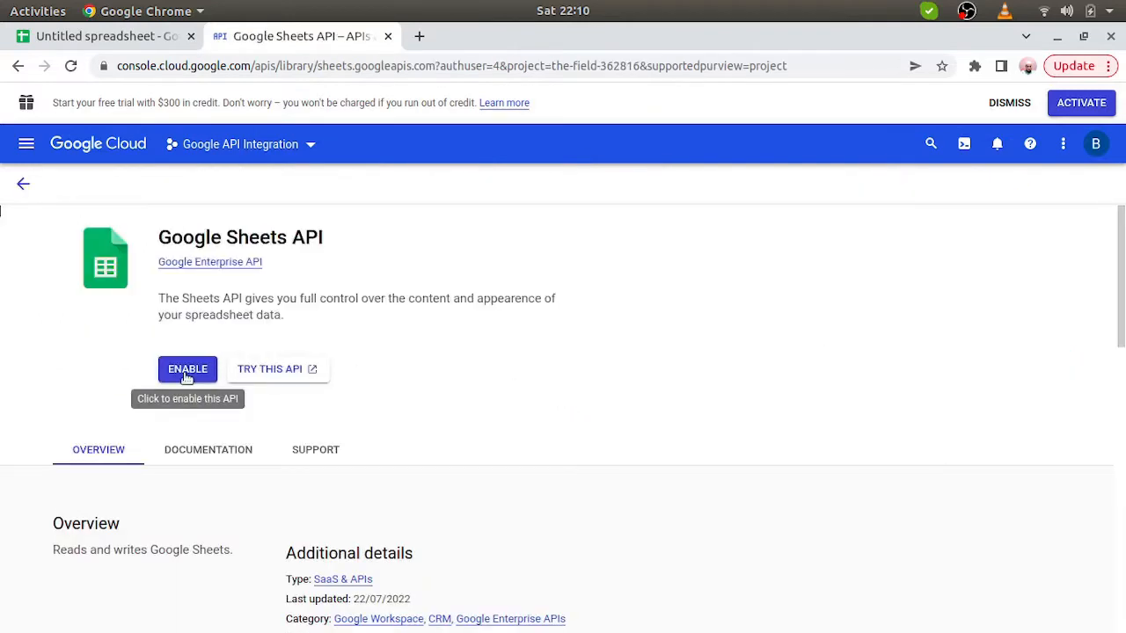
{"action": "left_click", "coordinate": [187, 370]}
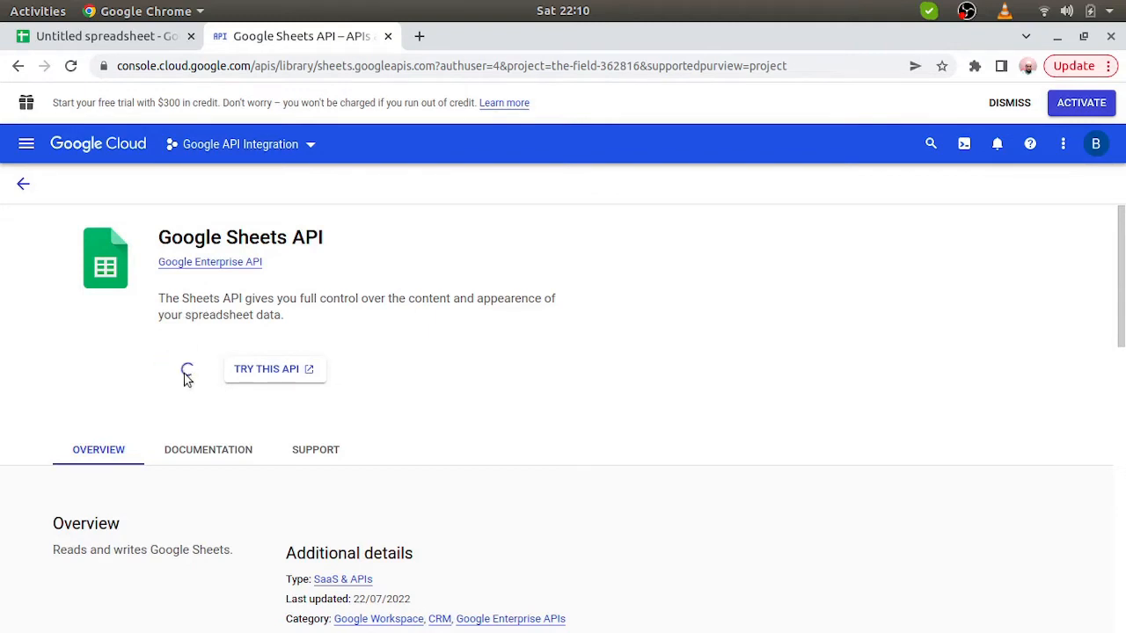
{"action": "mouse_move", "coordinate": [424, 330]}
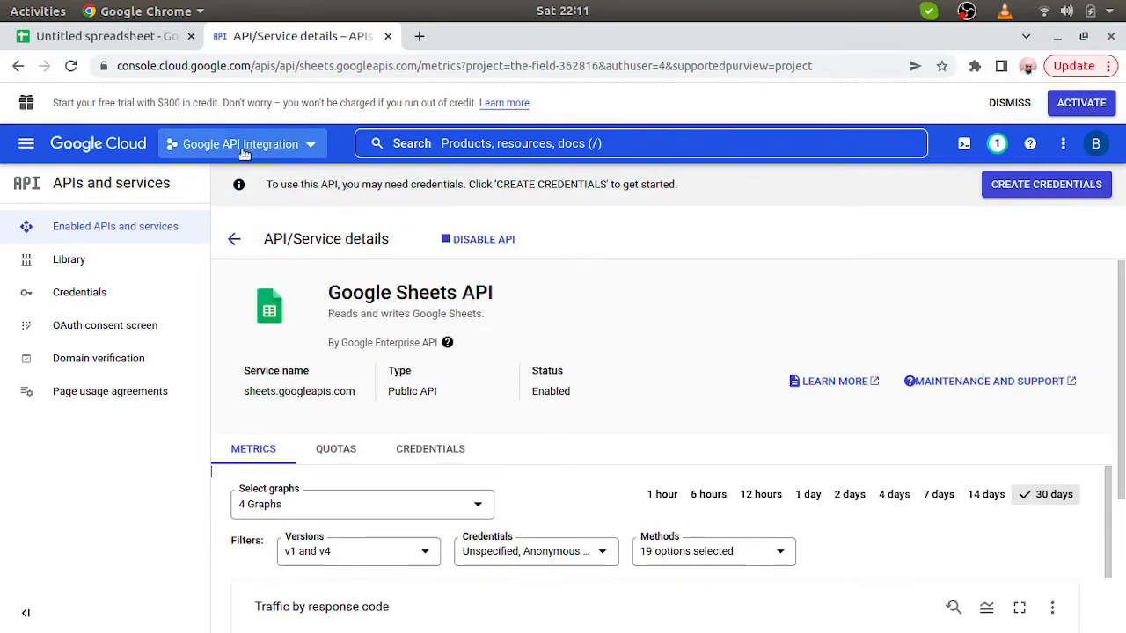
{"action": "mouse_move", "coordinate": [132, 259]}
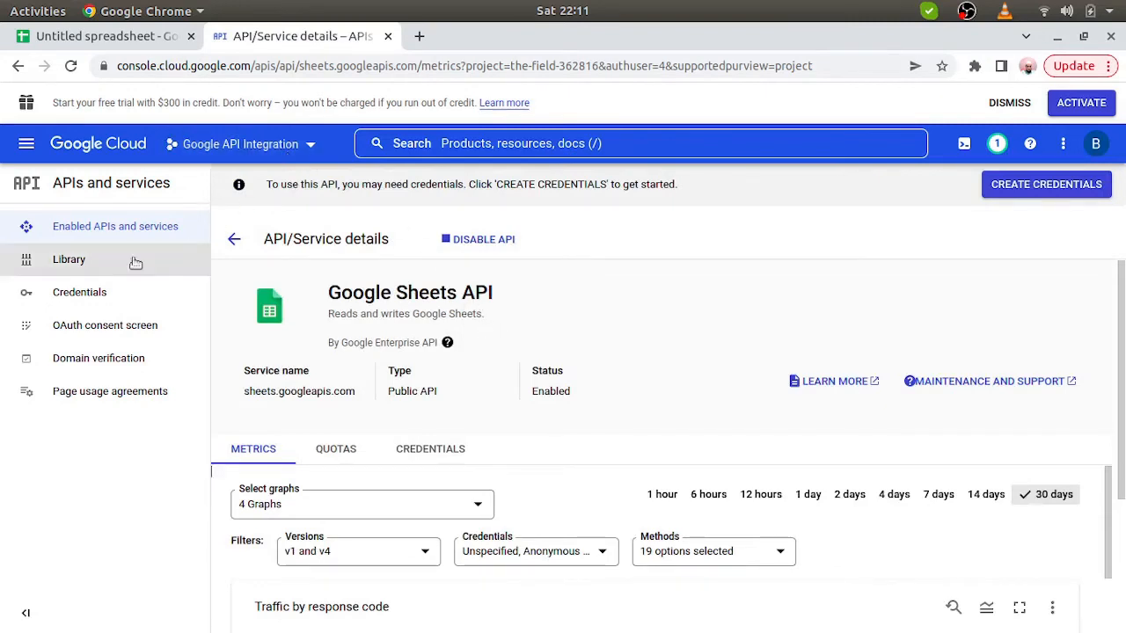
- Request an OAuth client ID under Credentials and go to the required consent screen setup
{"action": "left_click", "coordinate": [79, 292]}
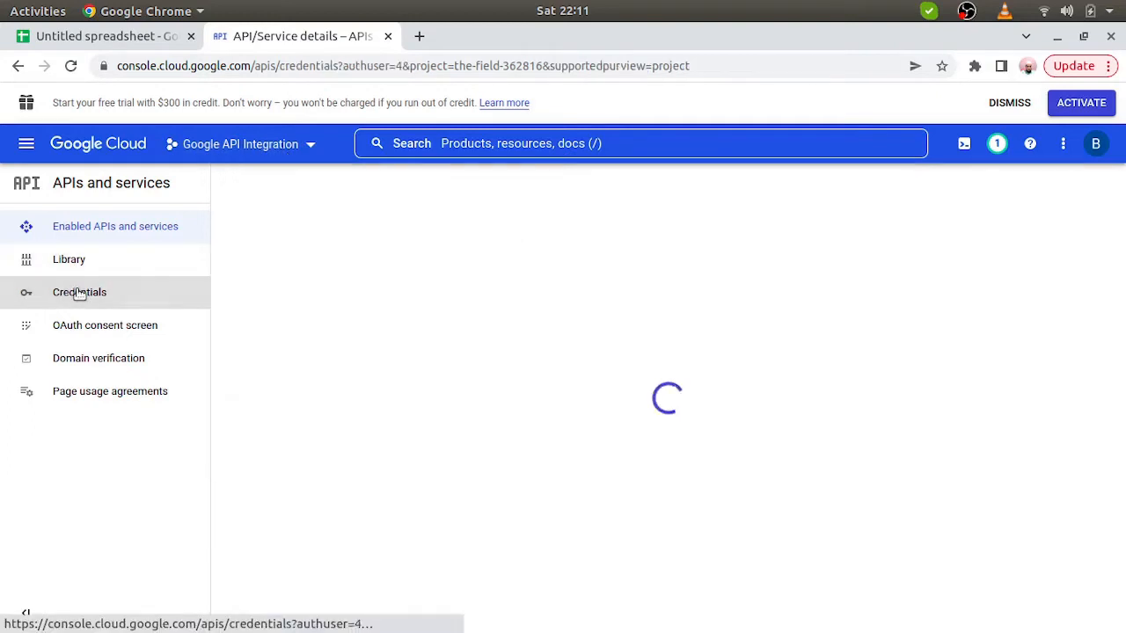
{"action": "left_click", "coordinate": [79, 292]}
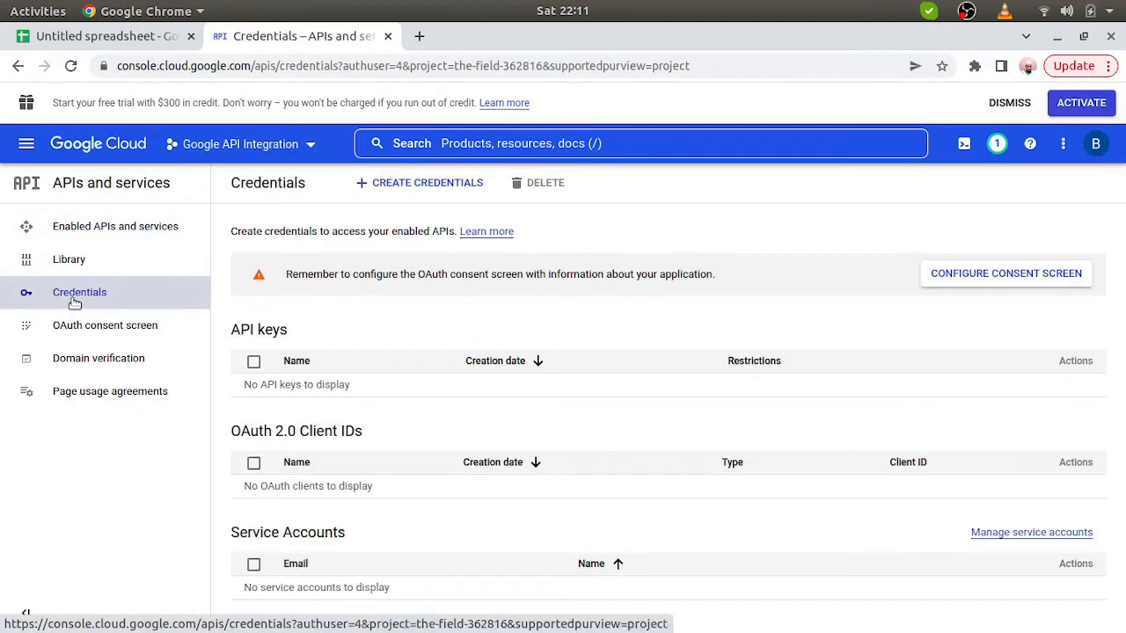
{"action": "mouse_move", "coordinate": [419, 183]}
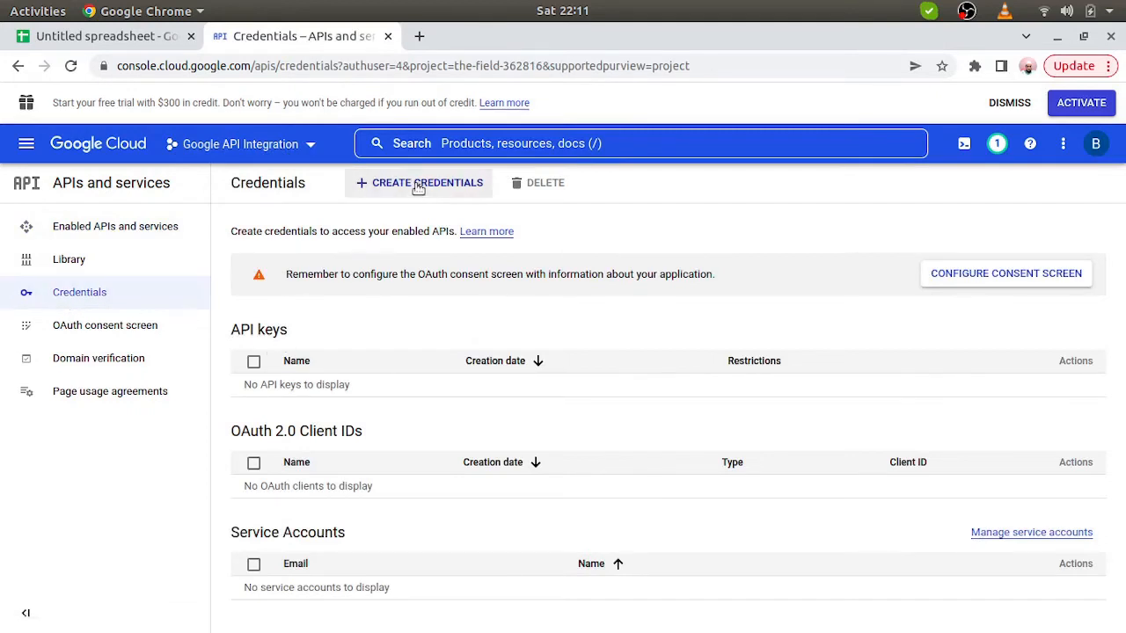
{"action": "left_click", "coordinate": [419, 182]}
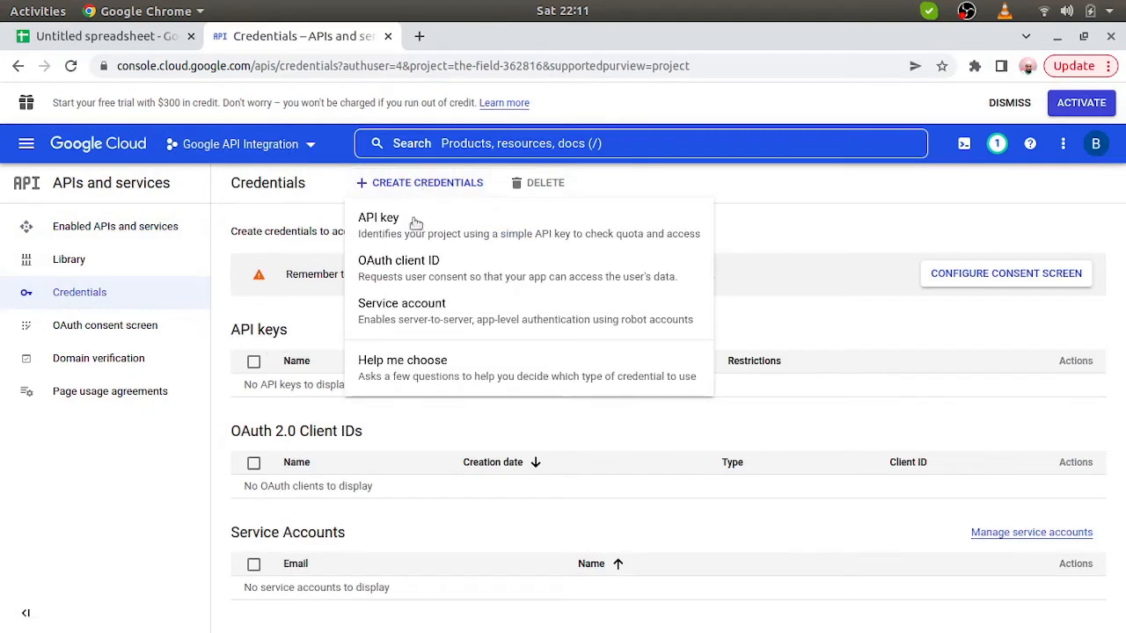
{"action": "mouse_move", "coordinate": [401, 274]}
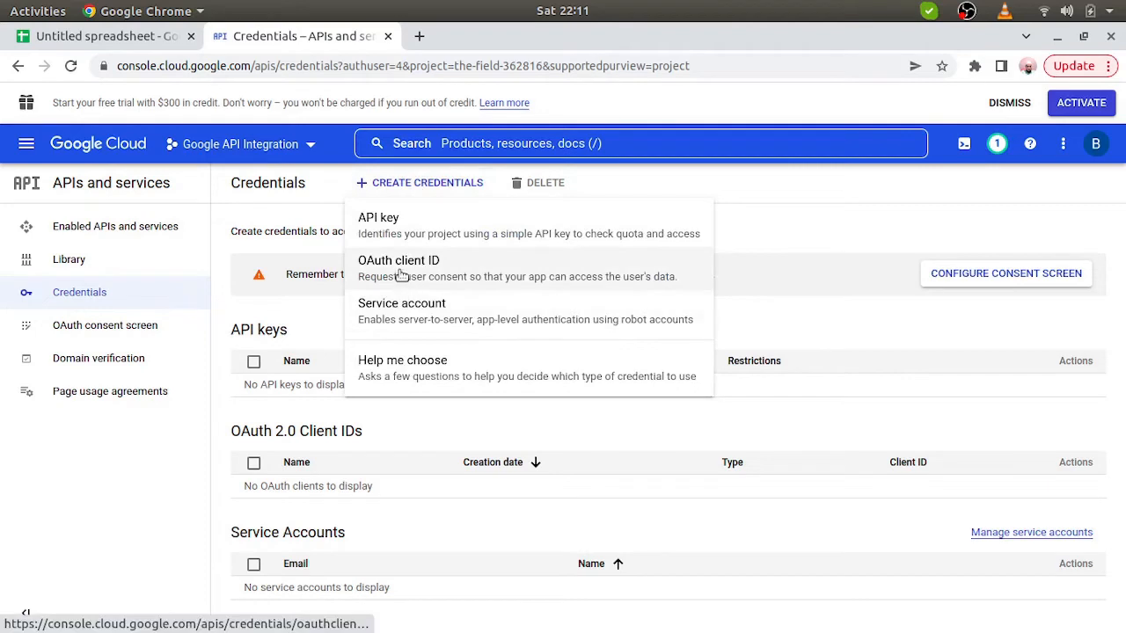
{"action": "left_click", "coordinate": [398, 260]}
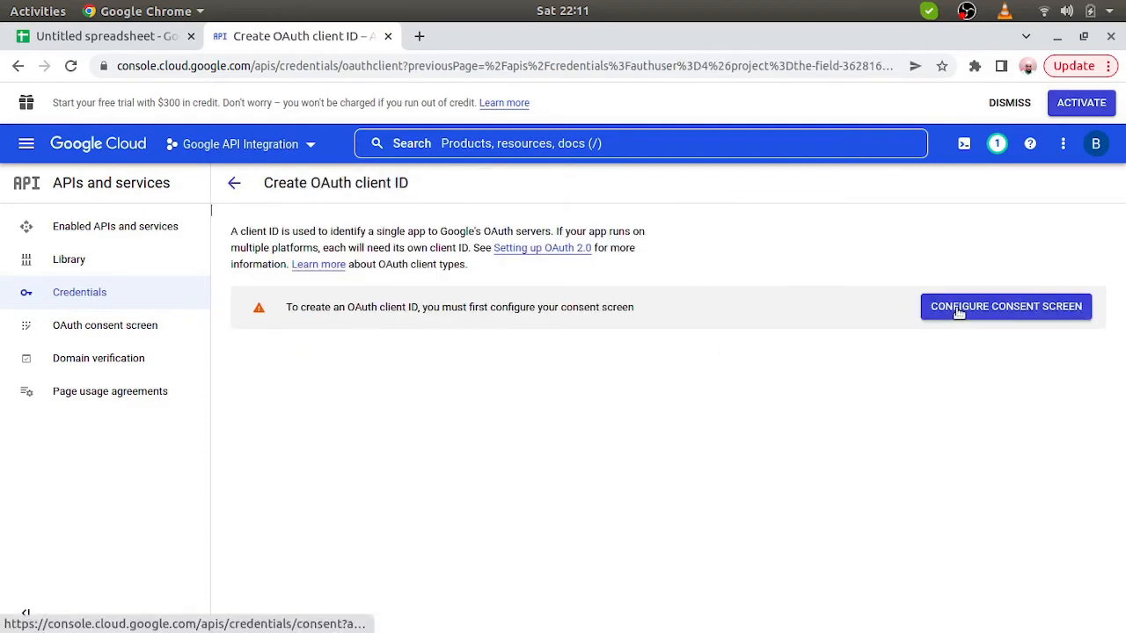
{"action": "left_click", "coordinate": [1005, 306]}
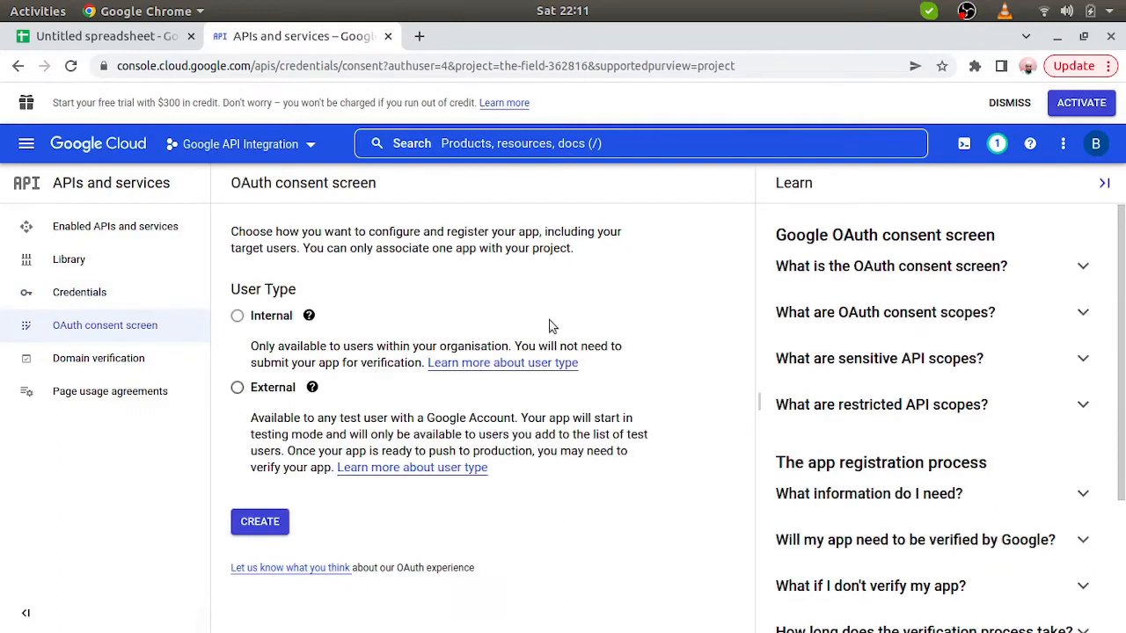
- Choose the External user type and begin the app registration
{"action": "left_click", "coordinate": [238, 387]}
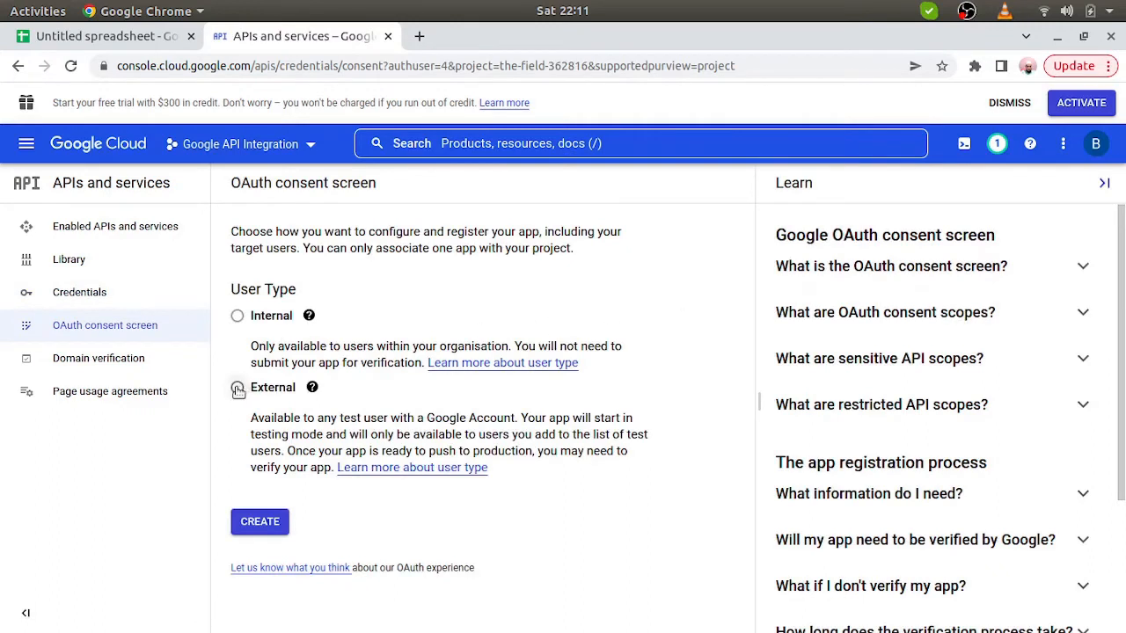
{"action": "left_click", "coordinate": [238, 388]}
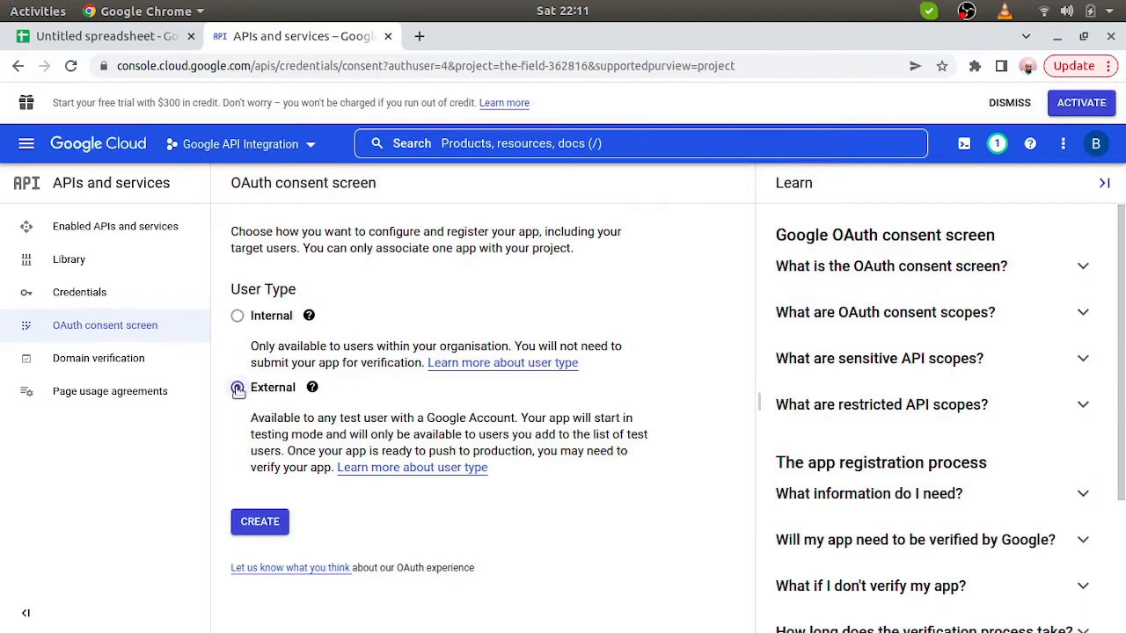
{"action": "left_click", "coordinate": [237, 387]}
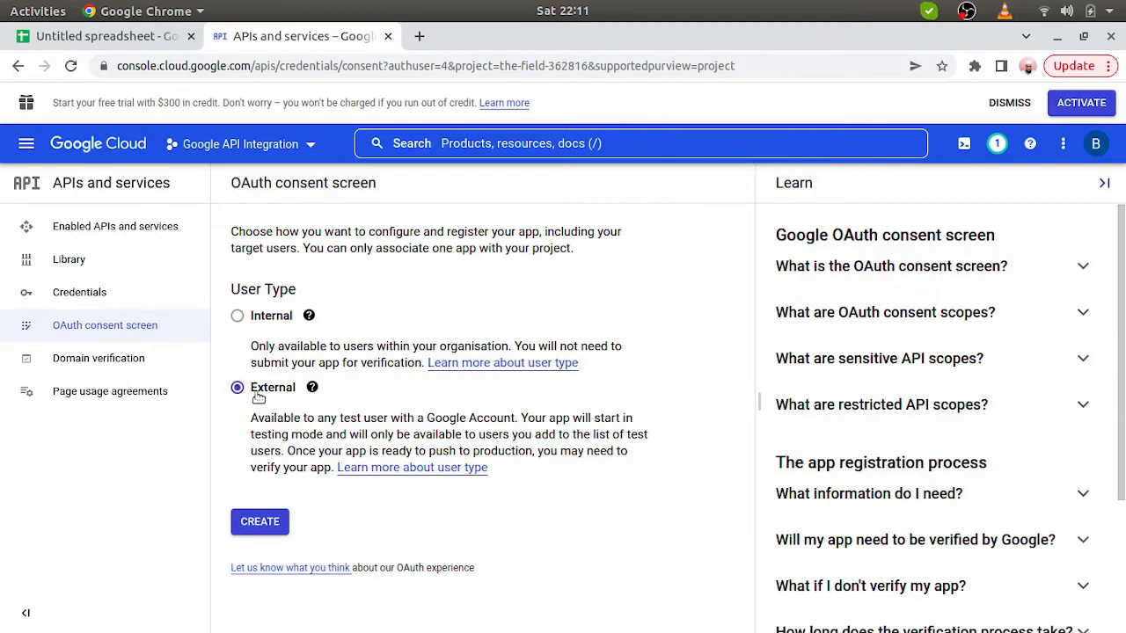
{"action": "mouse_move", "coordinate": [273, 475]}
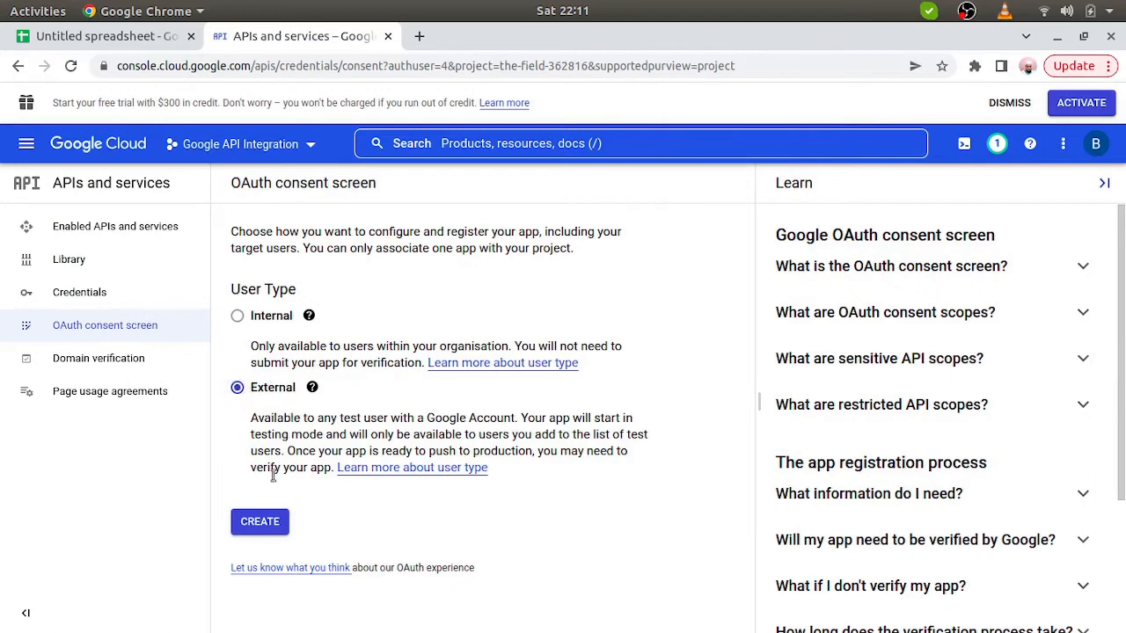
{"action": "left_click", "coordinate": [260, 521]}
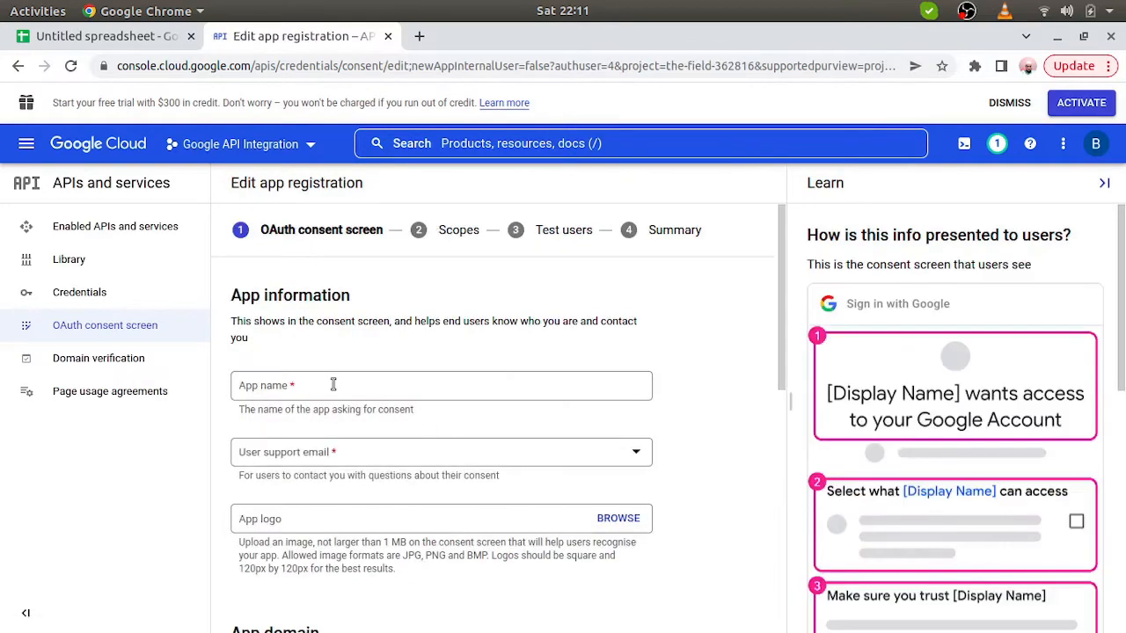
{"action": "scroll", "scroll_direction": "down", "scroll_amount": 3}
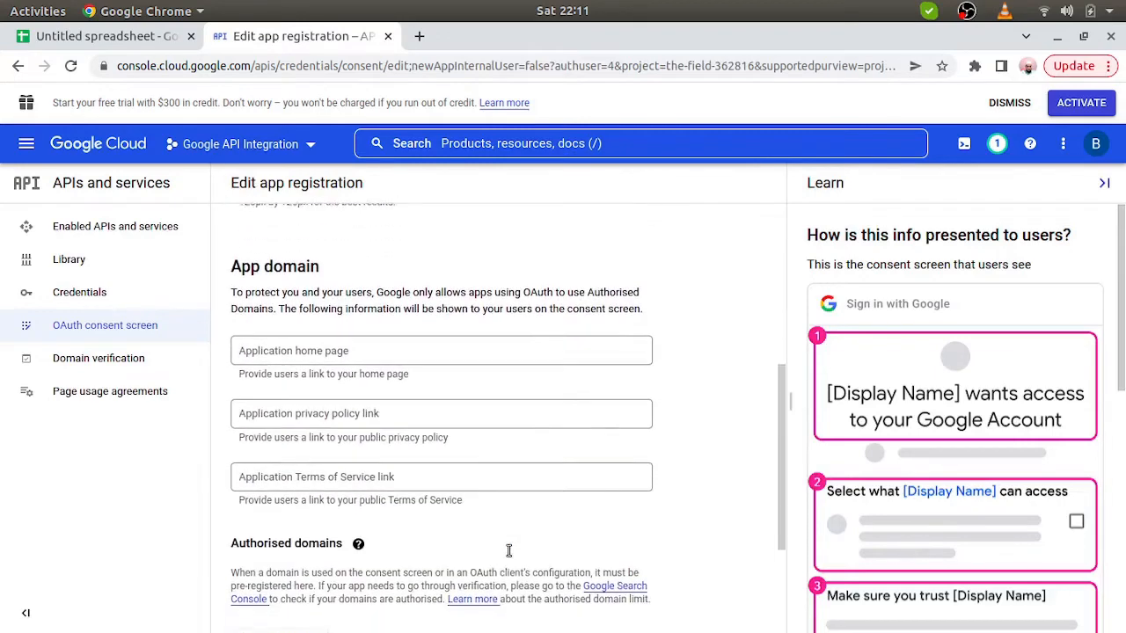
{"action": "scroll", "scroll_direction": "up", "scroll_amount": 3}
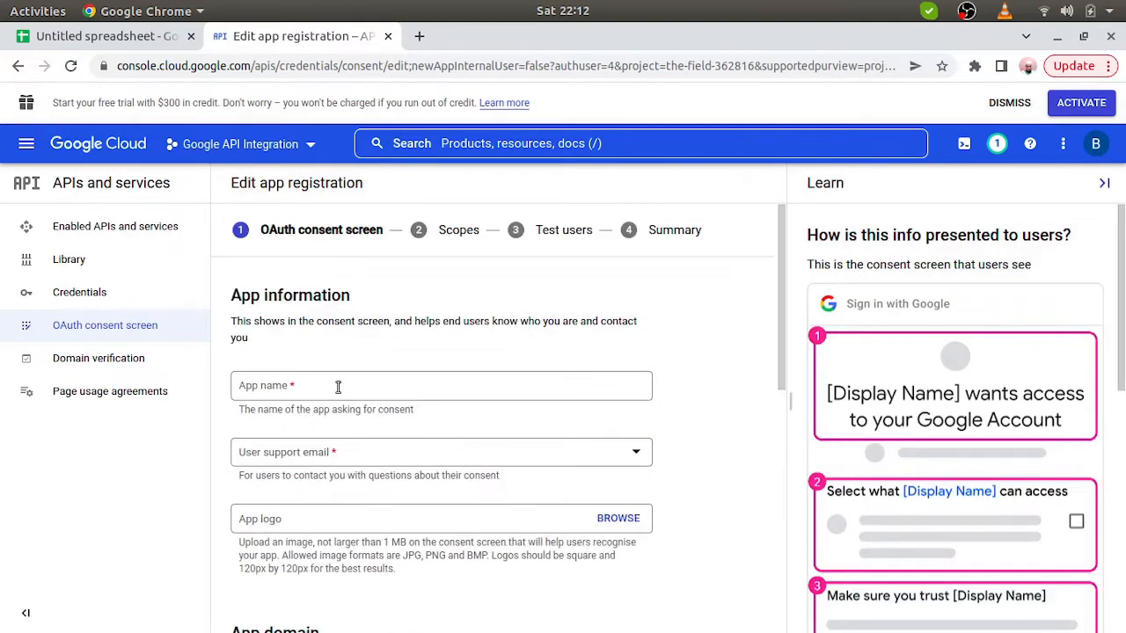
- Enter the app name 'Google', open the user support email list, and try saving
{"action": "left_click", "coordinate": [338, 387]}
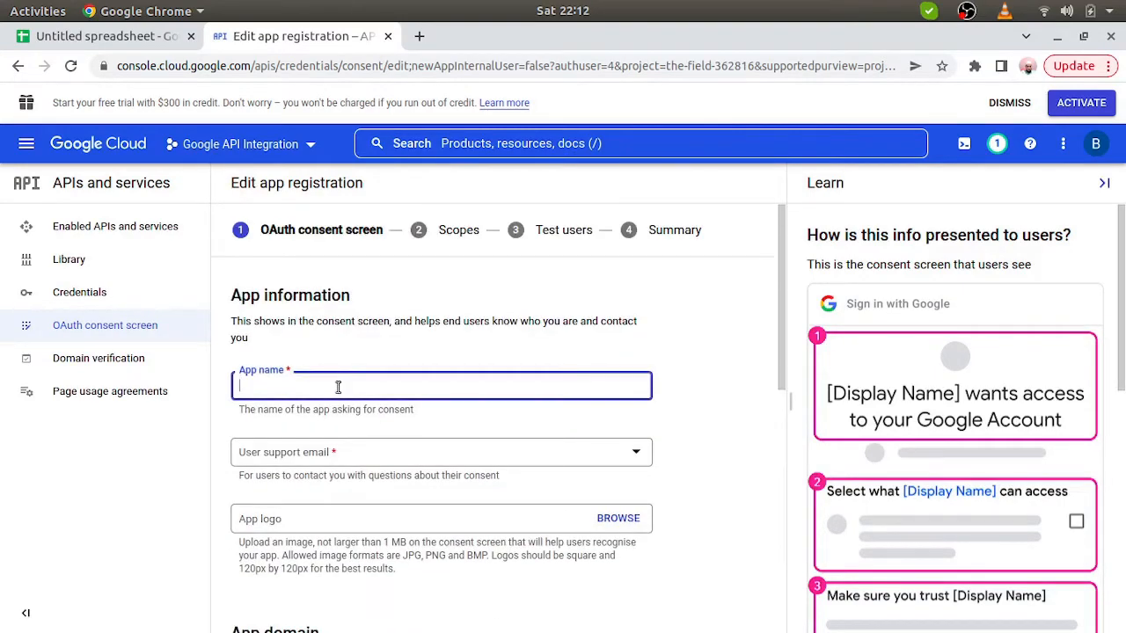
{"action": "type", "text": "Google-Sheet-Integration"}
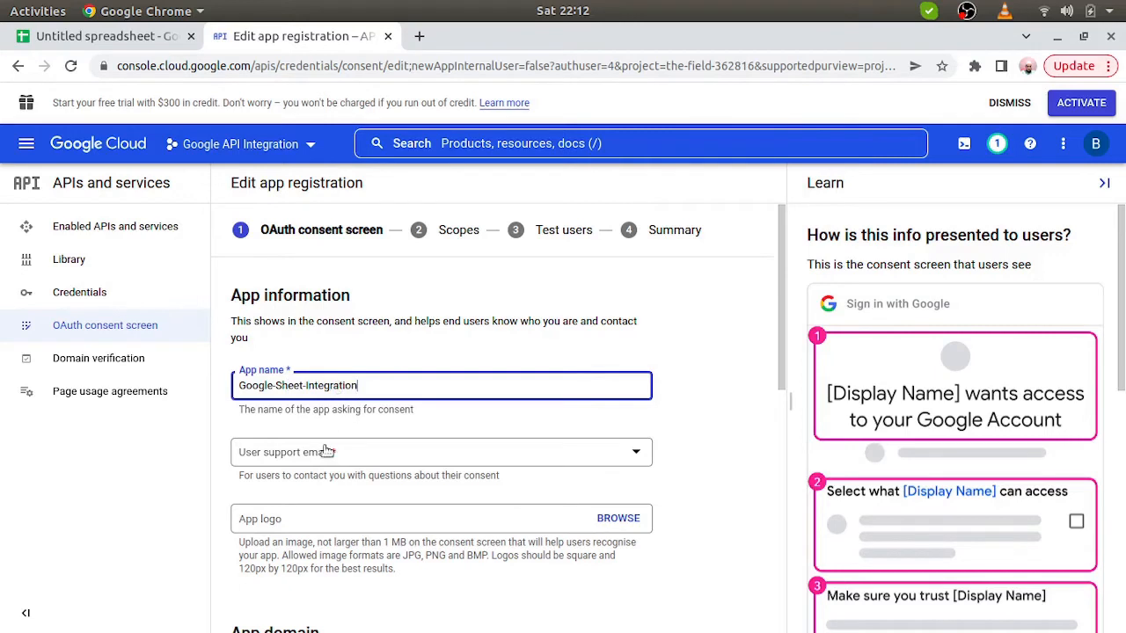
{"action": "left_click", "coordinate": [440, 453]}
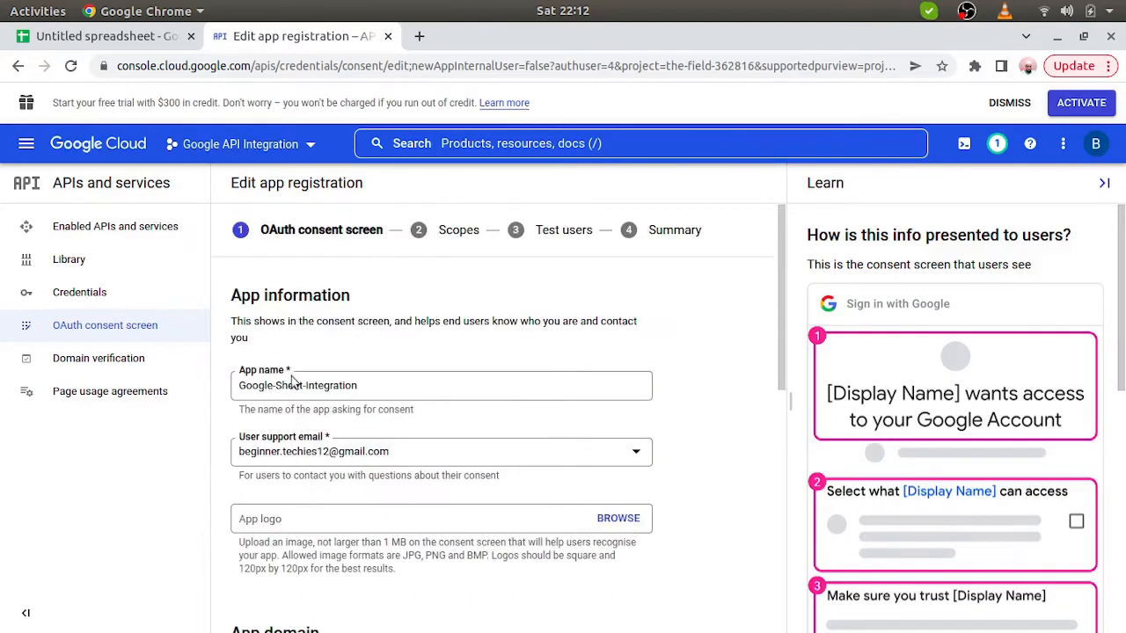
{"action": "scroll", "scroll_direction": "down", "scroll_amount": 3}
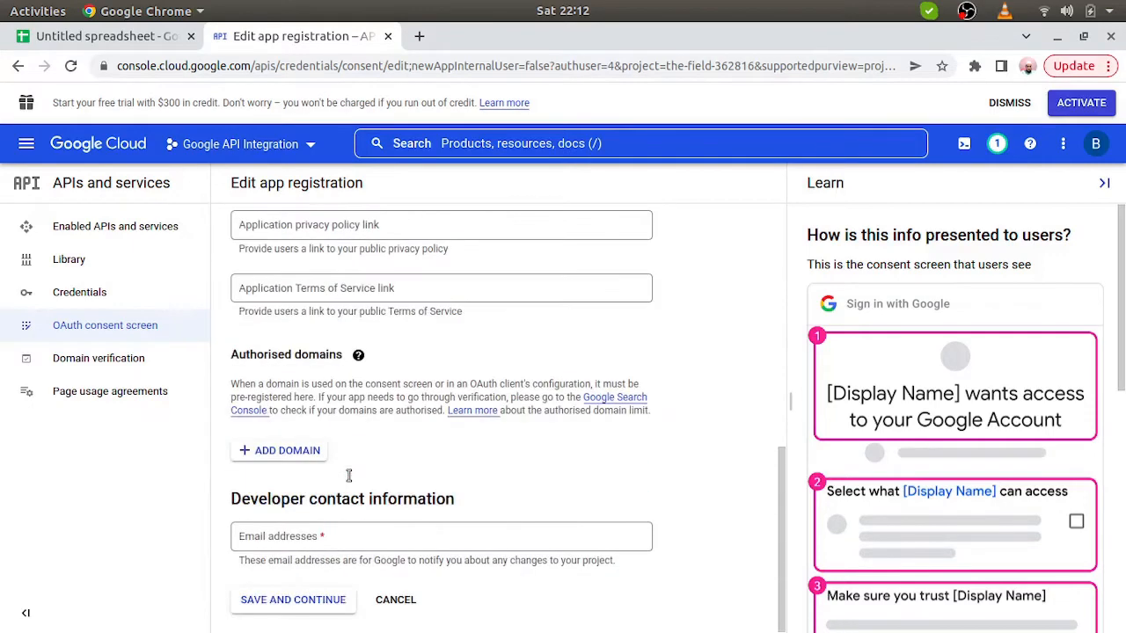
{"action": "mouse_move", "coordinate": [293, 600]}
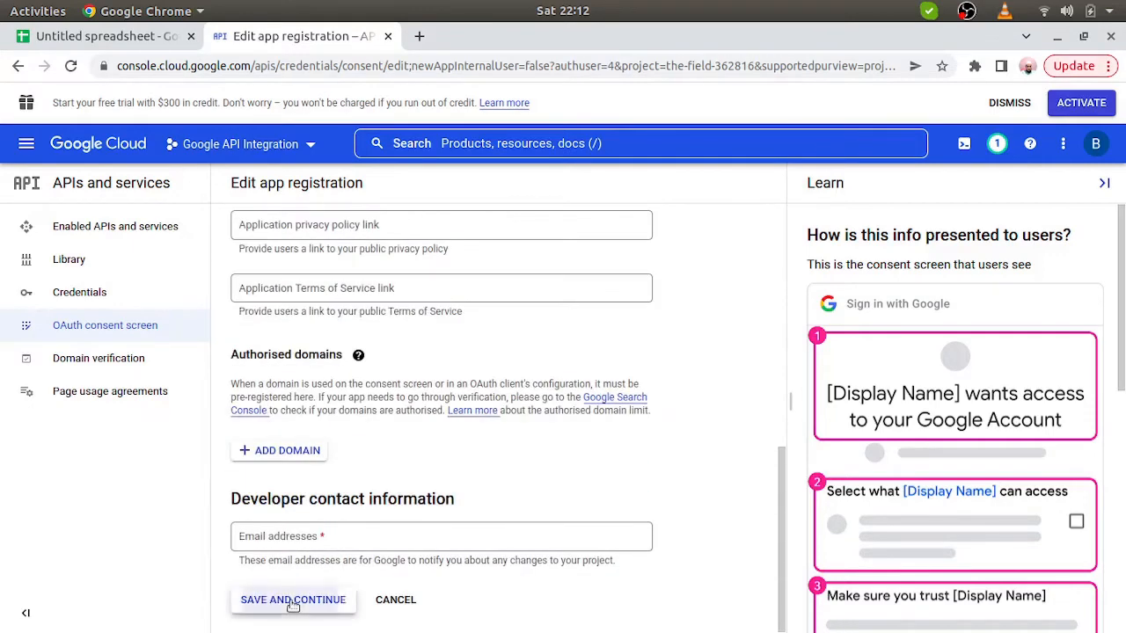
{"action": "left_click", "coordinate": [292, 600]}
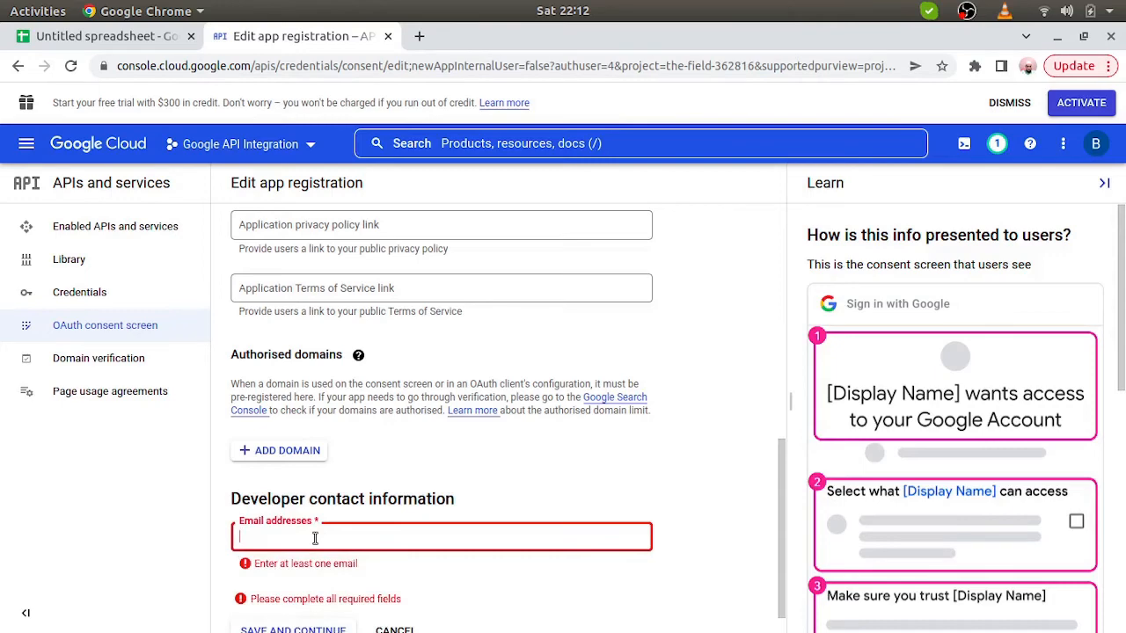
{"action": "scroll", "scroll_direction": "up", "scroll_amount": 3}
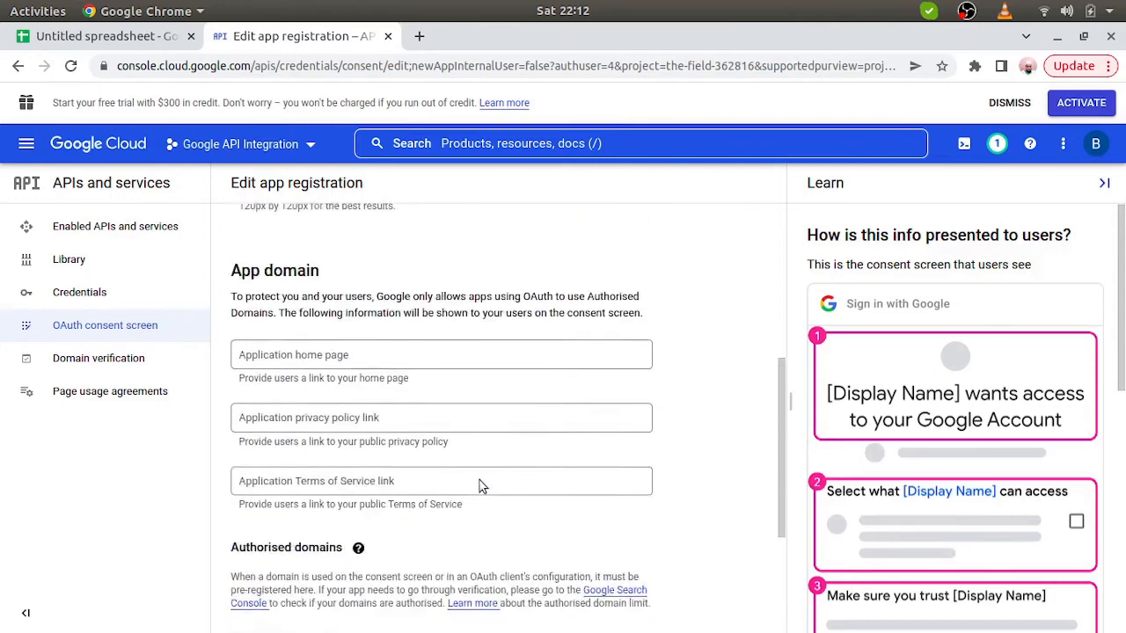
{"action": "scroll", "scroll_direction": "up", "scroll_amount": 3}
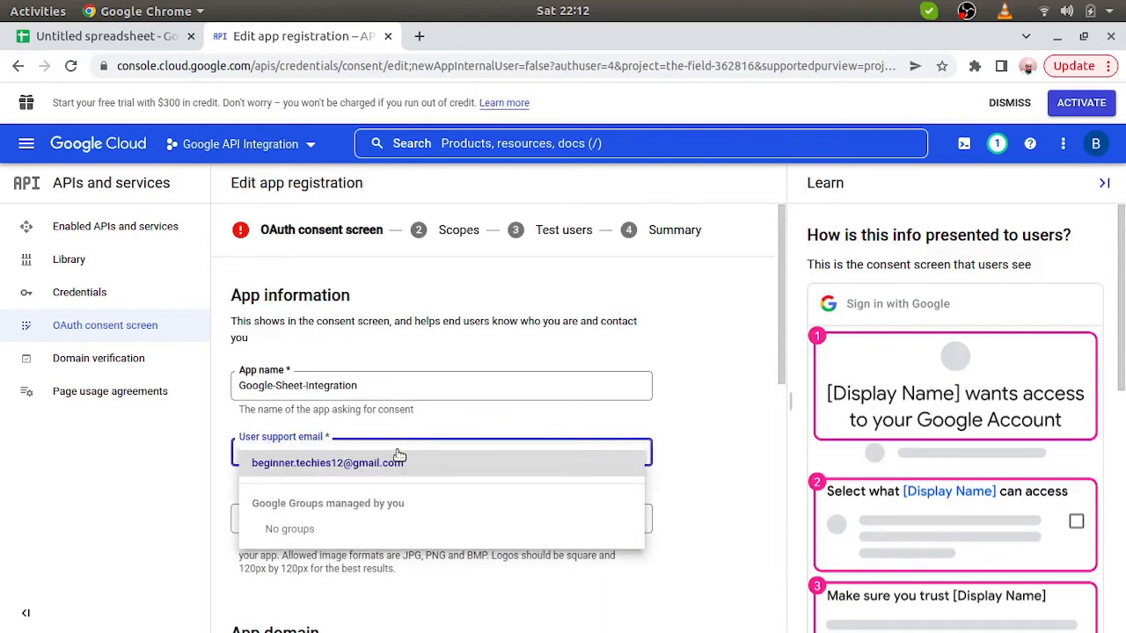
{"action": "left_click", "coordinate": [329, 463]}
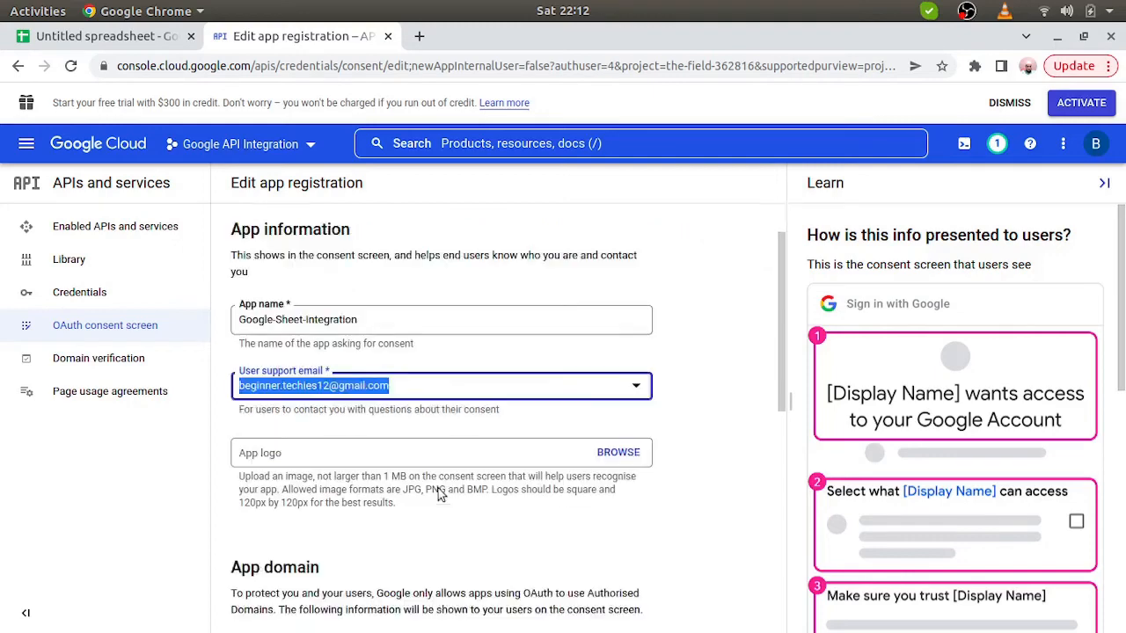
{"action": "scroll", "scroll_direction": "down", "scroll_amount": 3}
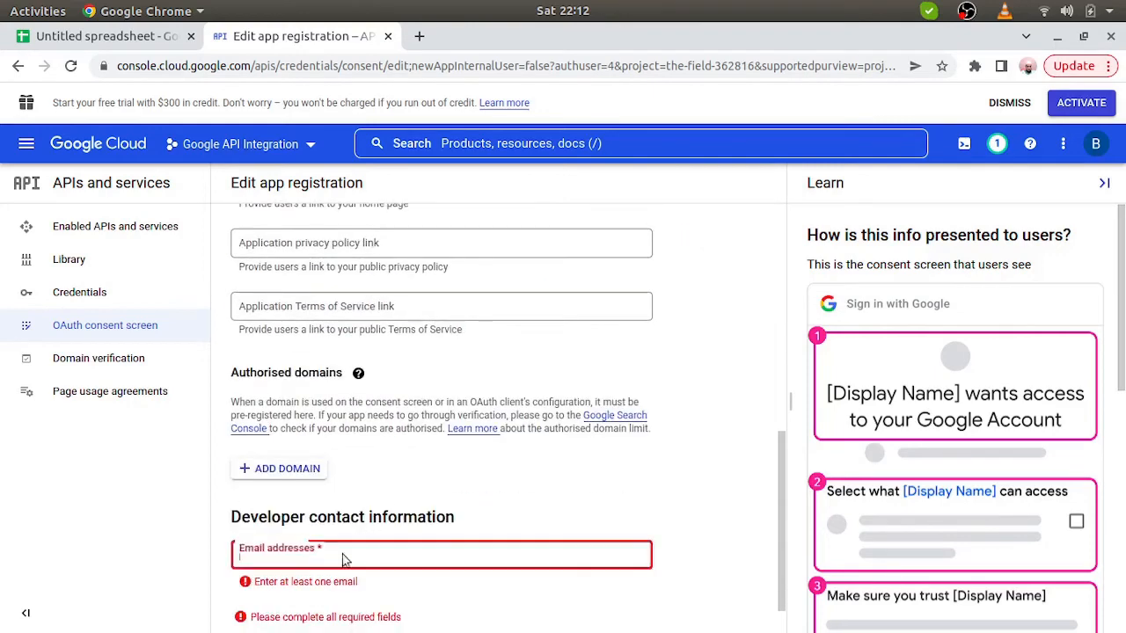
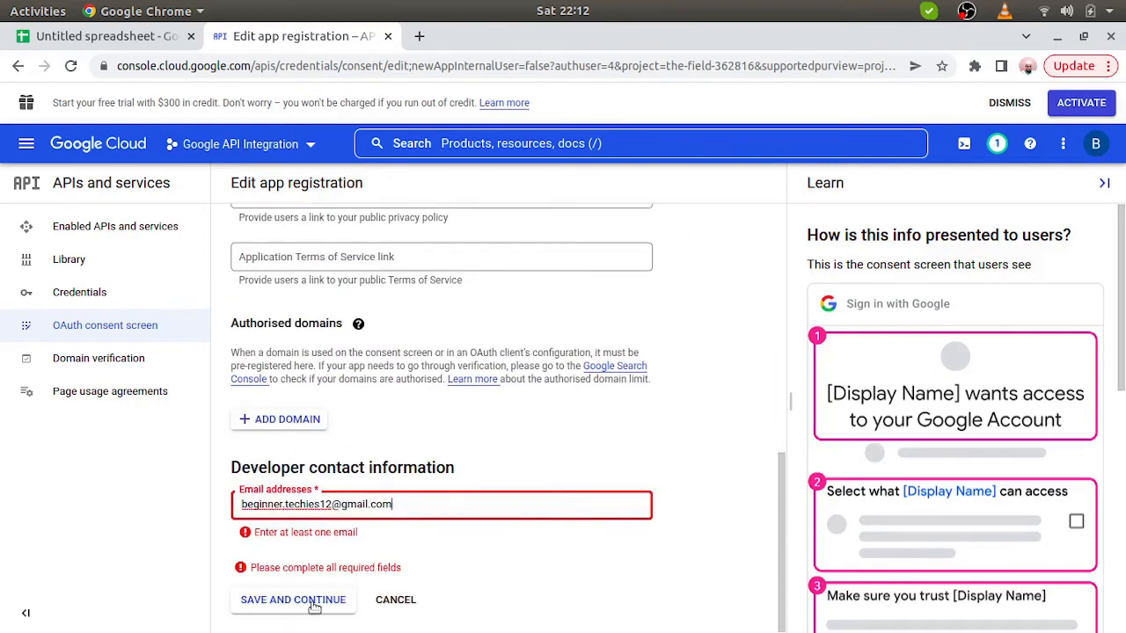
{"action": "left_click", "coordinate": [294, 600]}
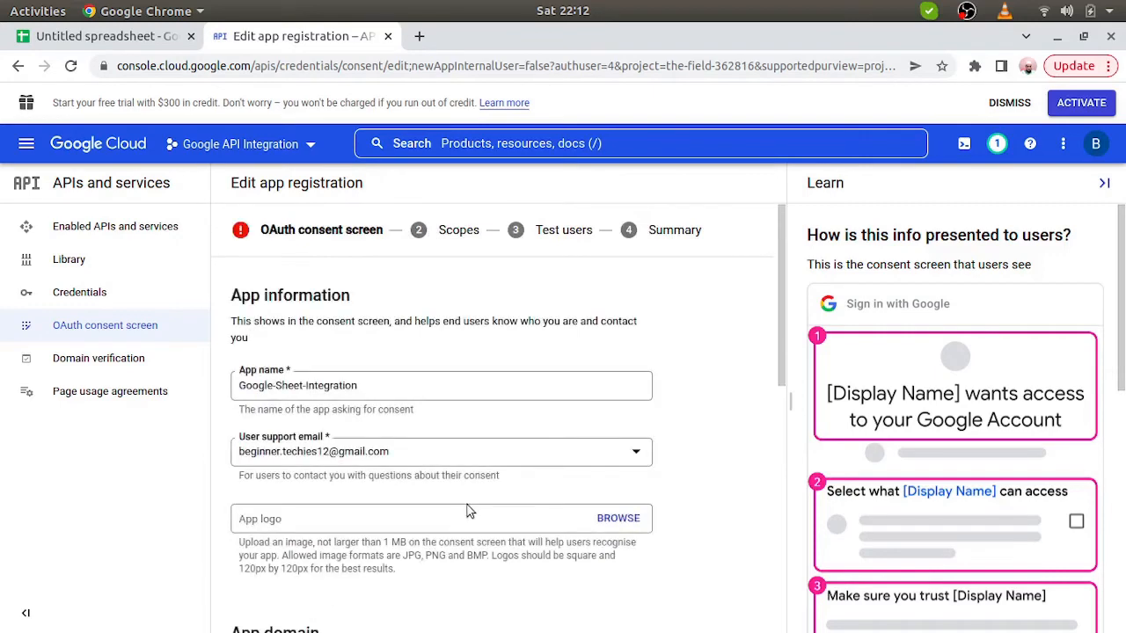
{"action": "scroll", "scroll_direction": "down", "scroll_amount": 3}
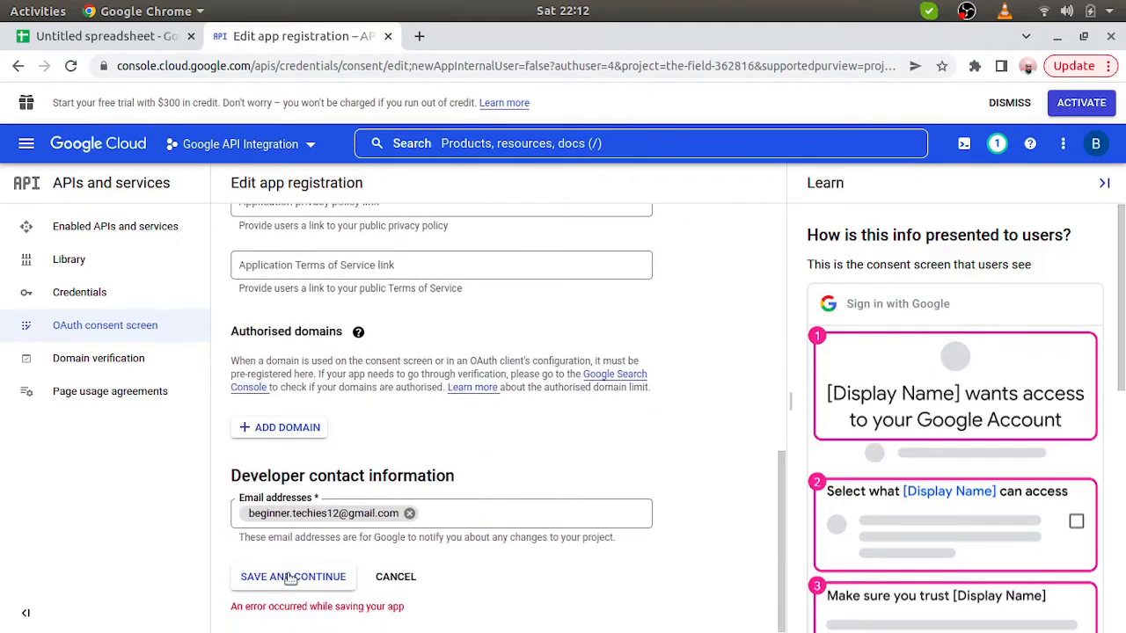
- Change the consent screen app name from 'Google' to 'Google API Integration'
{"action": "left_click", "coordinate": [293, 577]}
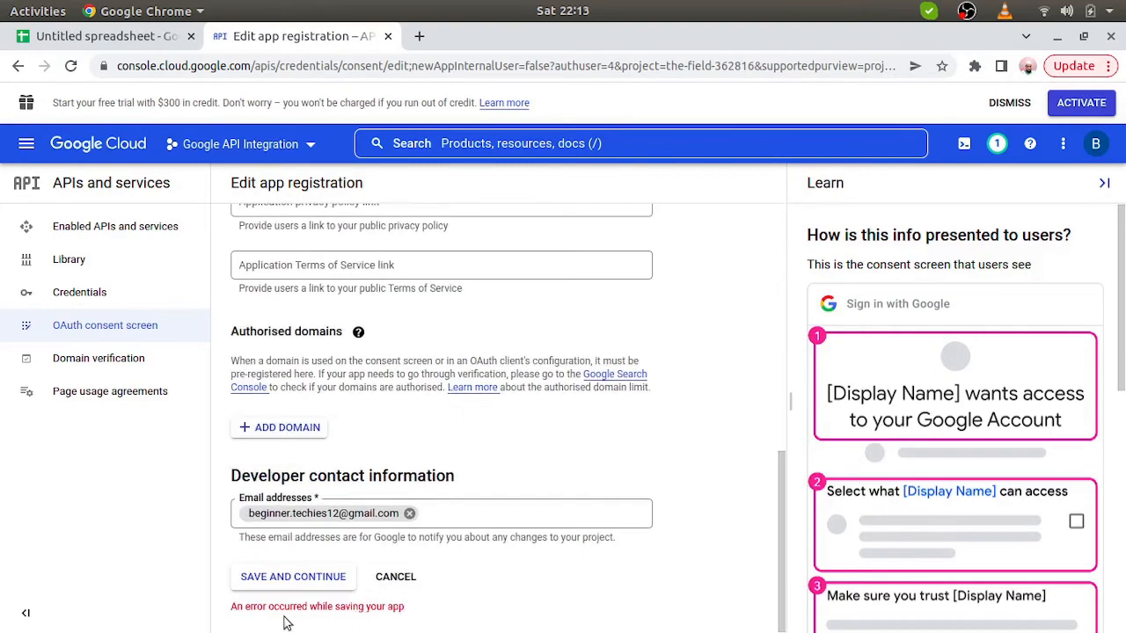
{"action": "mouse_move", "coordinate": [293, 620]}
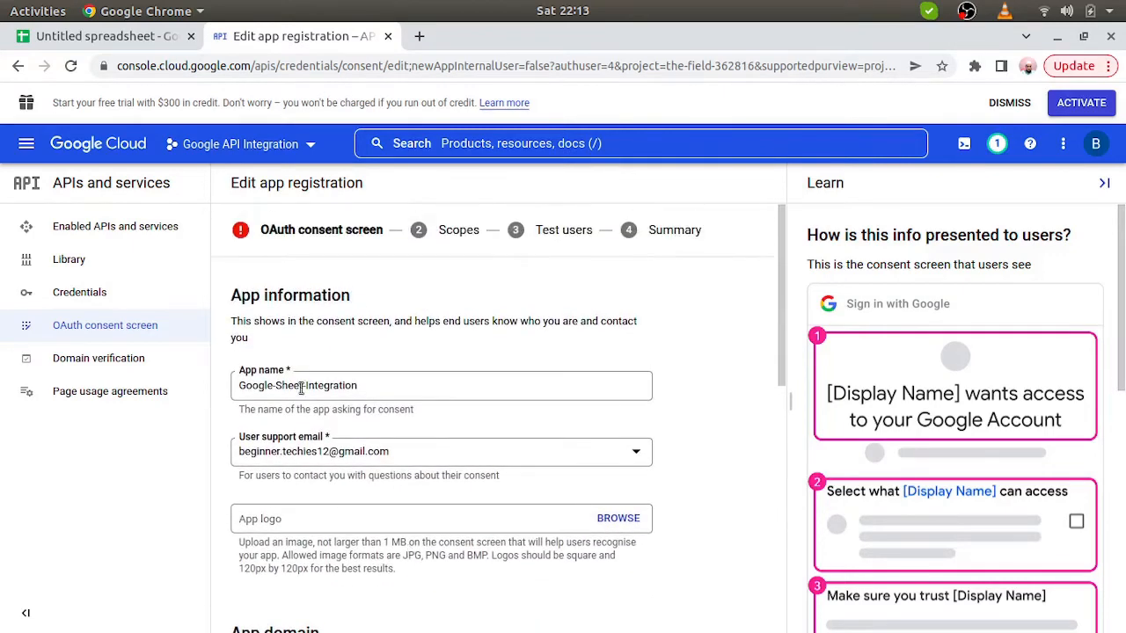
{"action": "left_click", "coordinate": [302, 386]}
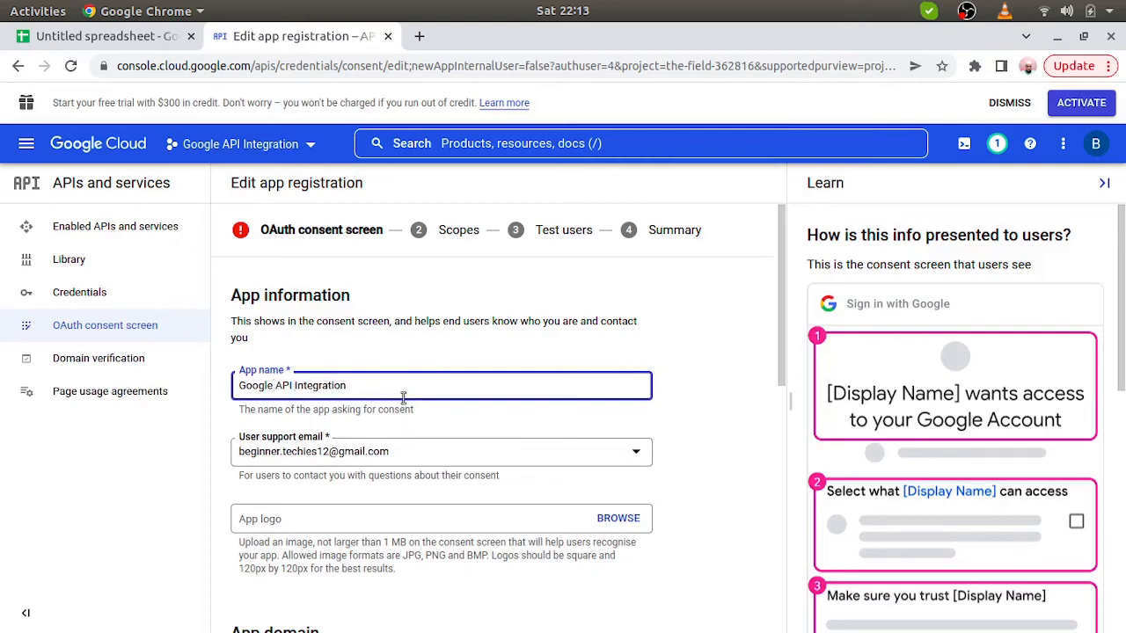
{"action": "scroll", "scroll_direction": "down", "scroll_amount": 3}
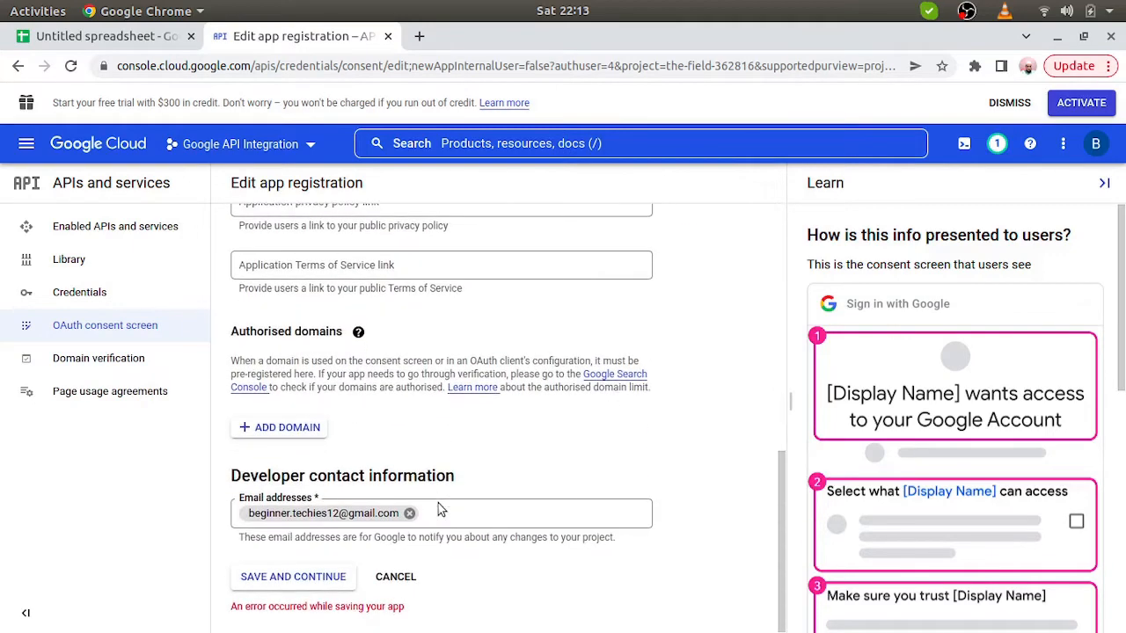
{"action": "mouse_move", "coordinate": [332, 548]}
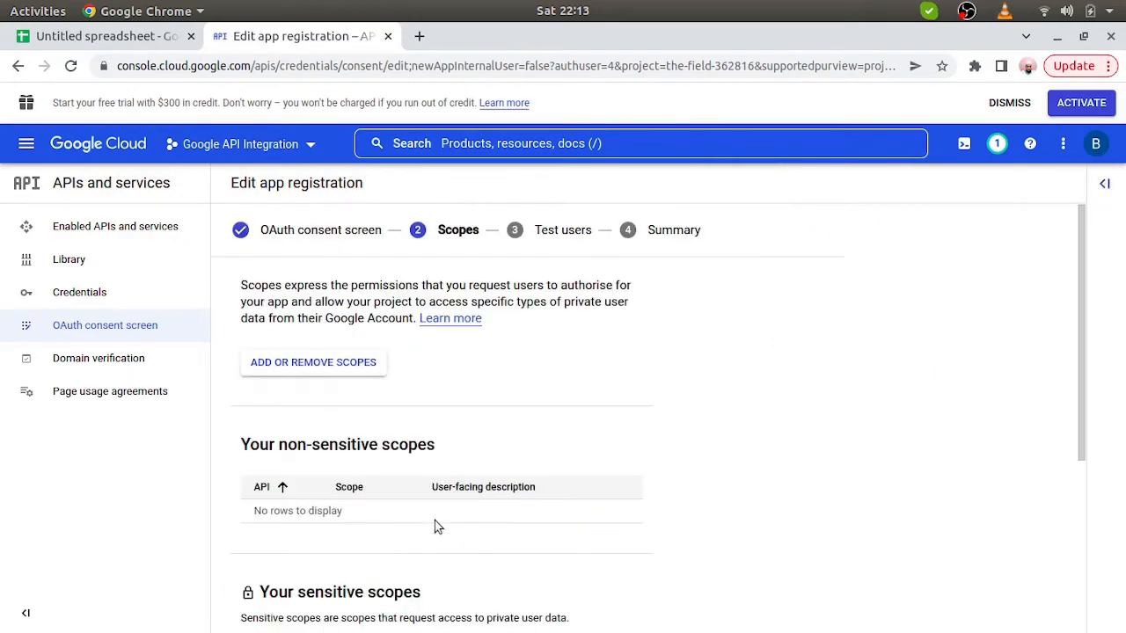
{"action": "mouse_move", "coordinate": [517, 449]}
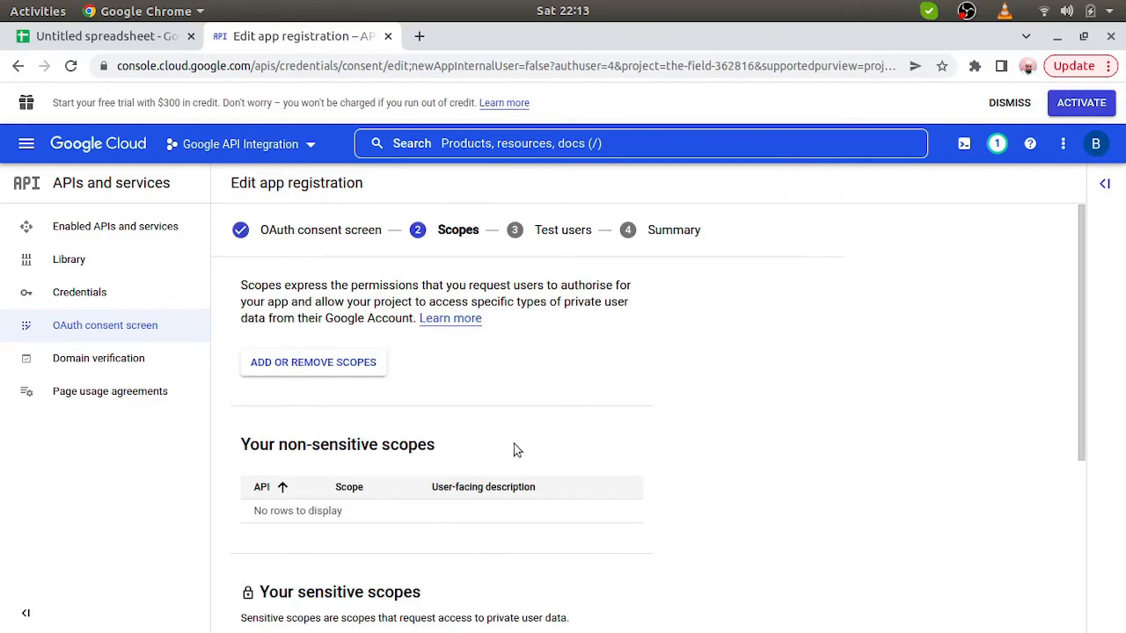
- Scroll through the Scopes step, which has no scopes added yet
{"action": "scroll", "scroll_direction": "down", "scroll_amount": 3}
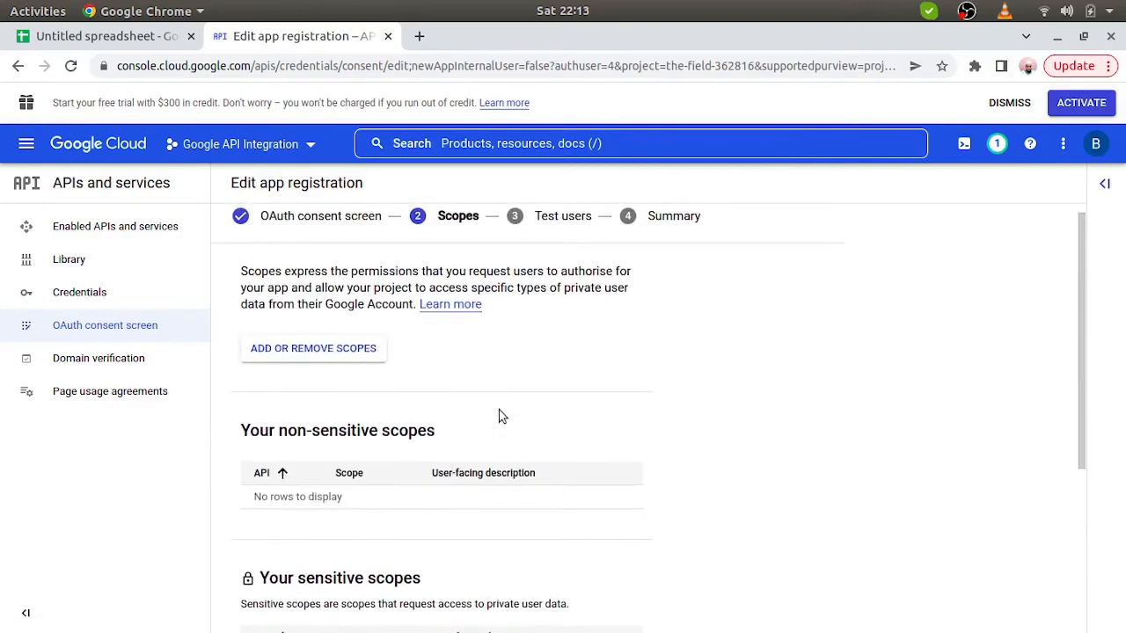
{"action": "scroll", "scroll_direction": "down", "scroll_amount": 3}
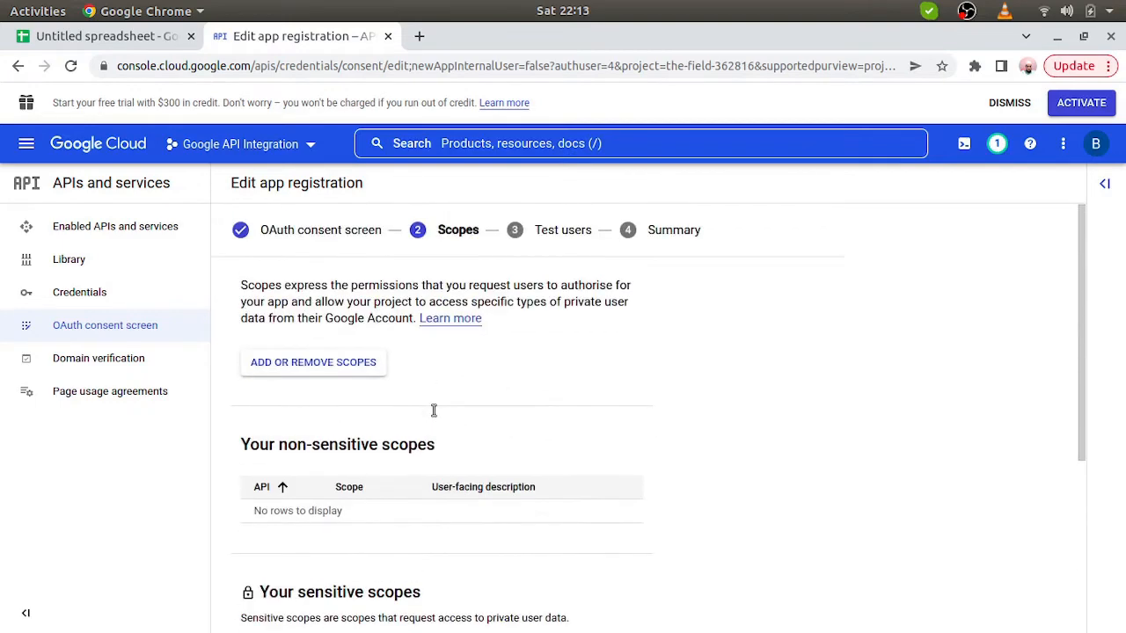
{"action": "mouse_move", "coordinate": [334, 393]}
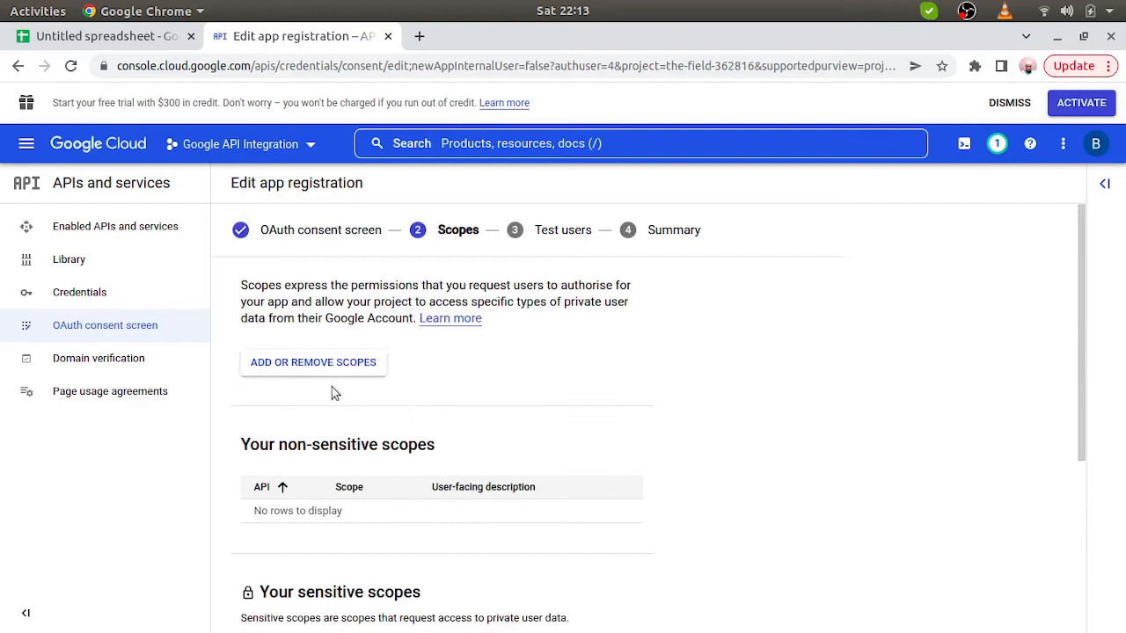
{"action": "mouse_move", "coordinate": [276, 370]}
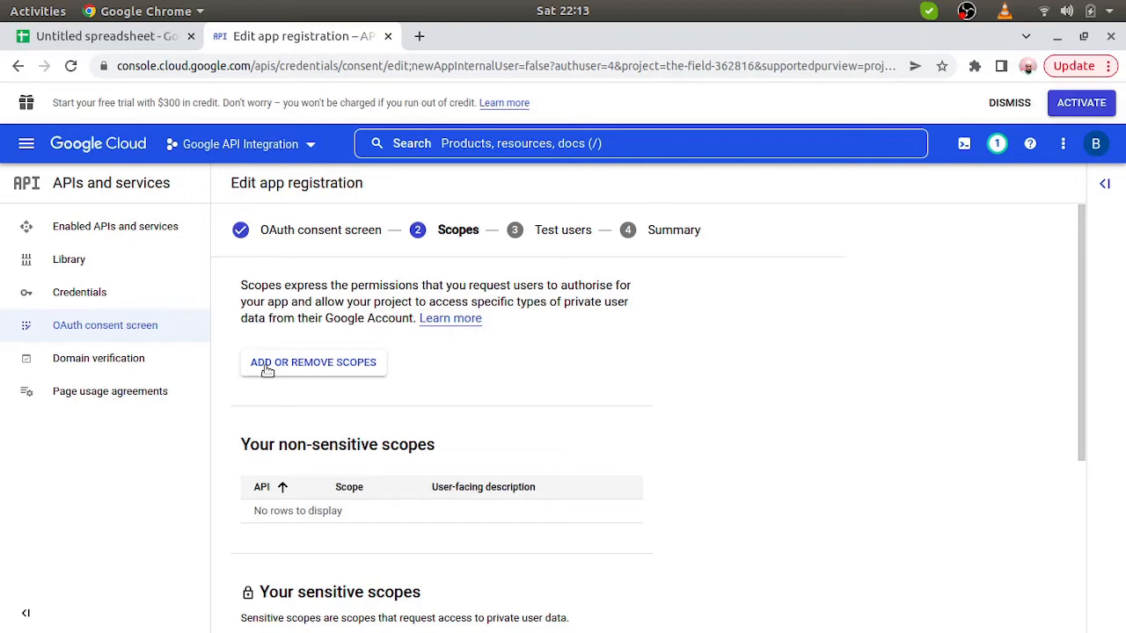
{"action": "mouse_move", "coordinate": [460, 377]}
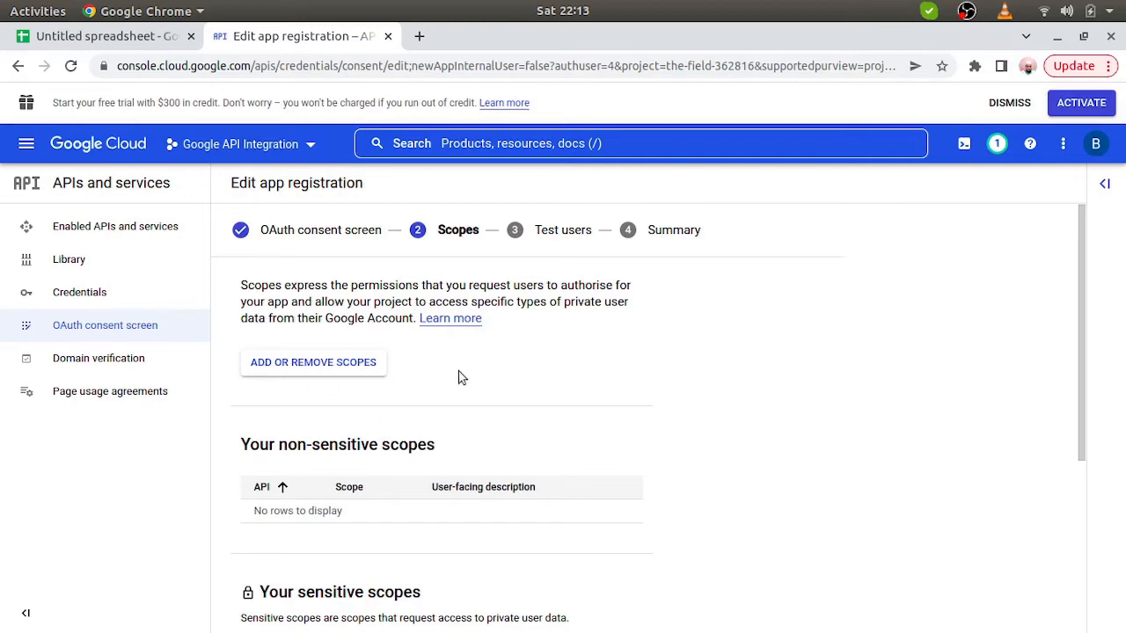
- Filter scopes by 'shee', select the Google Sheets auth/spreadsheets scope, and apply it
{"action": "left_click", "coordinate": [312, 363]}
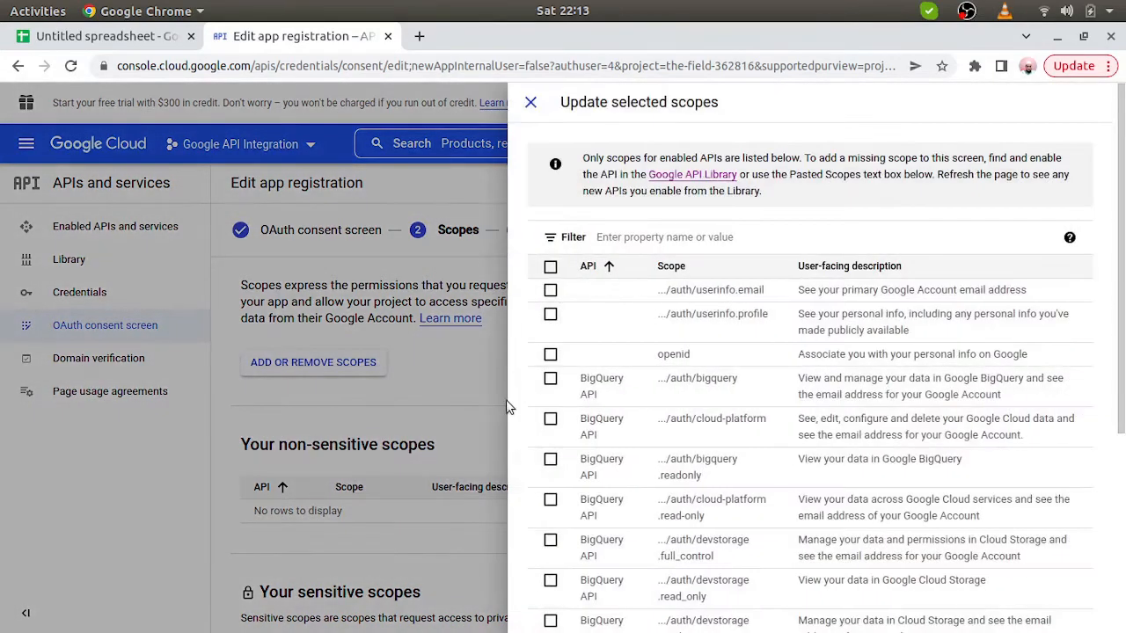
{"action": "mouse_move", "coordinate": [709, 433]}
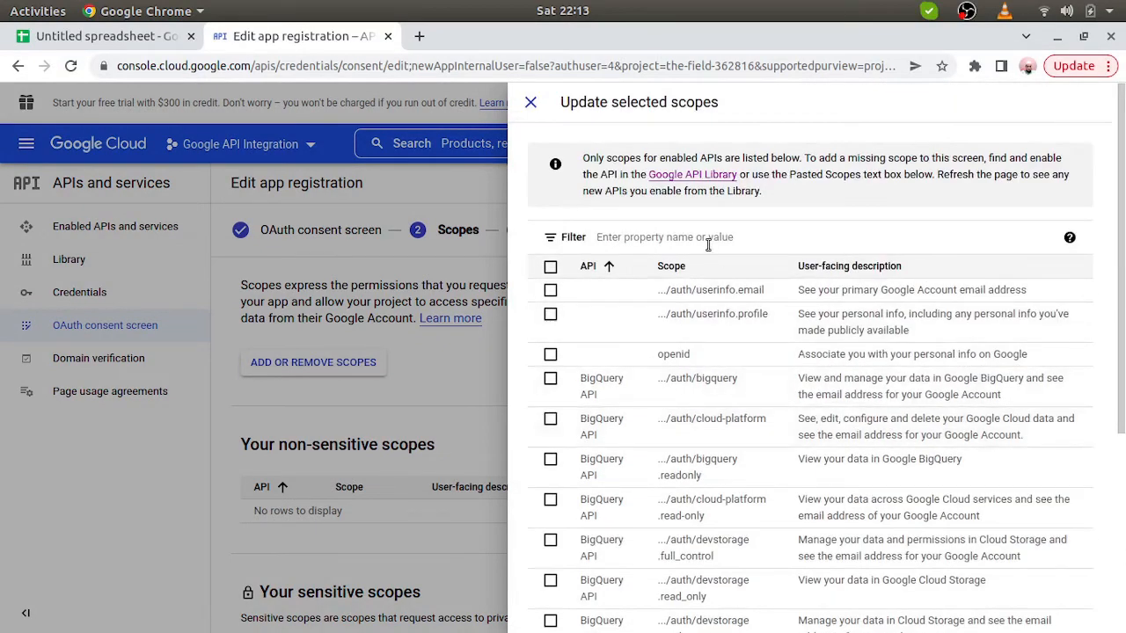
{"action": "type", "text": "shee"}
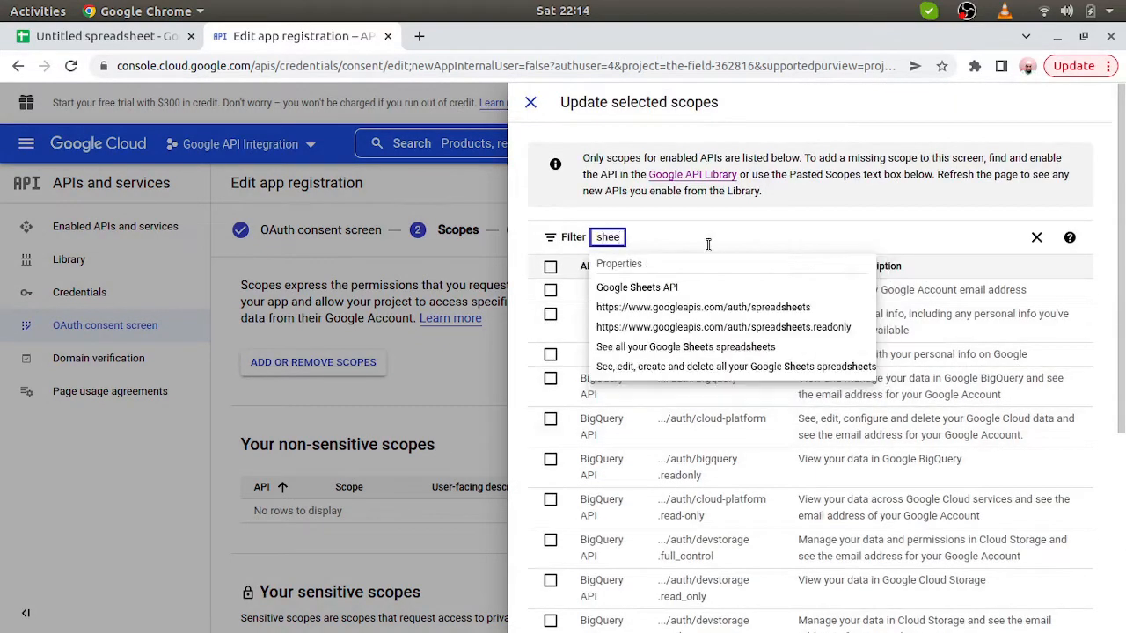
{"action": "mouse_move", "coordinate": [728, 307]}
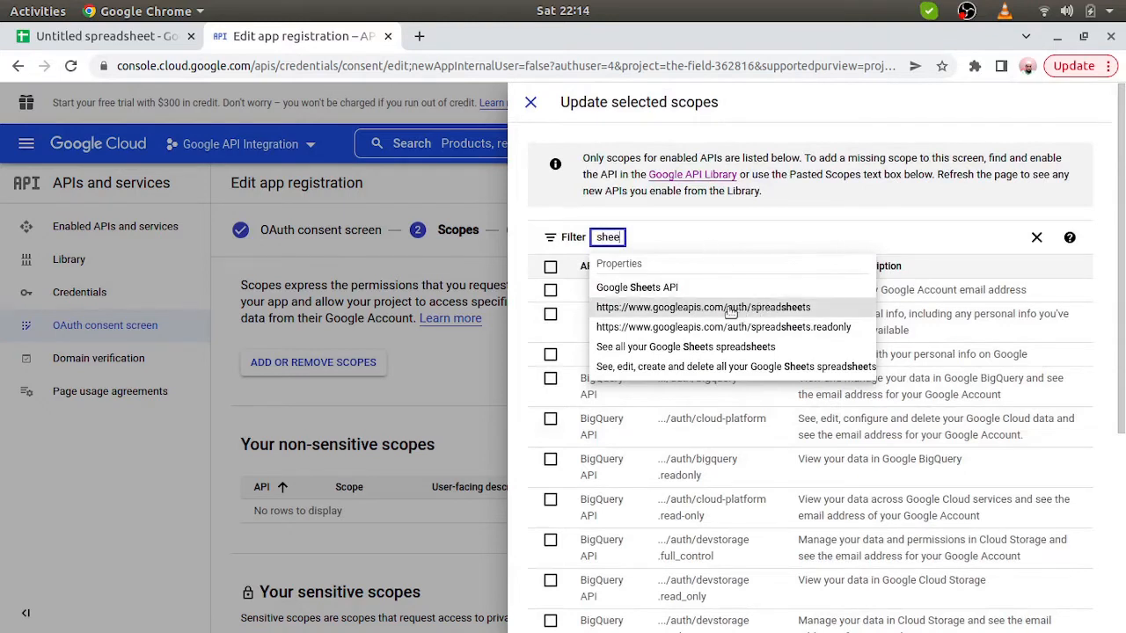
{"action": "mouse_move", "coordinate": [820, 332]}
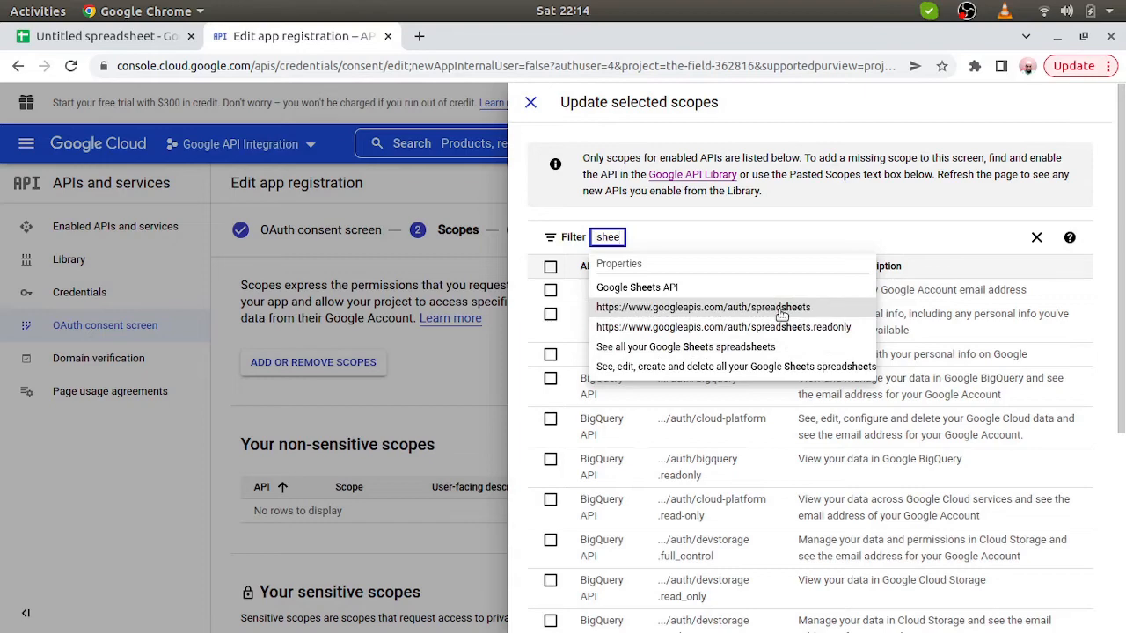
{"action": "left_click", "coordinate": [715, 307]}
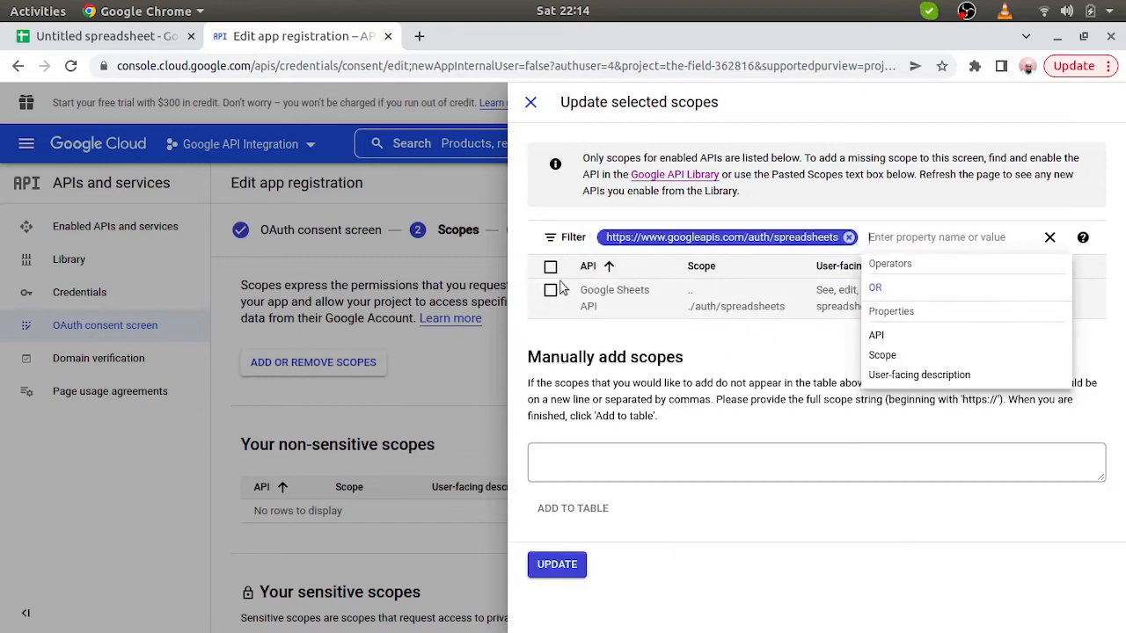
{"action": "left_click", "coordinate": [556, 564]}
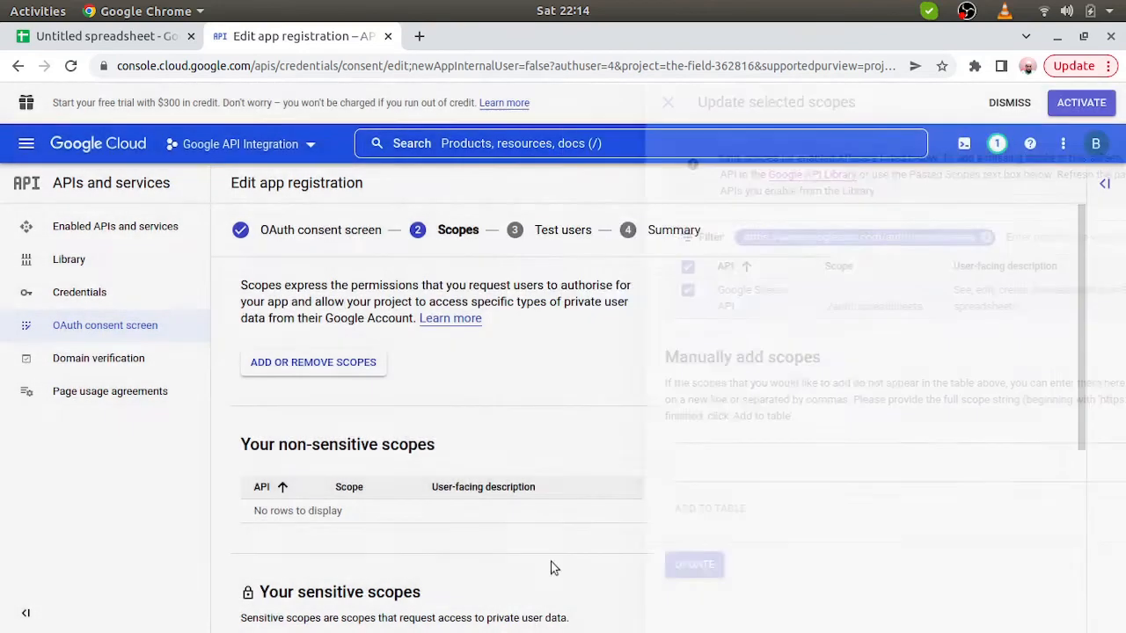
{"action": "left_click", "coordinate": [667, 102]}
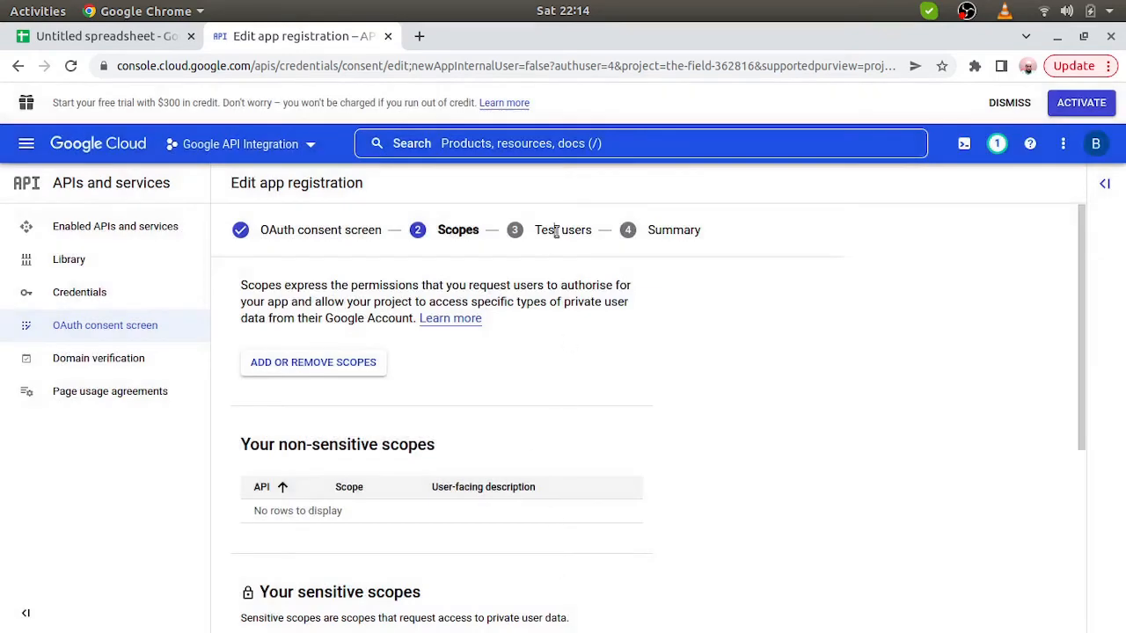
- Open the Add Users panel for test users, then close it without adding anyone
{"action": "scroll", "scroll_direction": "down", "scroll_amount": 3}
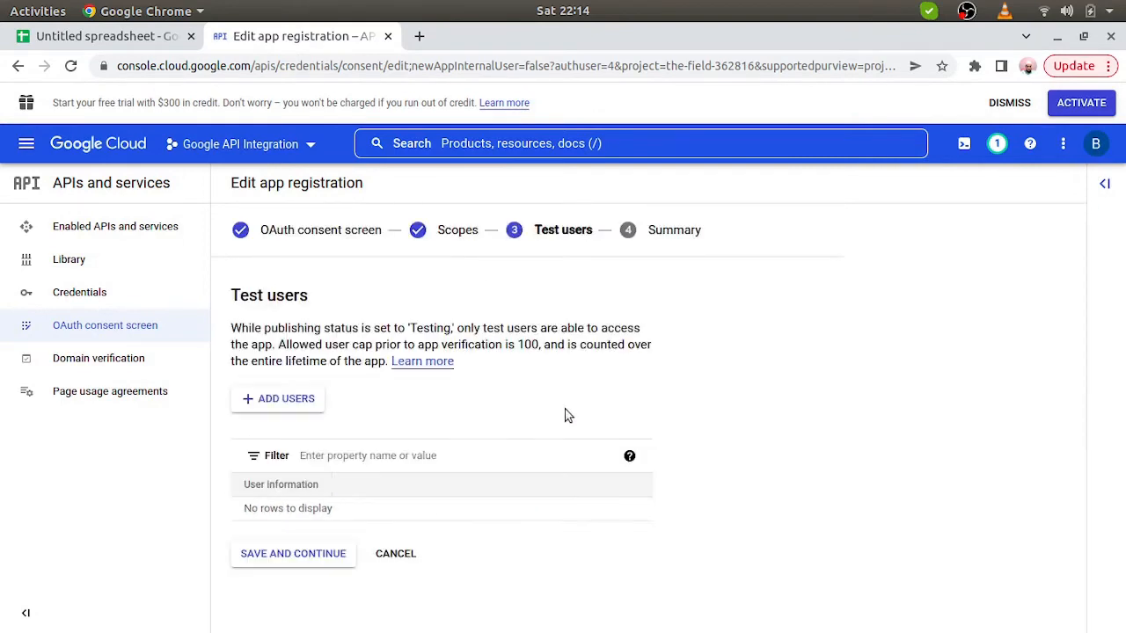
{"action": "mouse_move", "coordinate": [275, 408]}
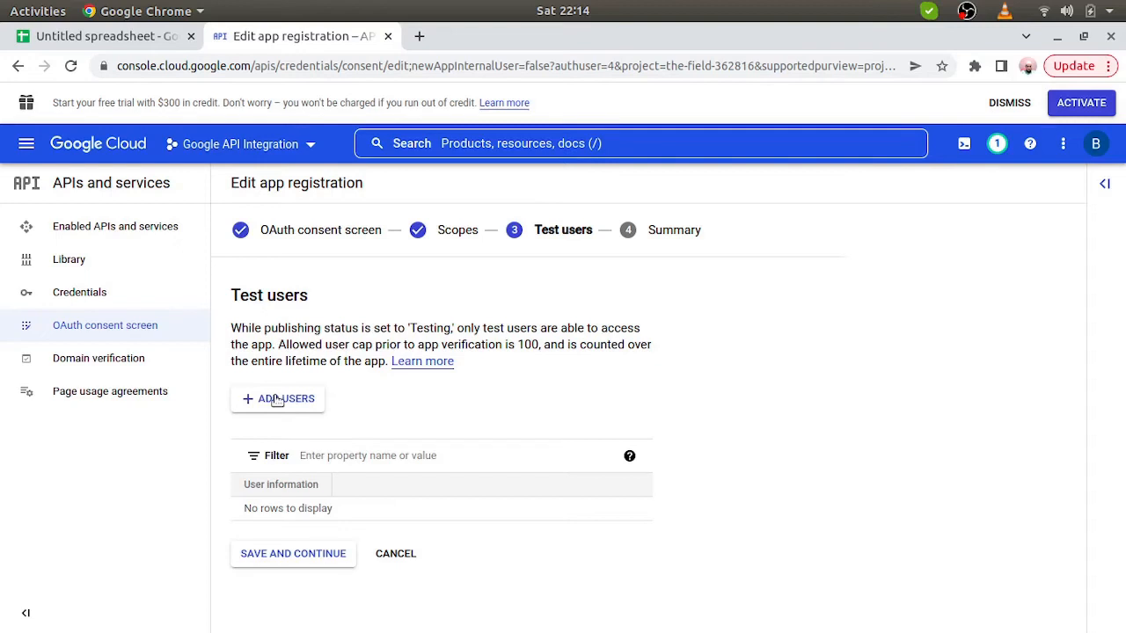
{"action": "left_click", "coordinate": [277, 398]}
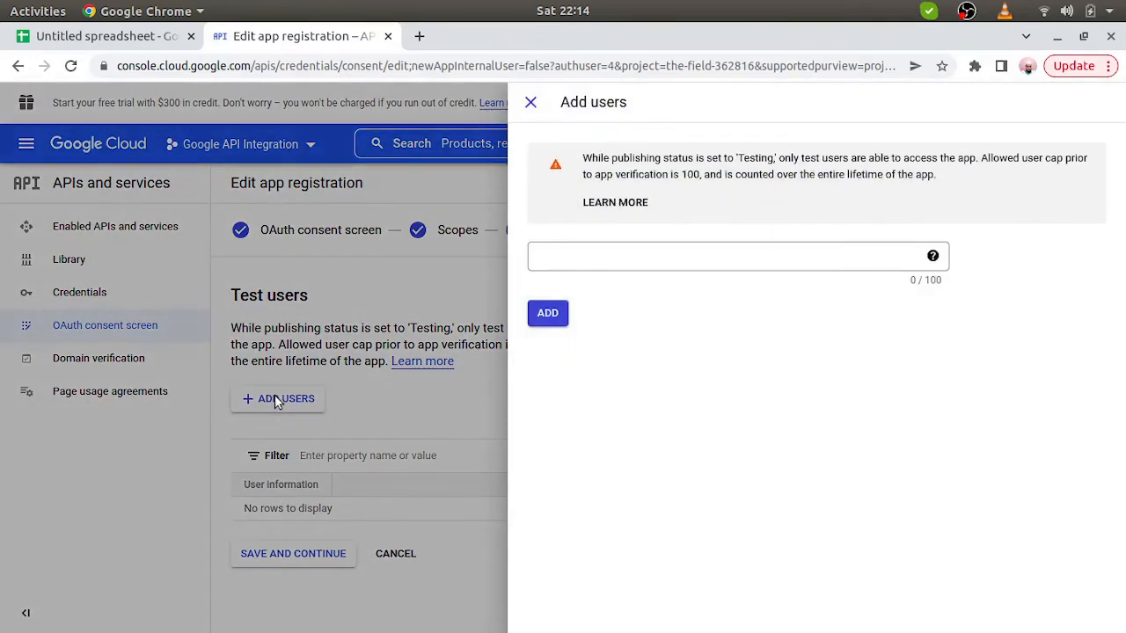
{"action": "left_click", "coordinate": [605, 257]}
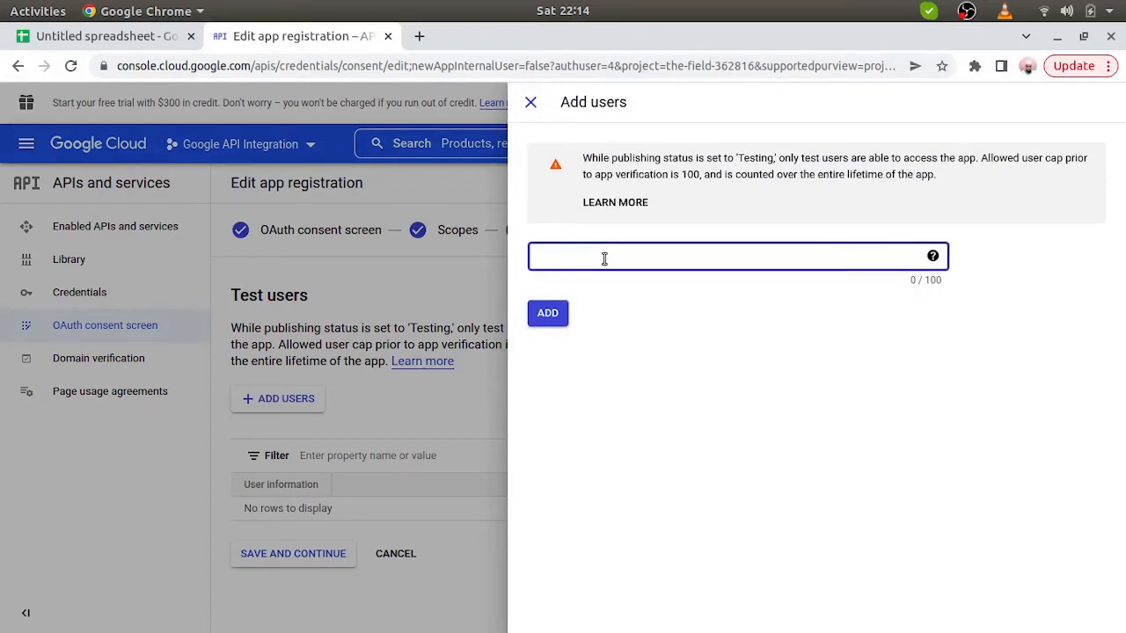
{"action": "left_click", "coordinate": [604, 256]}
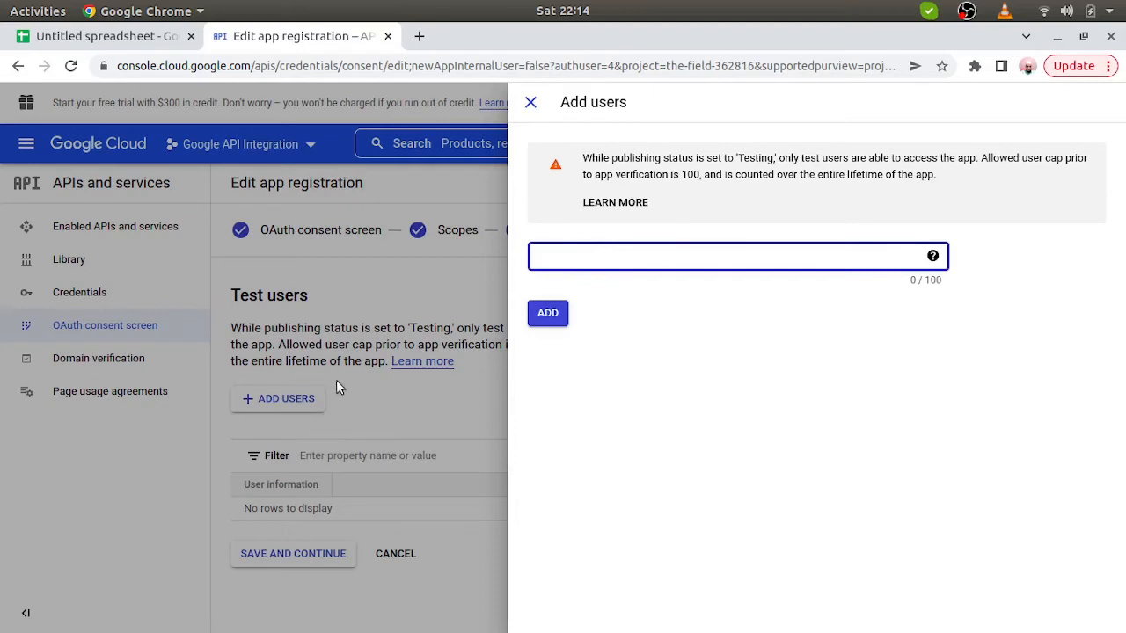
{"action": "mouse_move", "coordinate": [528, 102]}
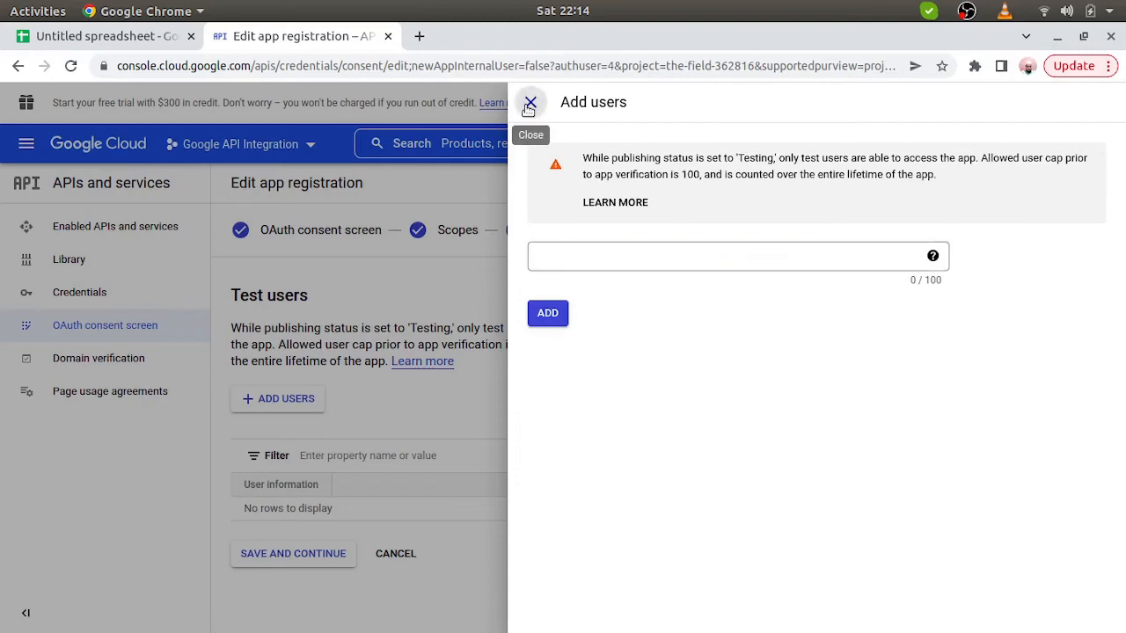
{"action": "left_click", "coordinate": [530, 102]}
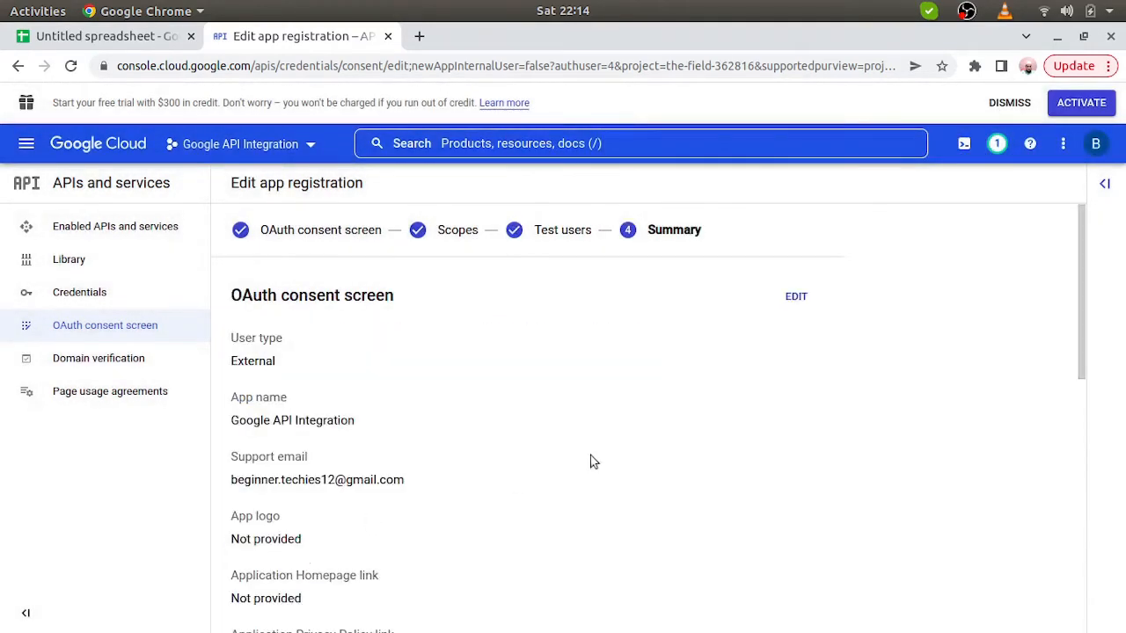
- Scroll through the Summary, then go back to the dashboard showing publishing status Testing
{"action": "scroll", "scroll_direction": "down", "scroll_amount": 3}
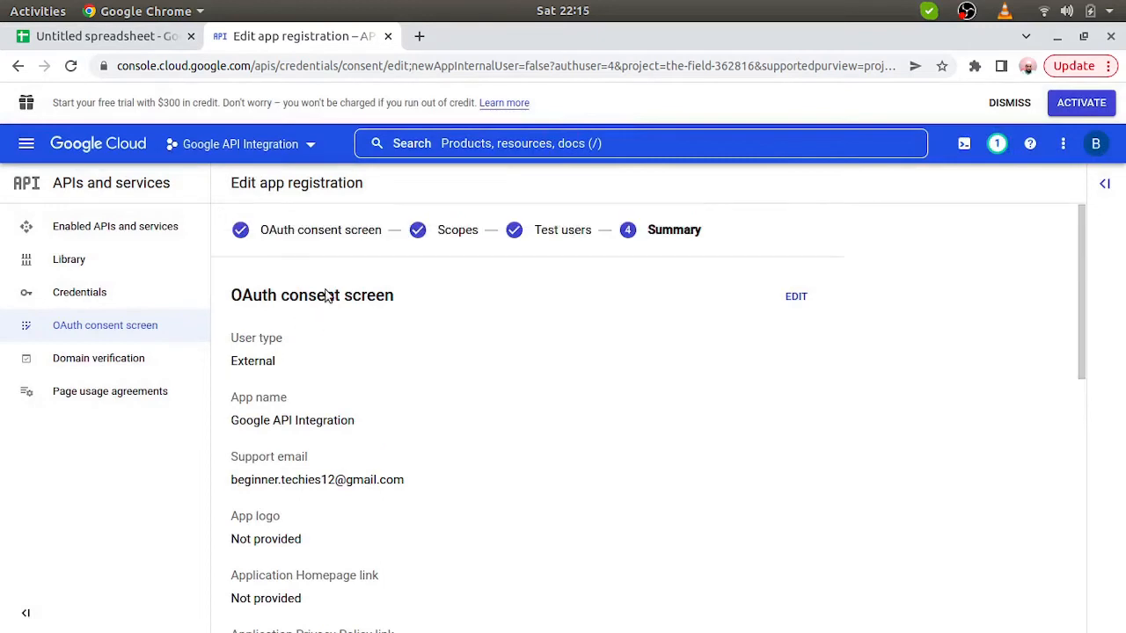
{"action": "scroll", "scroll_direction": "down", "scroll_amount": 3}
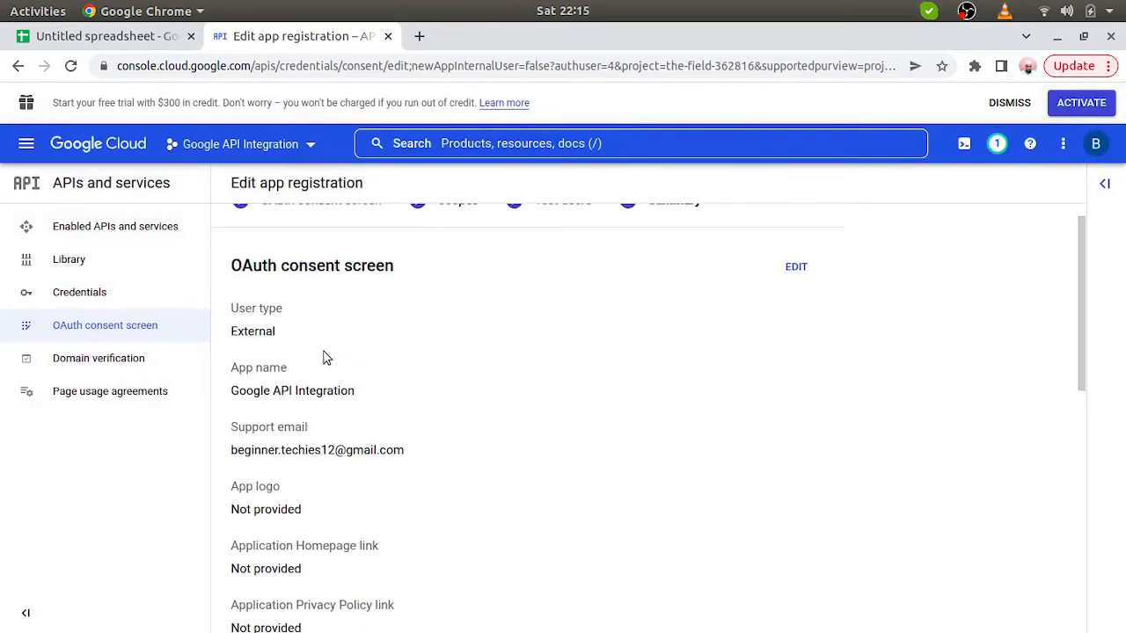
{"action": "mouse_move", "coordinate": [371, 397]}
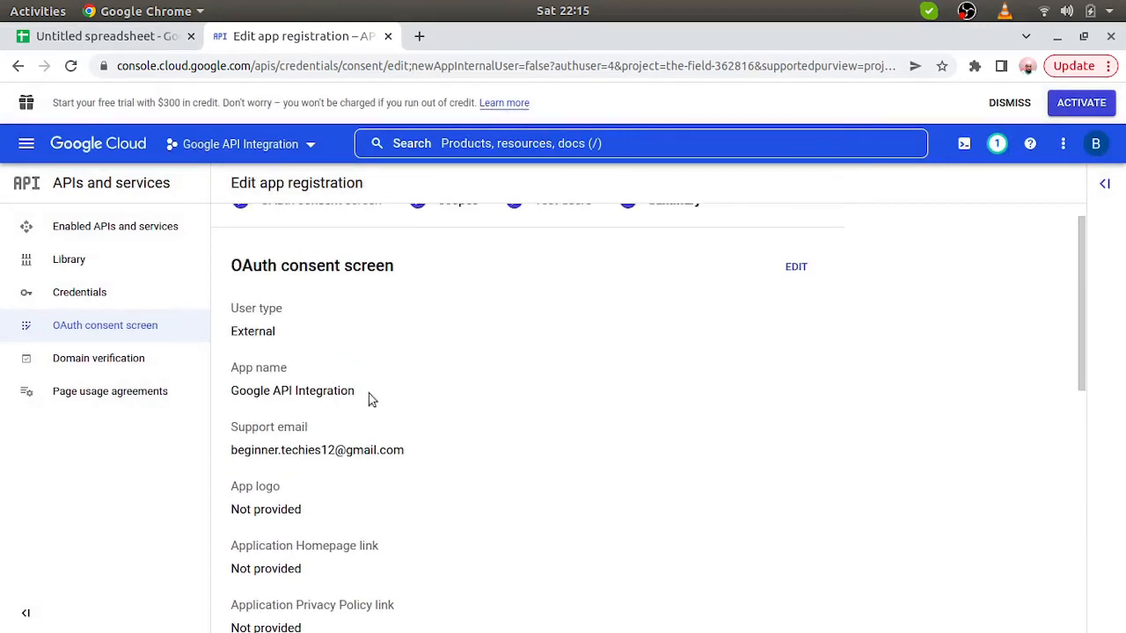
{"action": "scroll", "scroll_direction": "down", "scroll_amount": 3}
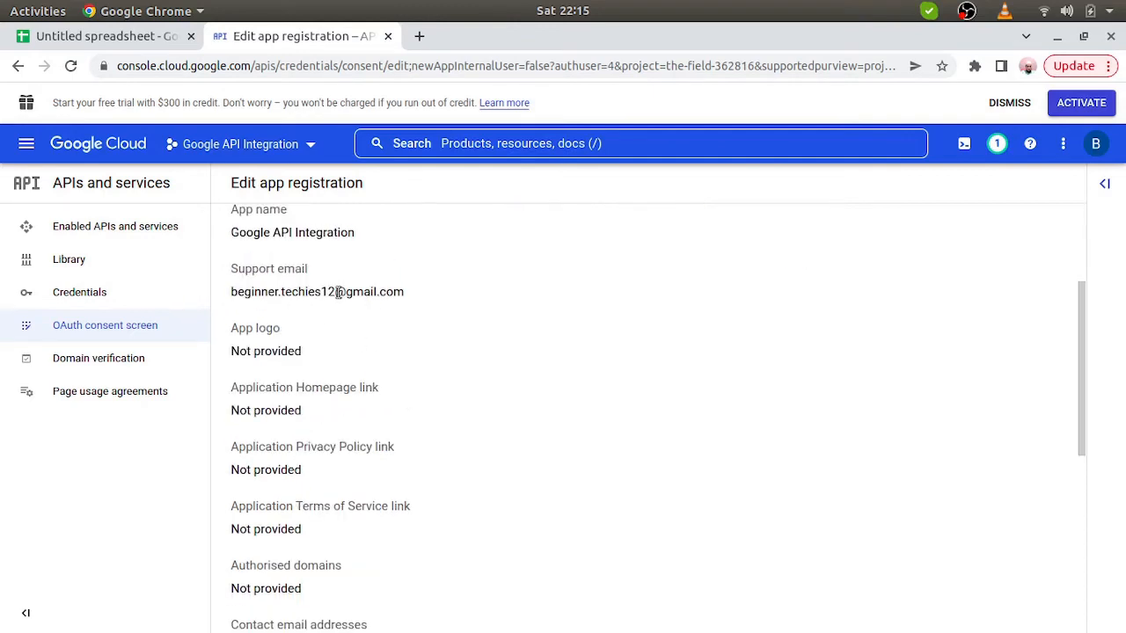
{"action": "scroll", "scroll_direction": "down", "scroll_amount": 3}
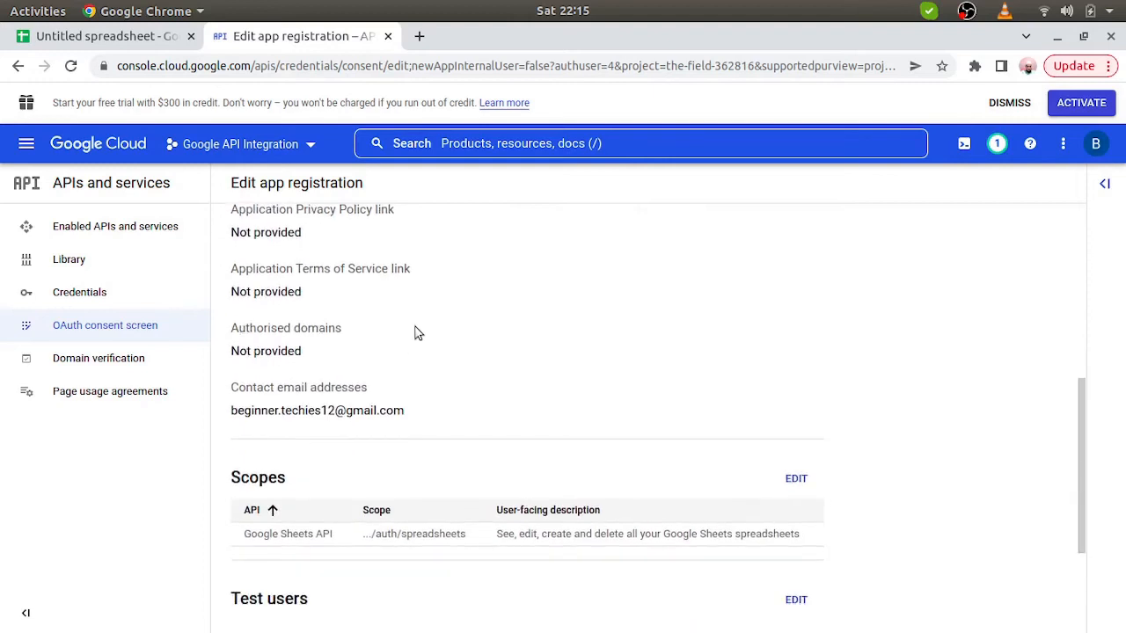
{"action": "scroll", "scroll_direction": "down", "scroll_amount": 3}
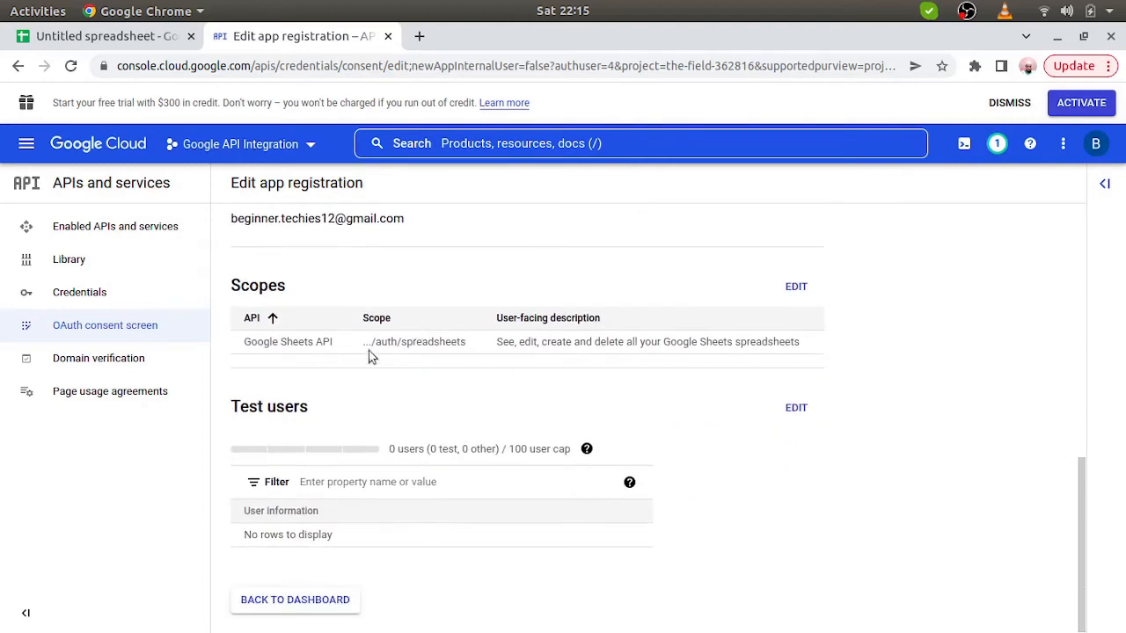
{"action": "mouse_move", "coordinate": [380, 427]}
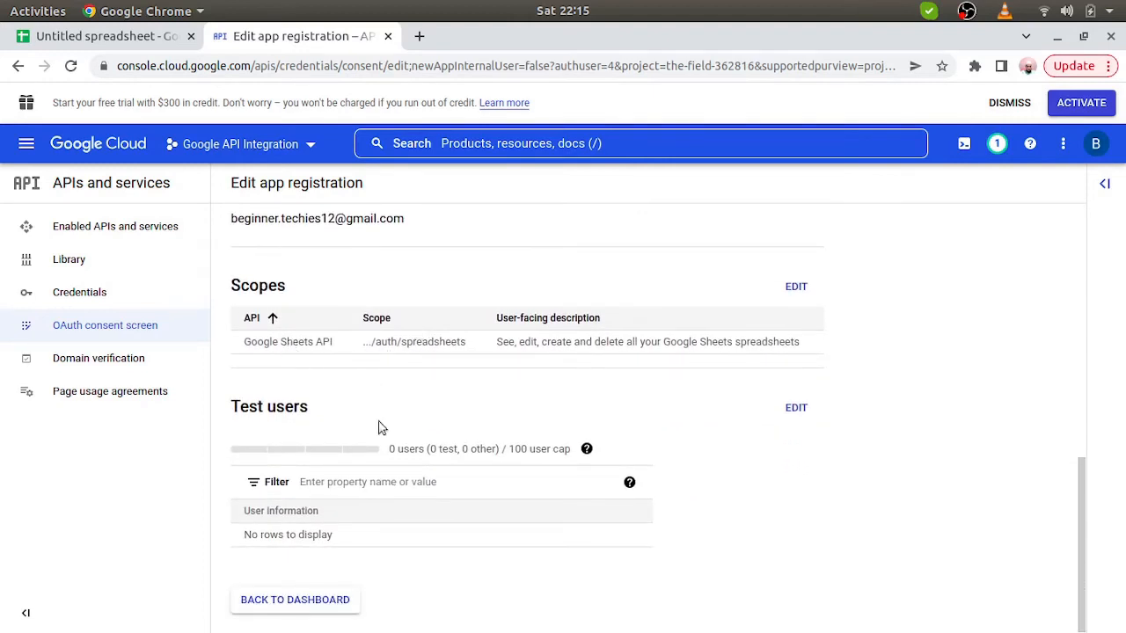
{"action": "left_click", "coordinate": [295, 599]}
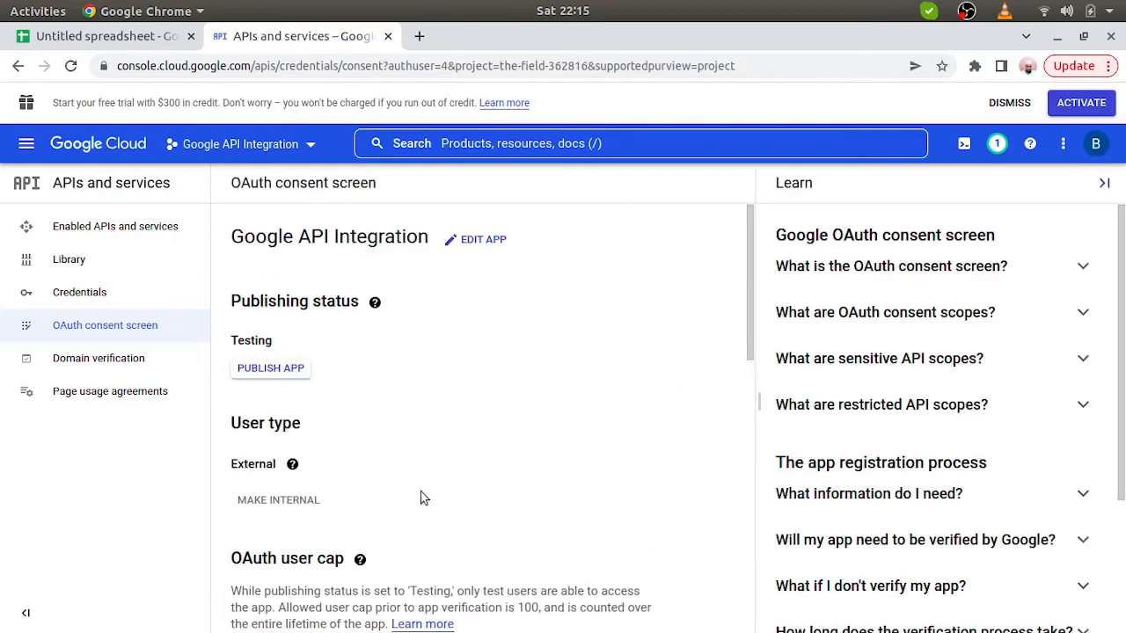
{"action": "mouse_move", "coordinate": [371, 374]}
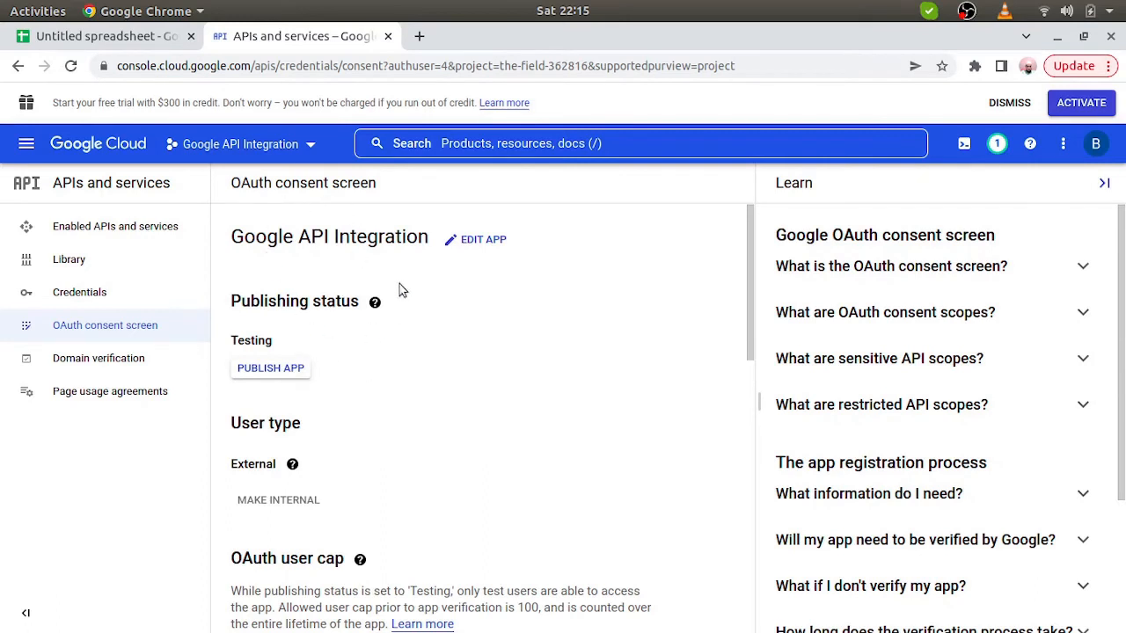
{"action": "mouse_move", "coordinate": [472, 360]}
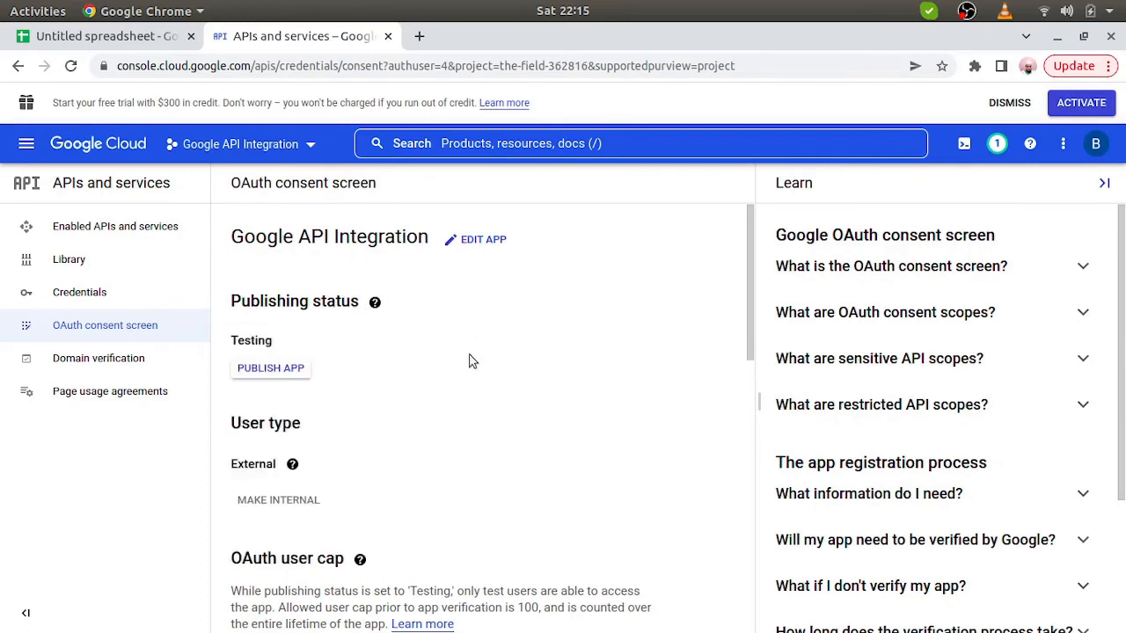
{"action": "mouse_move", "coordinate": [345, 369]}
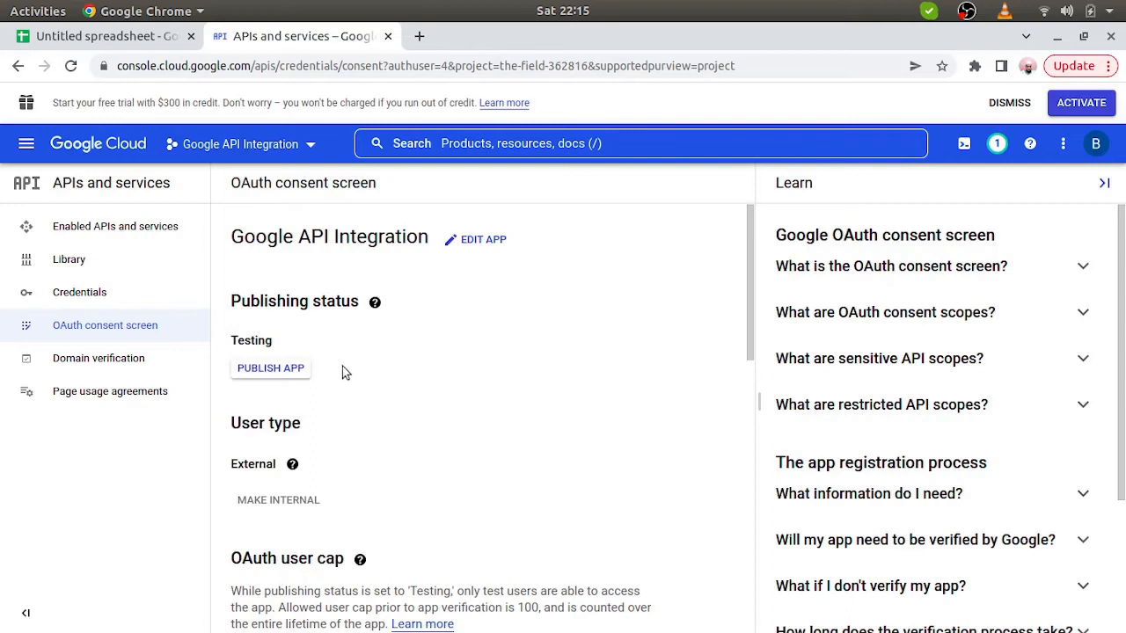
{"action": "mouse_move", "coordinate": [298, 339]}
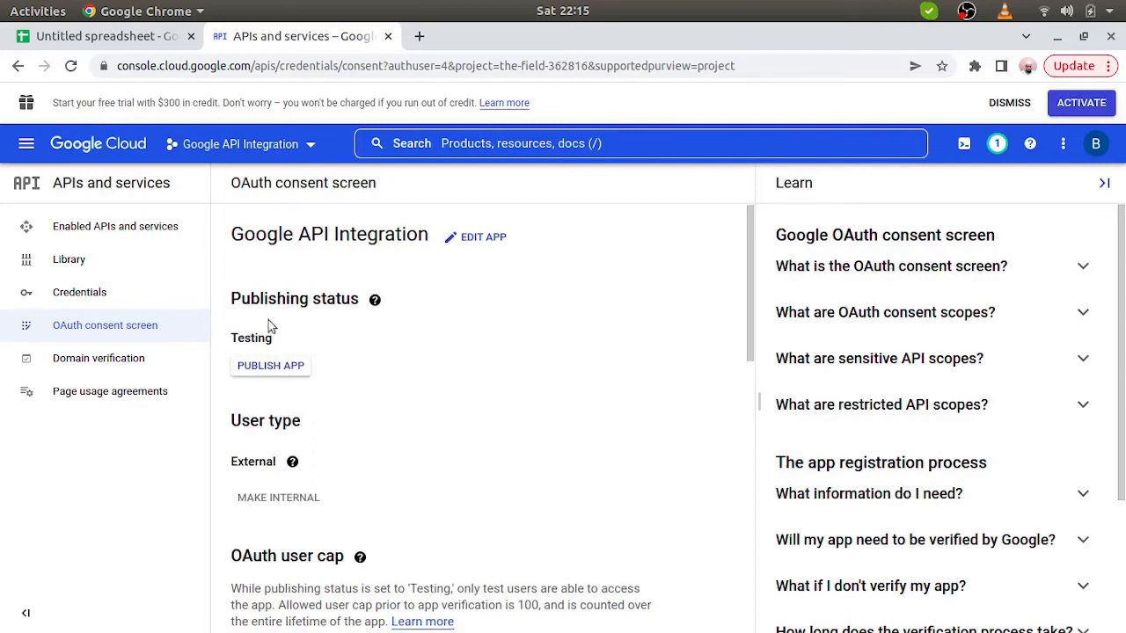
{"action": "mouse_move", "coordinate": [371, 411]}
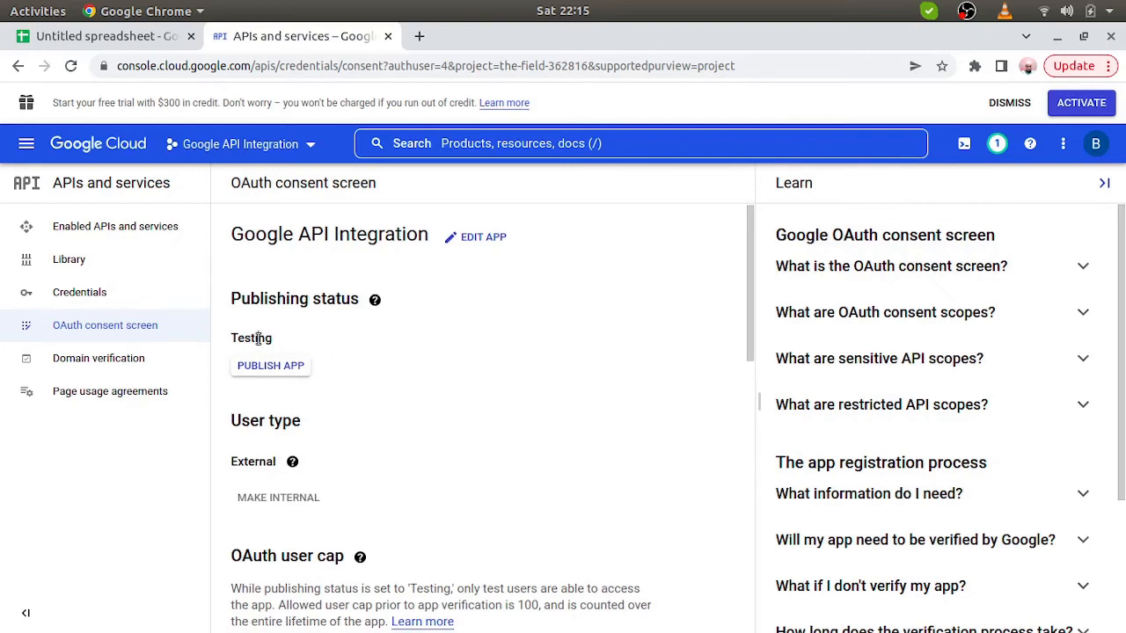
{"action": "scroll", "scroll_direction": "down", "scroll_amount": 3}
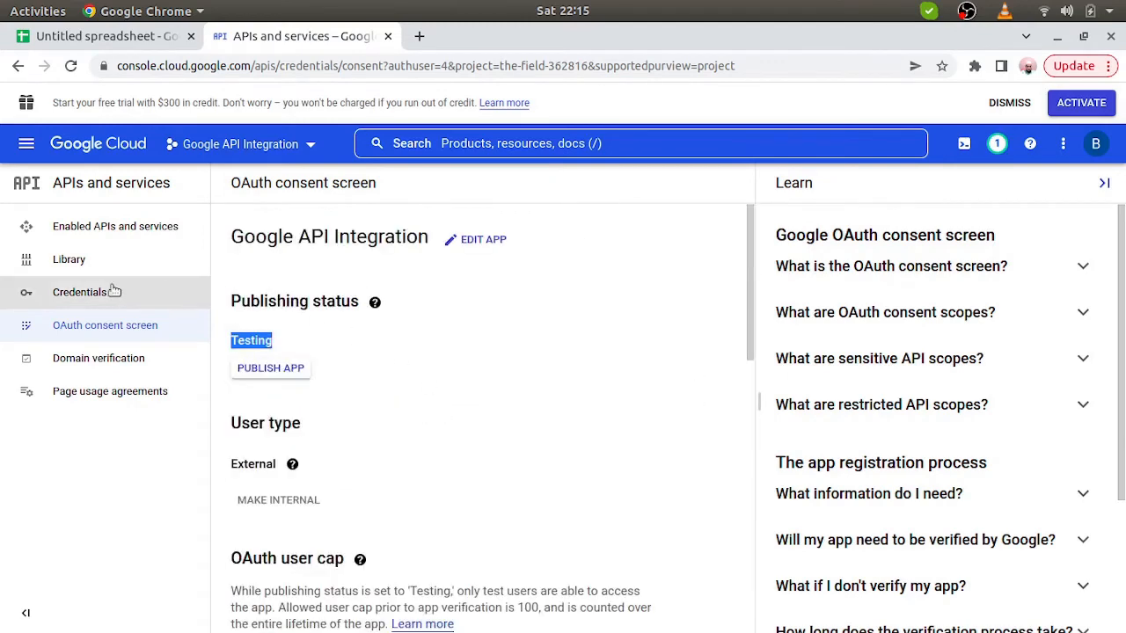
- From the Credentials page, start creating a new OAuth client ID
{"action": "left_click", "coordinate": [80, 292]}
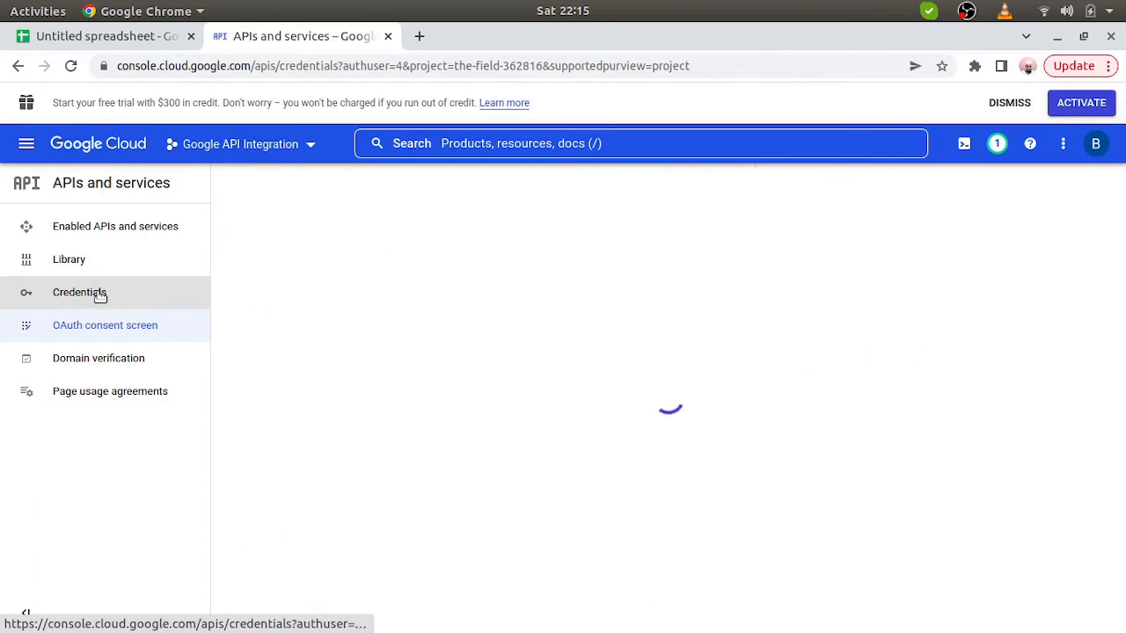
{"action": "left_click", "coordinate": [79, 292]}
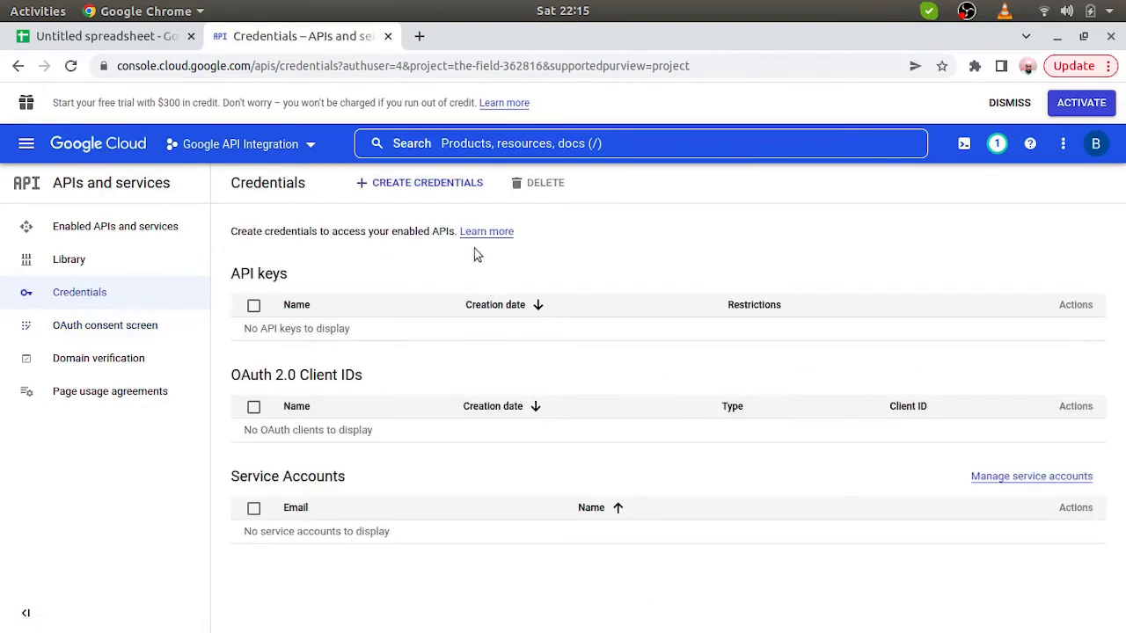
{"action": "left_click", "coordinate": [428, 182]}
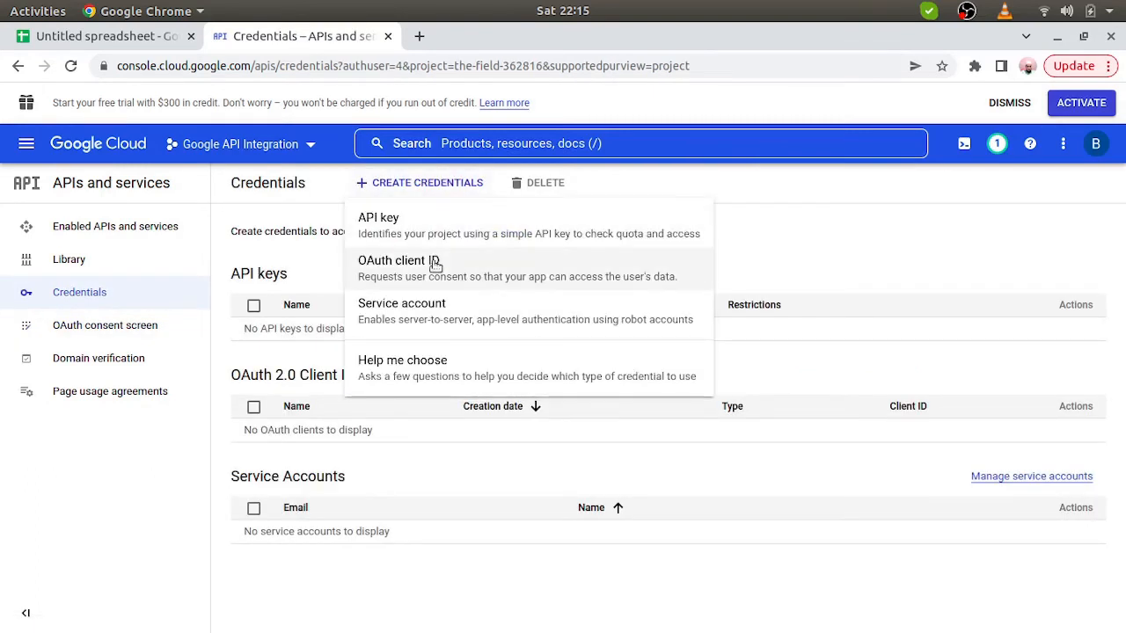
{"action": "left_click", "coordinate": [399, 261]}
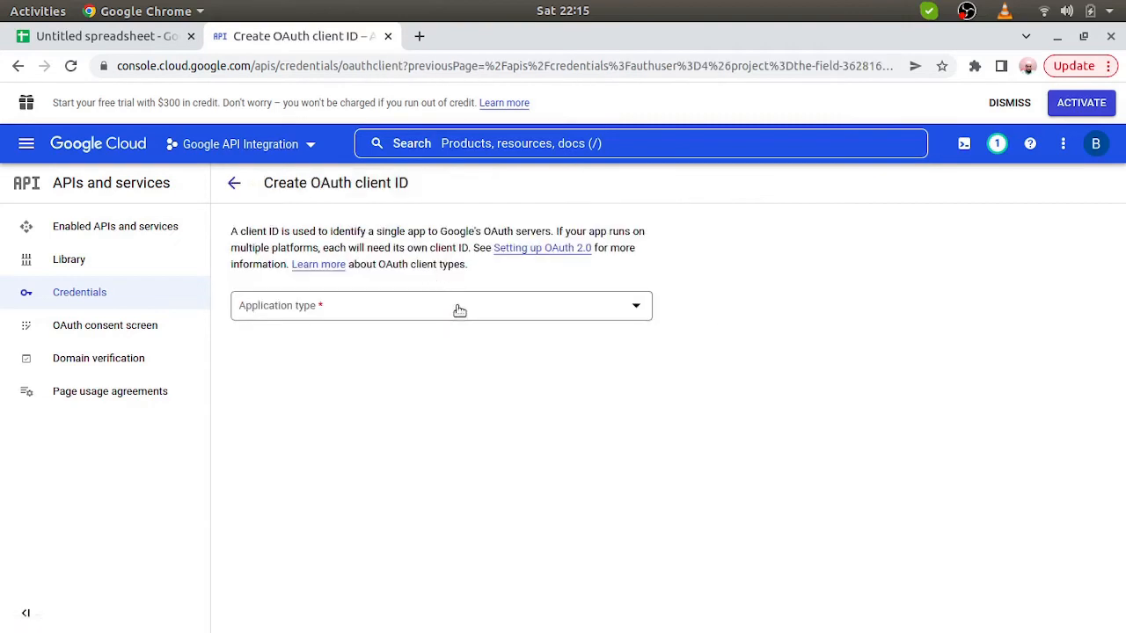
- Set the application type to Web application and name it 'Google API Integration'
{"action": "left_click", "coordinate": [440, 305]}
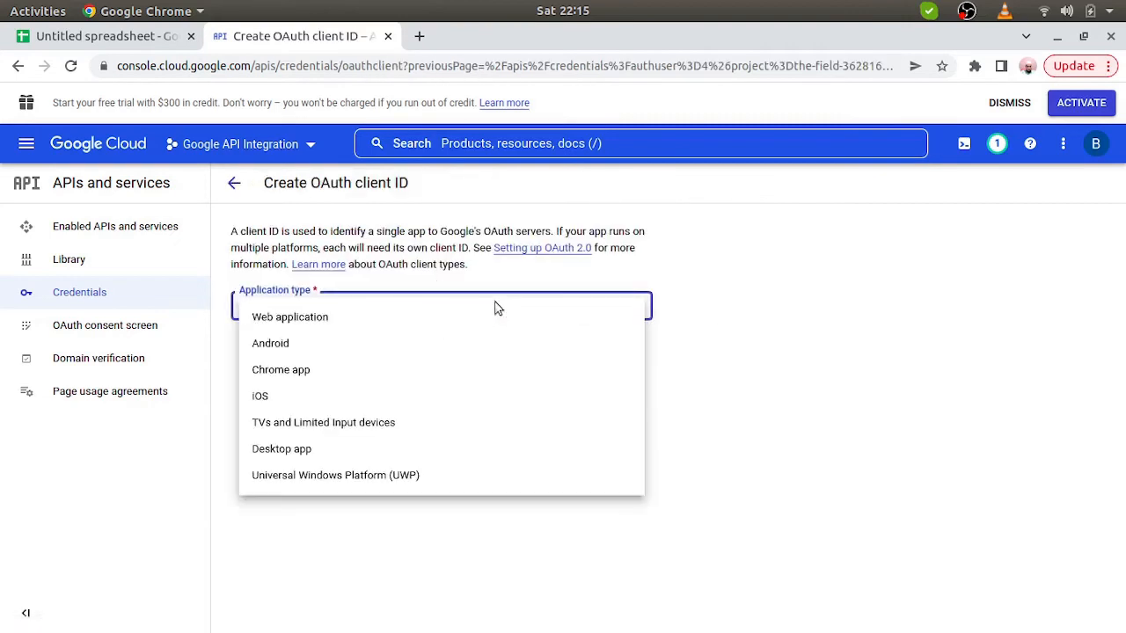
{"action": "mouse_move", "coordinate": [485, 316]}
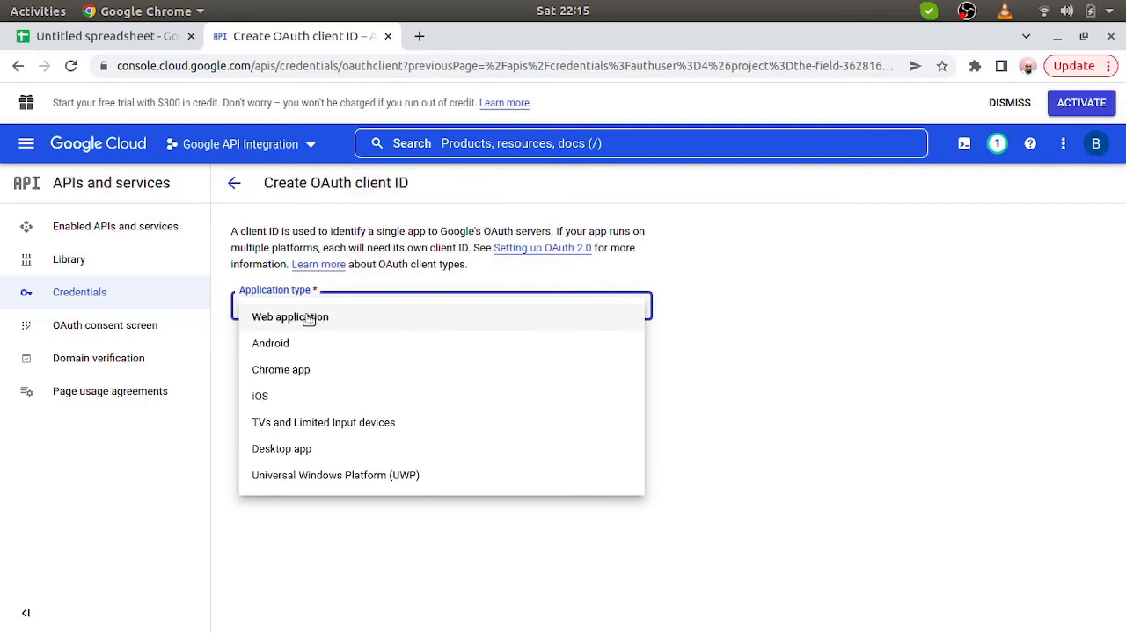
{"action": "mouse_move", "coordinate": [305, 319]}
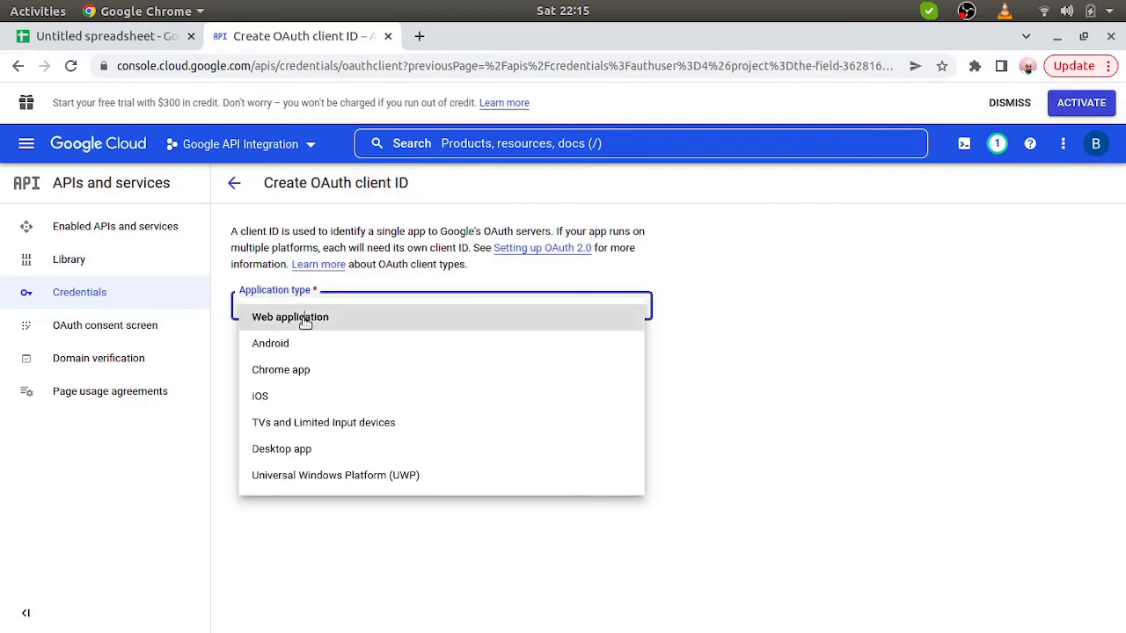
{"action": "left_click", "coordinate": [289, 317]}
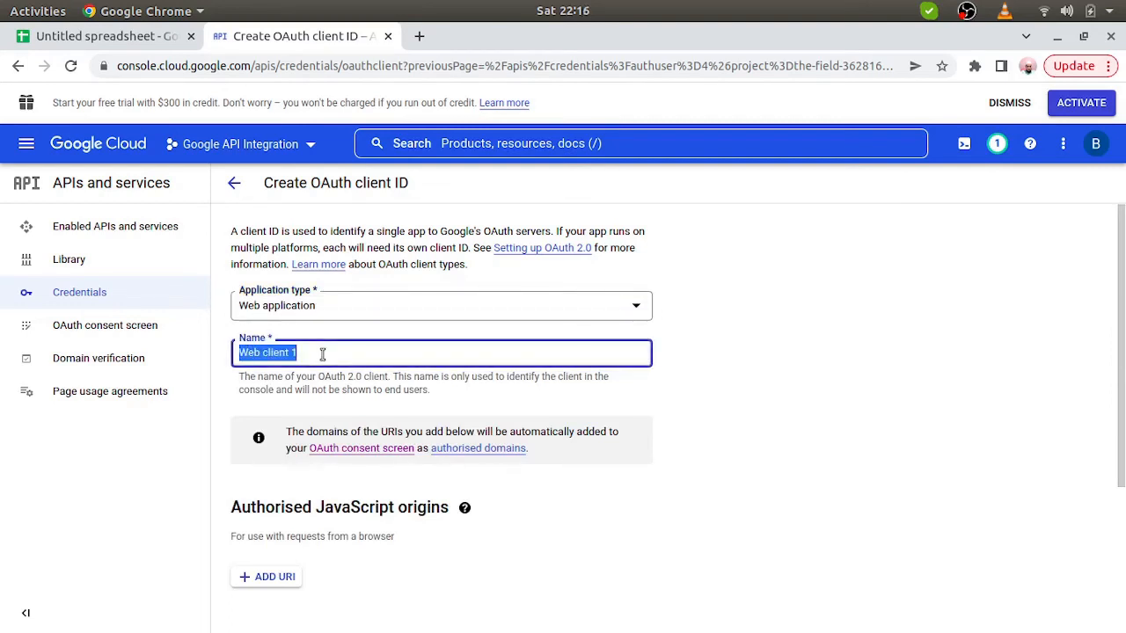
{"action": "type", "text": "Google API Int"}
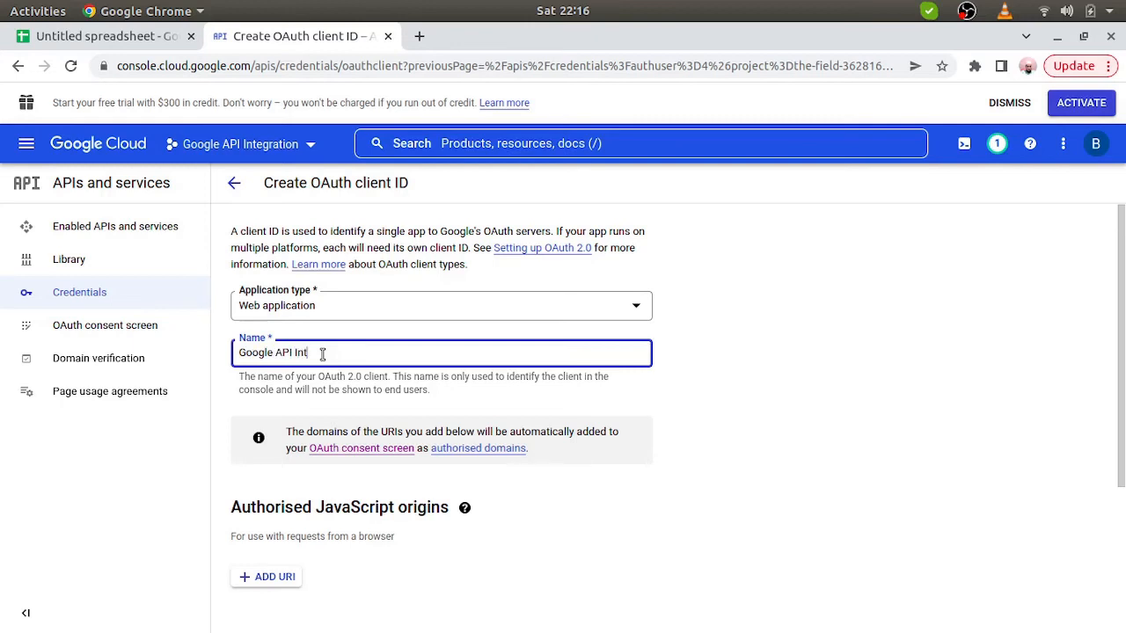
{"action": "type", "text": "egratio"}
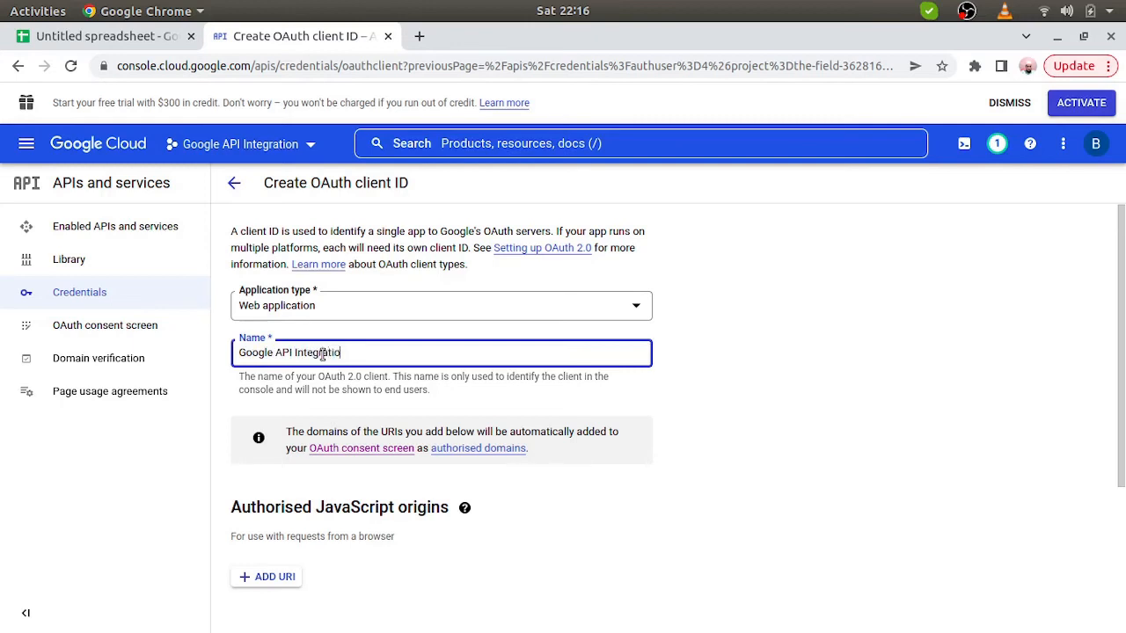
{"action": "scroll", "scroll_direction": "down", "scroll_amount": 3}
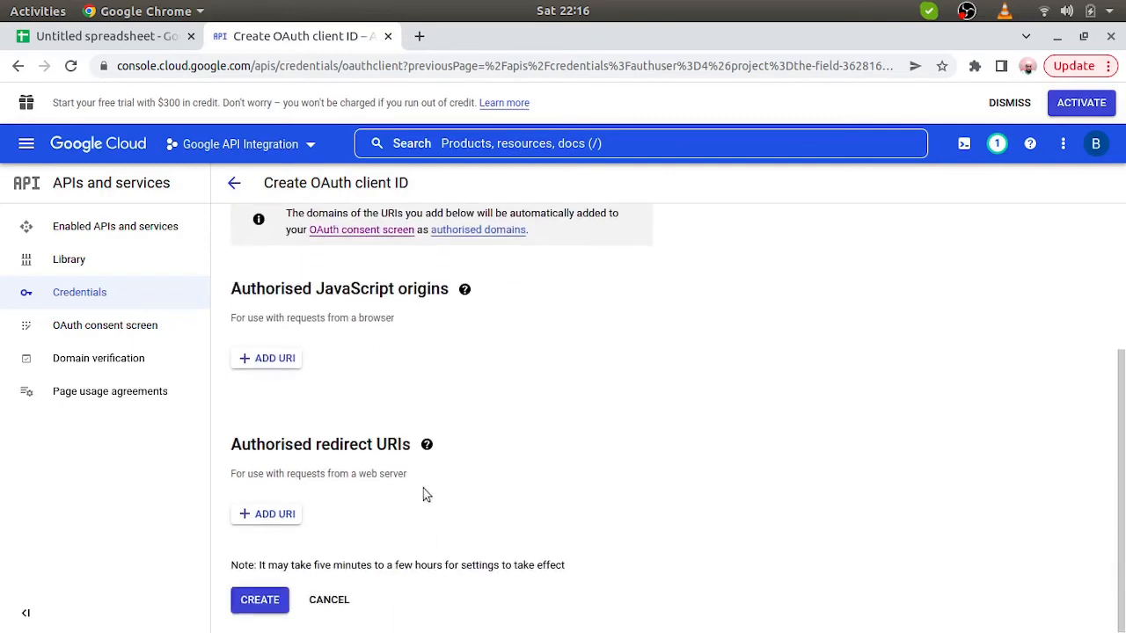
{"action": "mouse_move", "coordinate": [299, 382]}
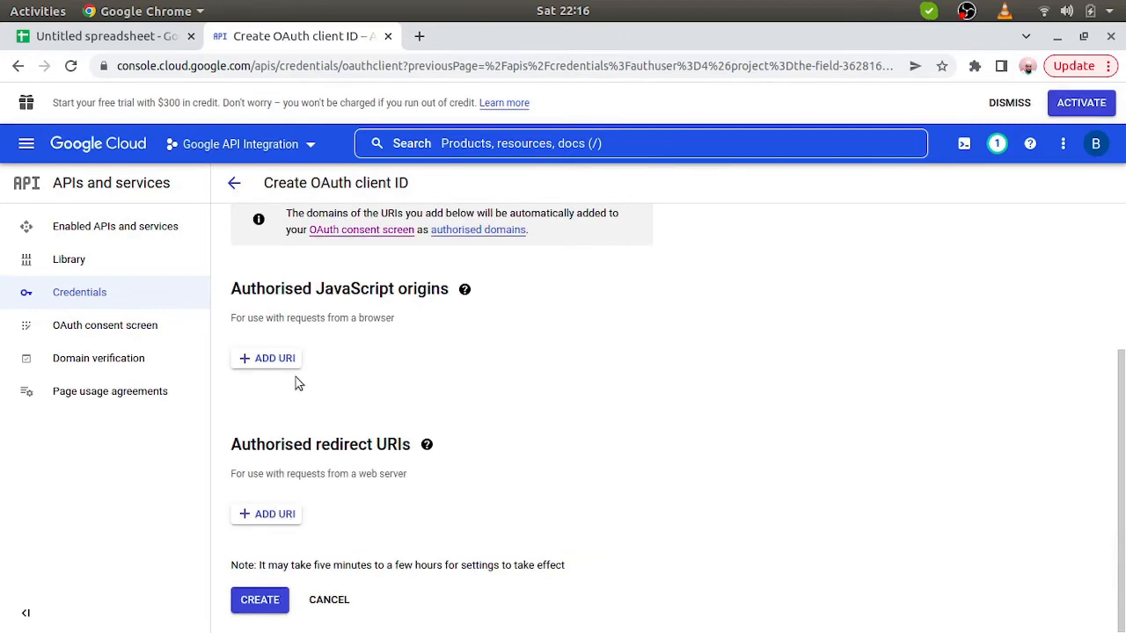
{"action": "mouse_move", "coordinate": [277, 365]}
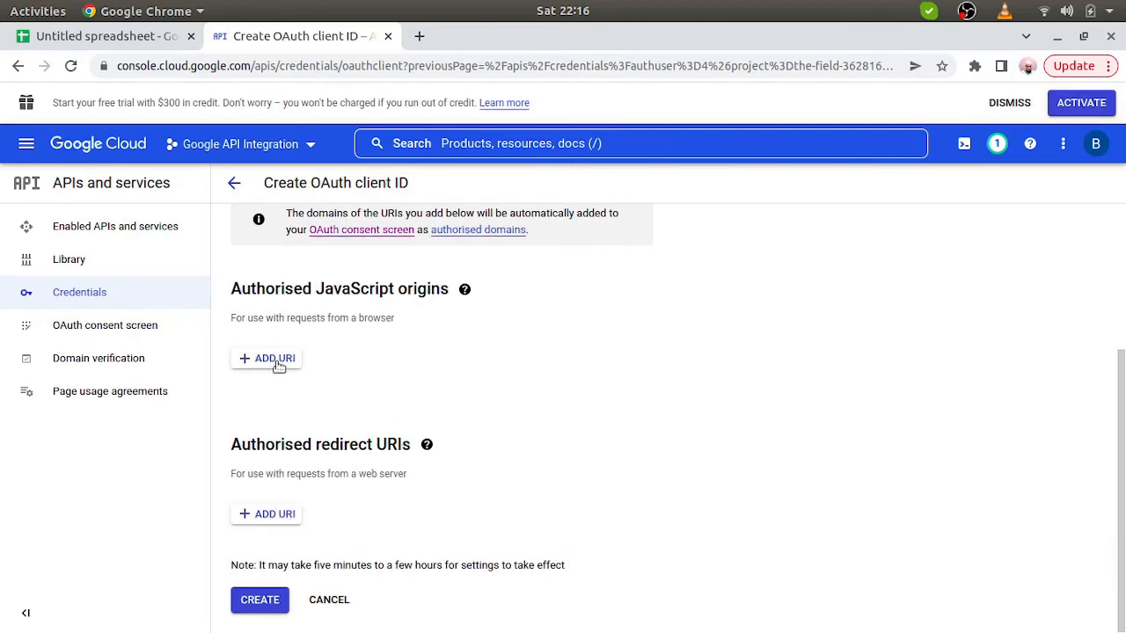
{"action": "mouse_move", "coordinate": [274, 515]}
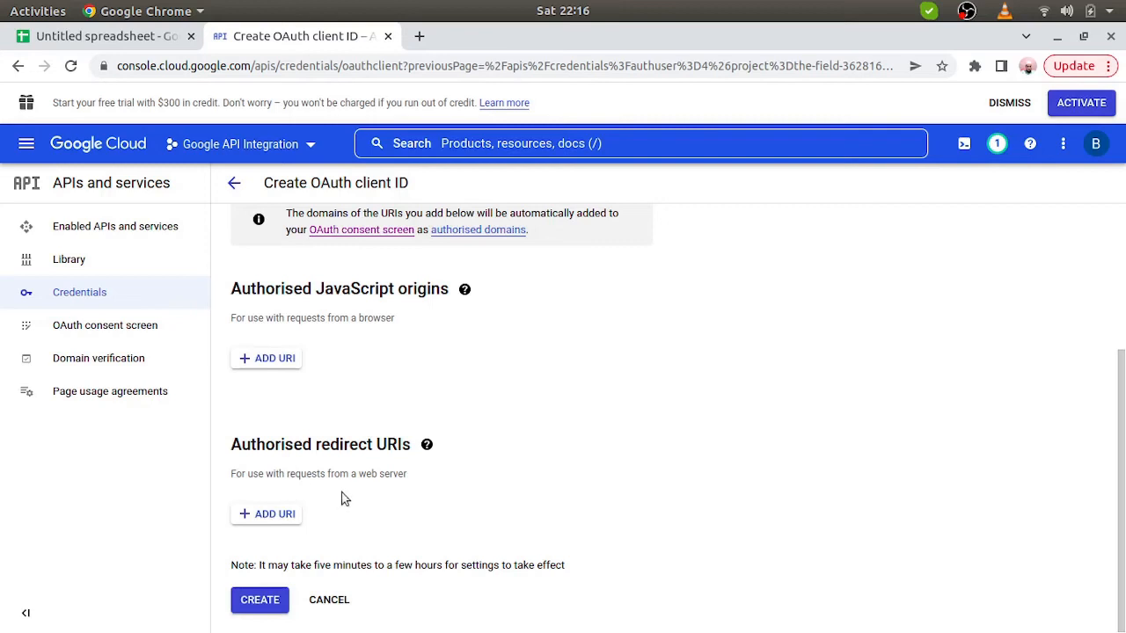
{"action": "mouse_move", "coordinate": [272, 513]}
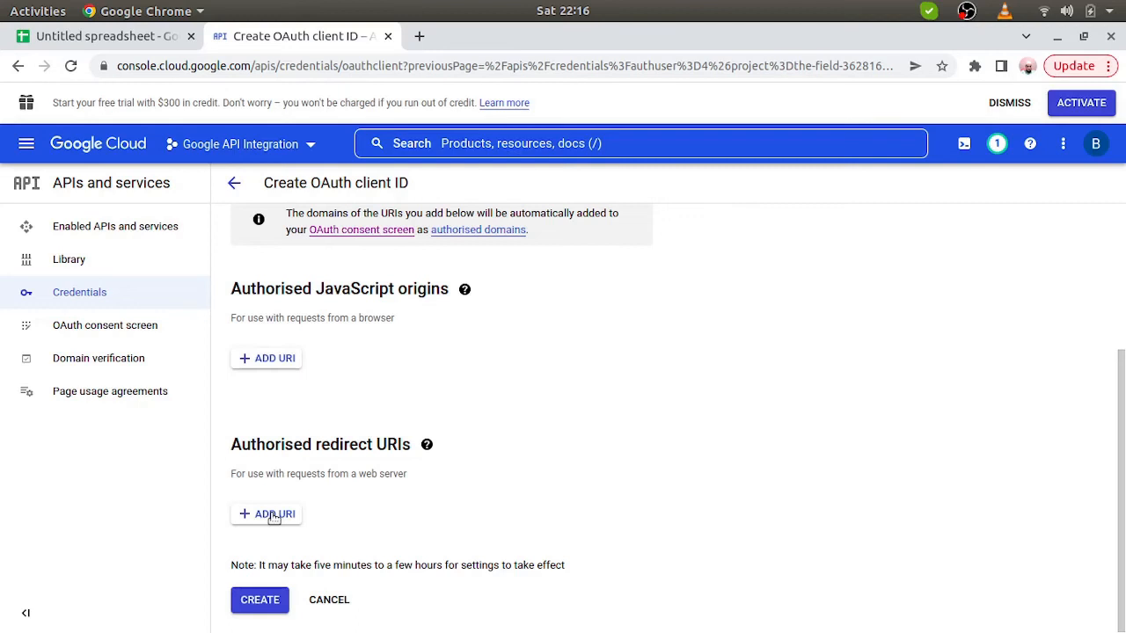
{"action": "mouse_move", "coordinate": [264, 565]}
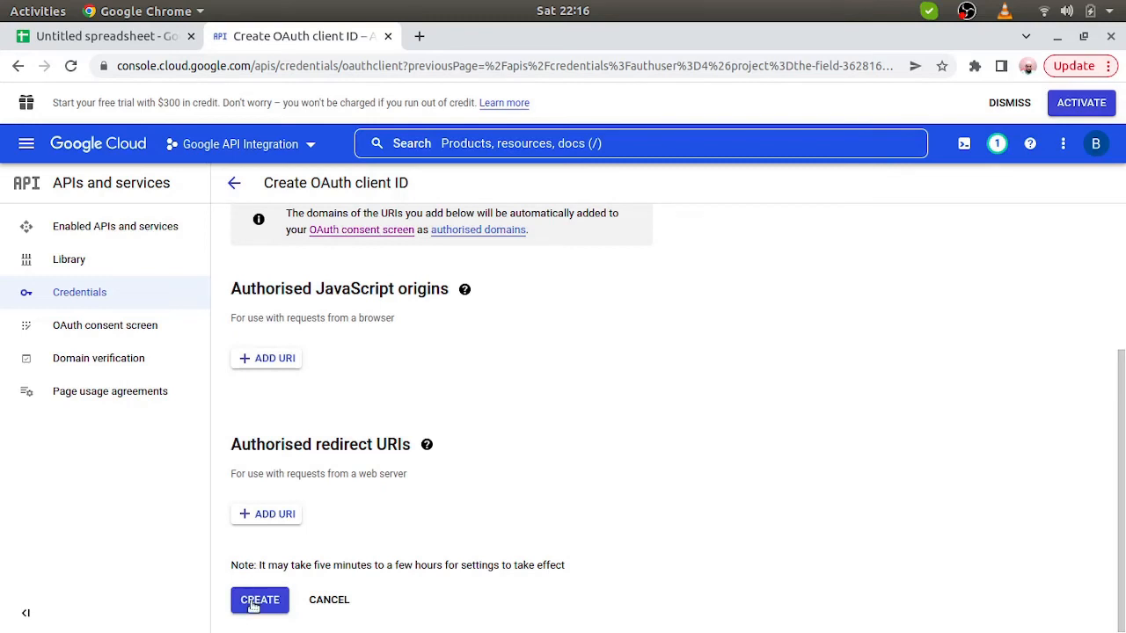
- Submit the Google API Integration web client form to issue its client ID and secret
{"action": "left_click", "coordinate": [258, 601]}
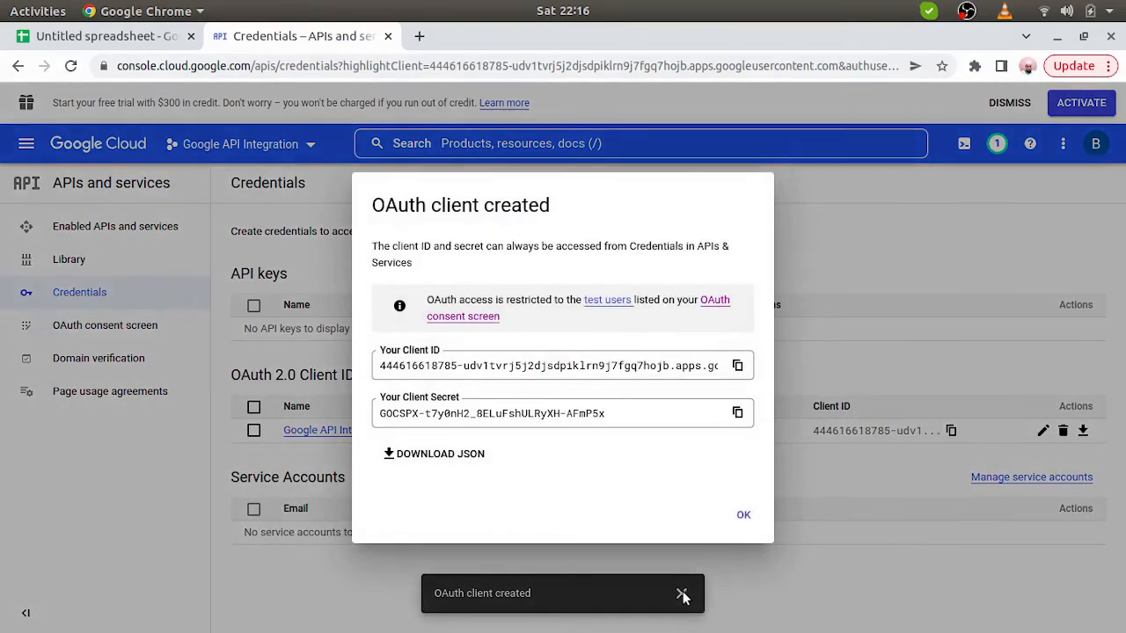
{"action": "mouse_move", "coordinate": [487, 363]}
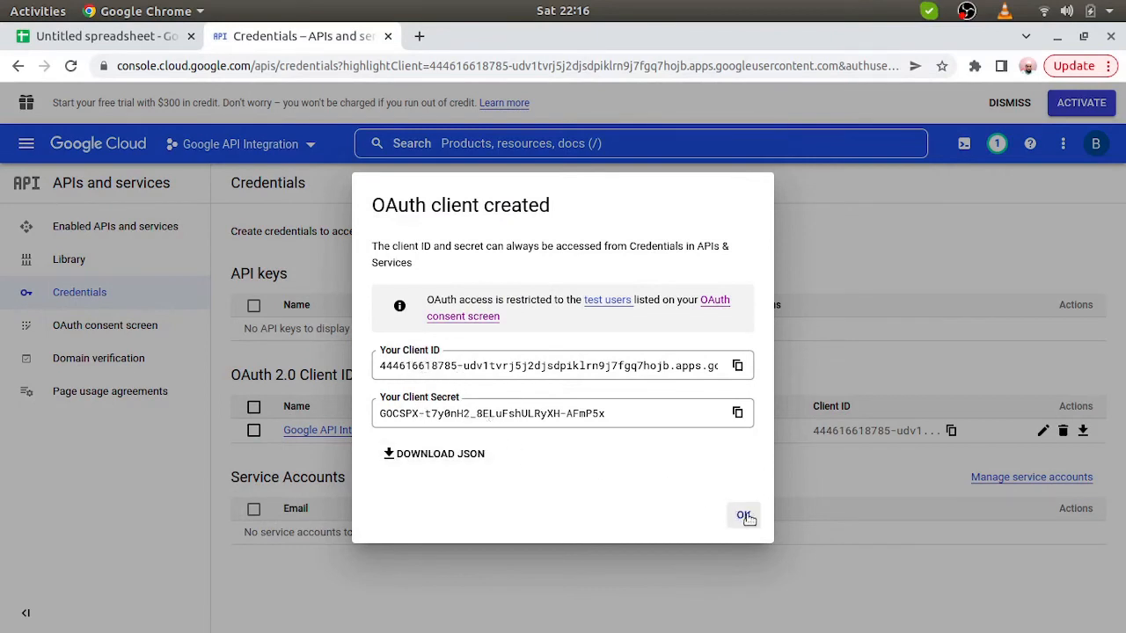
- Close the OAuth client created confirmation to return to the Credentials list
{"action": "left_click", "coordinate": [741, 515]}
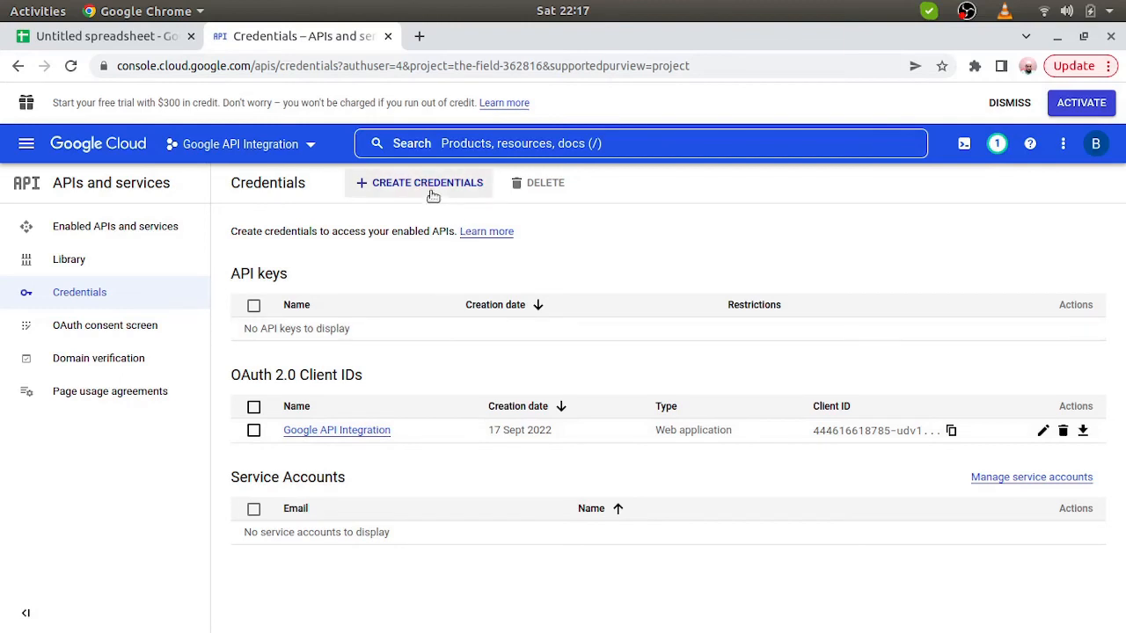
{"action": "mouse_move", "coordinate": [323, 431]}
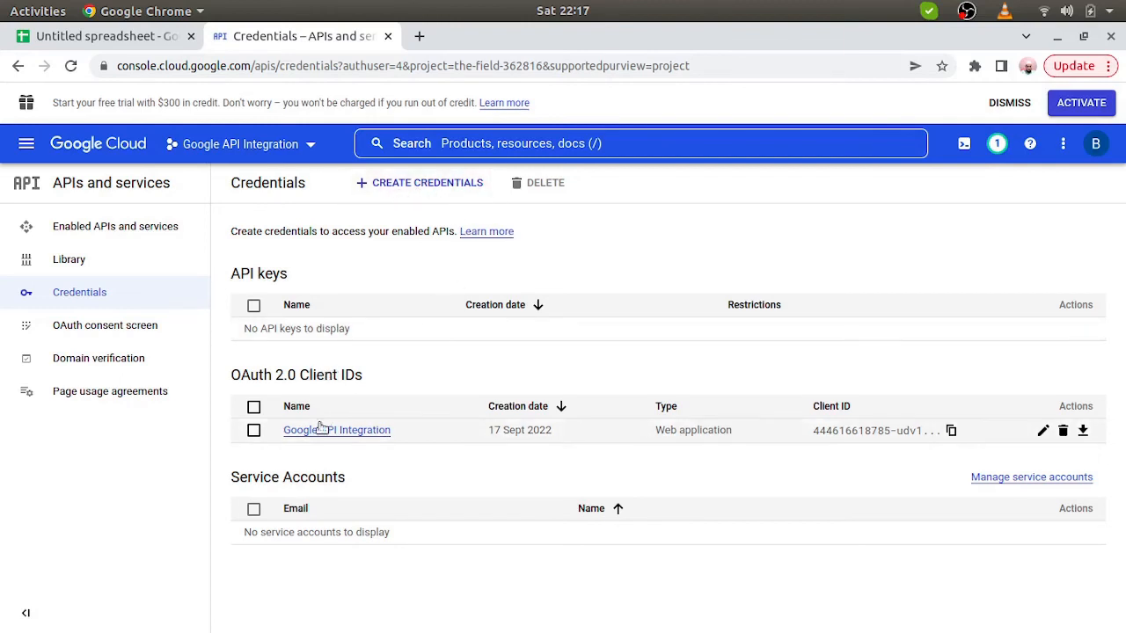
{"action": "mouse_move", "coordinate": [325, 440]}
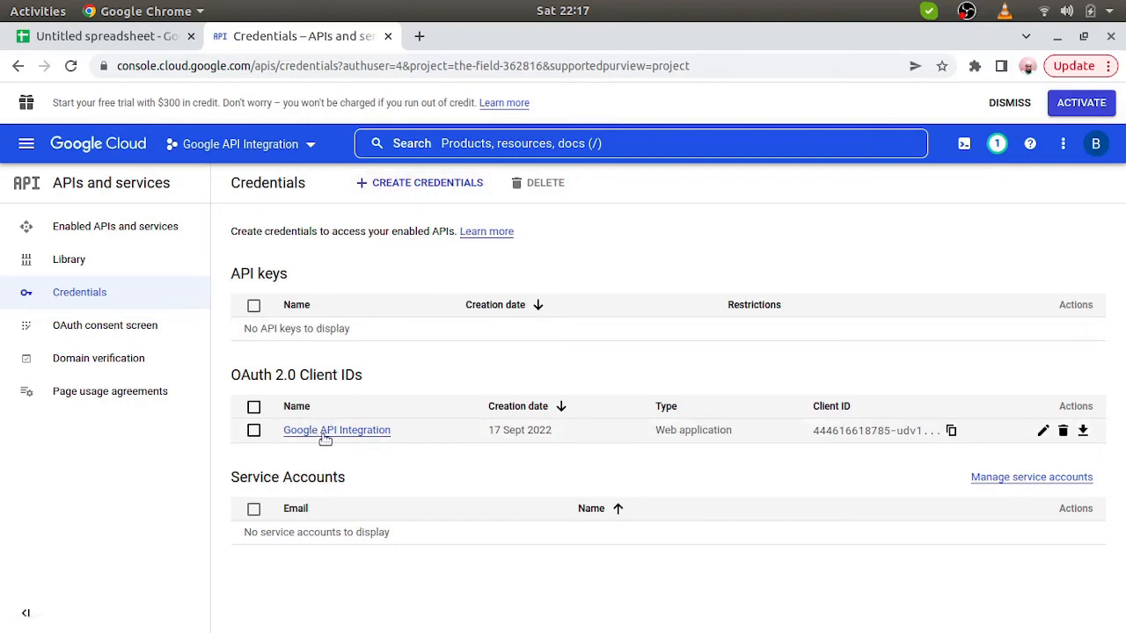
{"action": "mouse_move", "coordinate": [326, 441]}
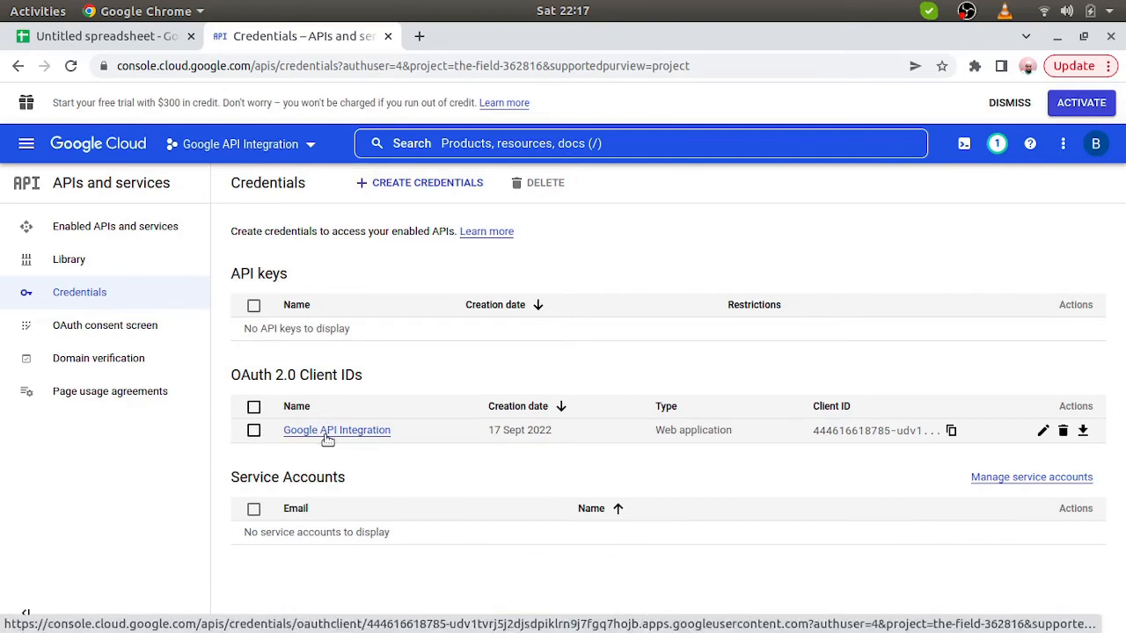
{"action": "mouse_move", "coordinate": [319, 434]}
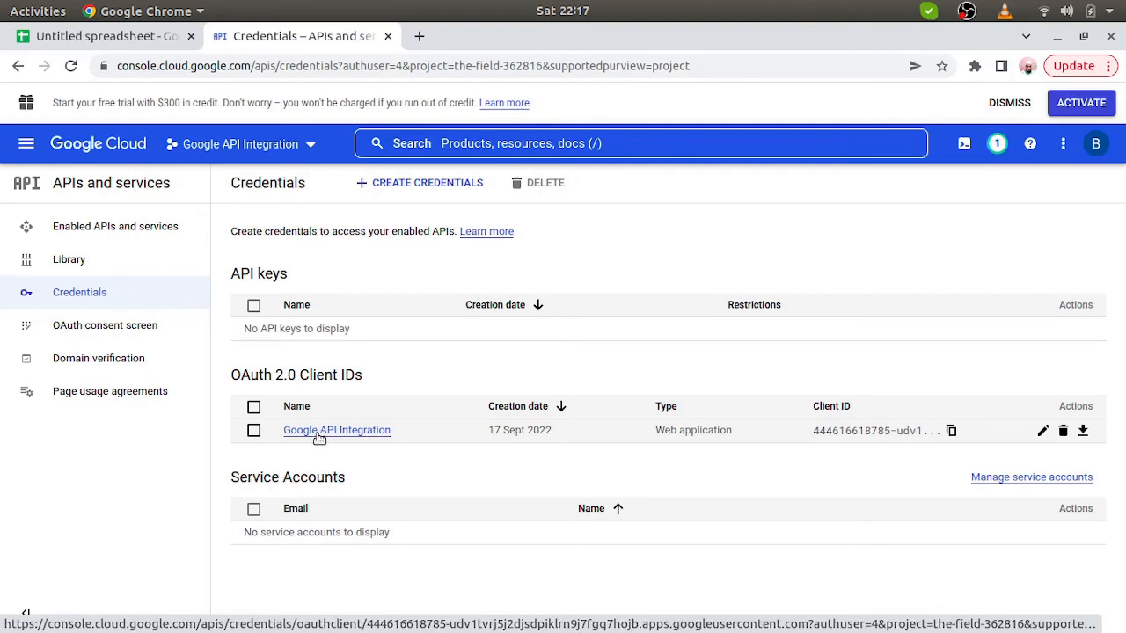
{"action": "left_click", "coordinate": [336, 430]}
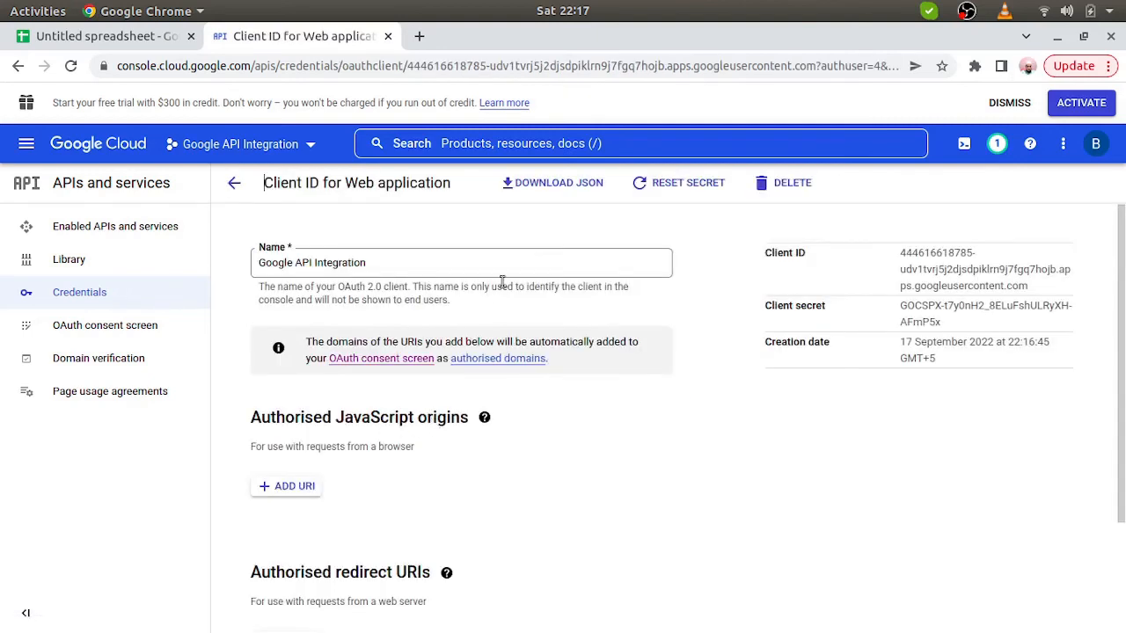
{"action": "mouse_move", "coordinate": [552, 189]}
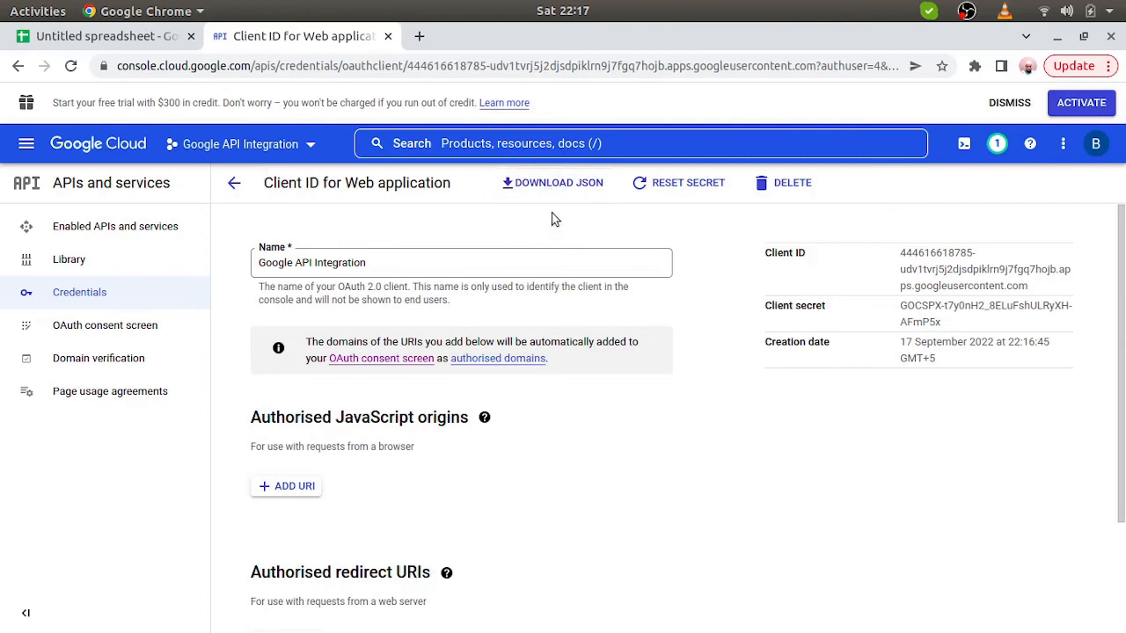
{"action": "mouse_move", "coordinate": [555, 198]}
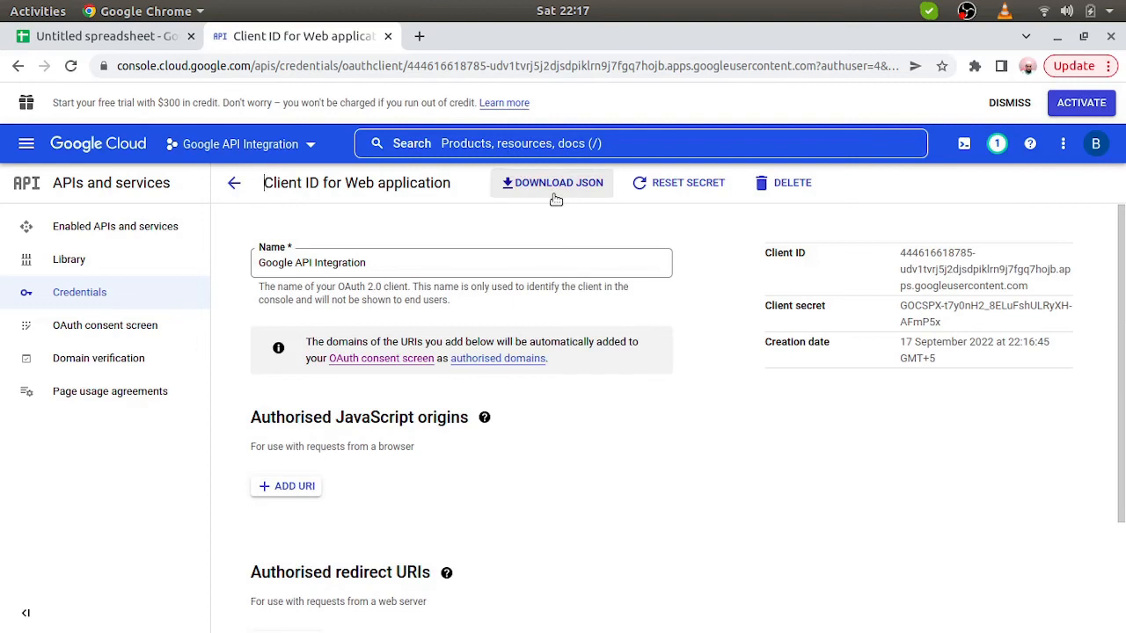
{"action": "mouse_move", "coordinate": [560, 453]}
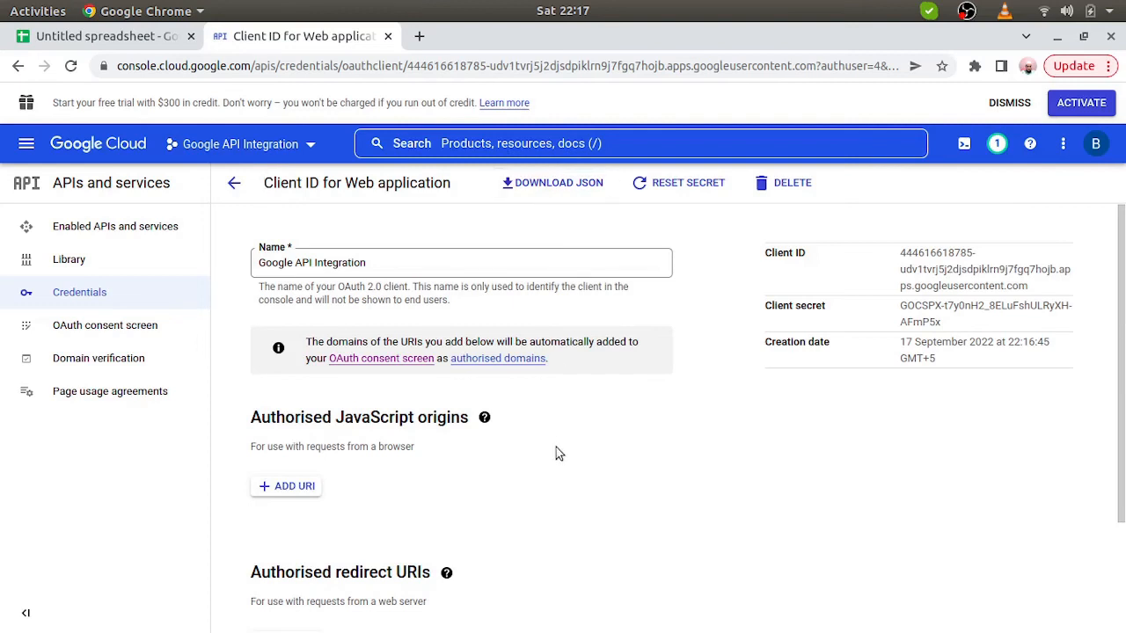
{"action": "scroll", "scroll_direction": "down", "scroll_amount": 3}
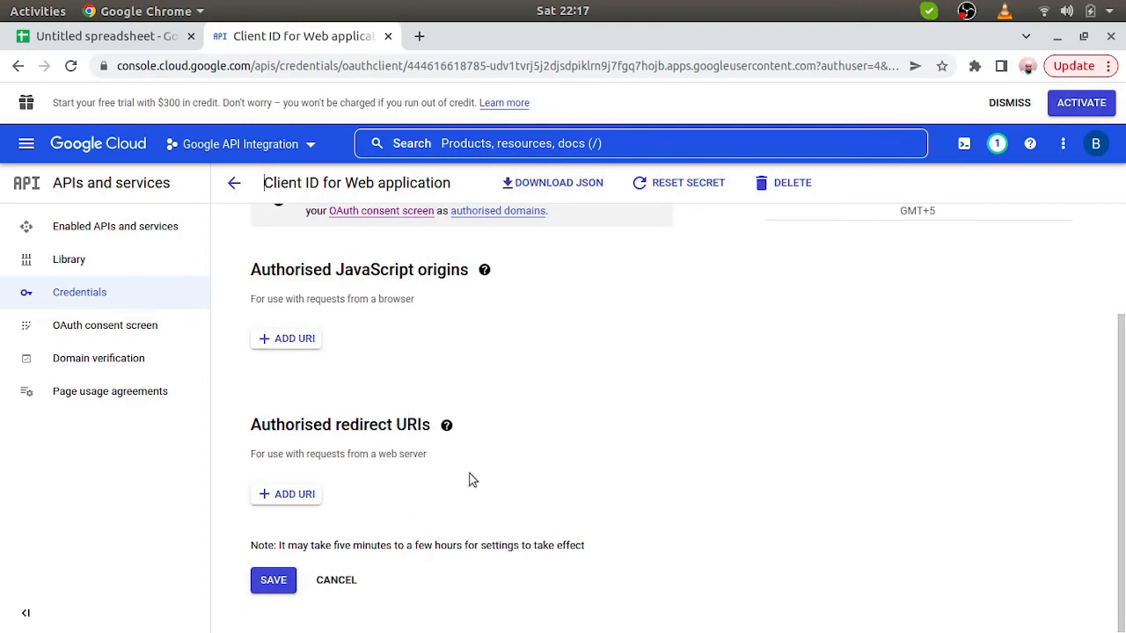
{"action": "left_click", "coordinate": [273, 580]}
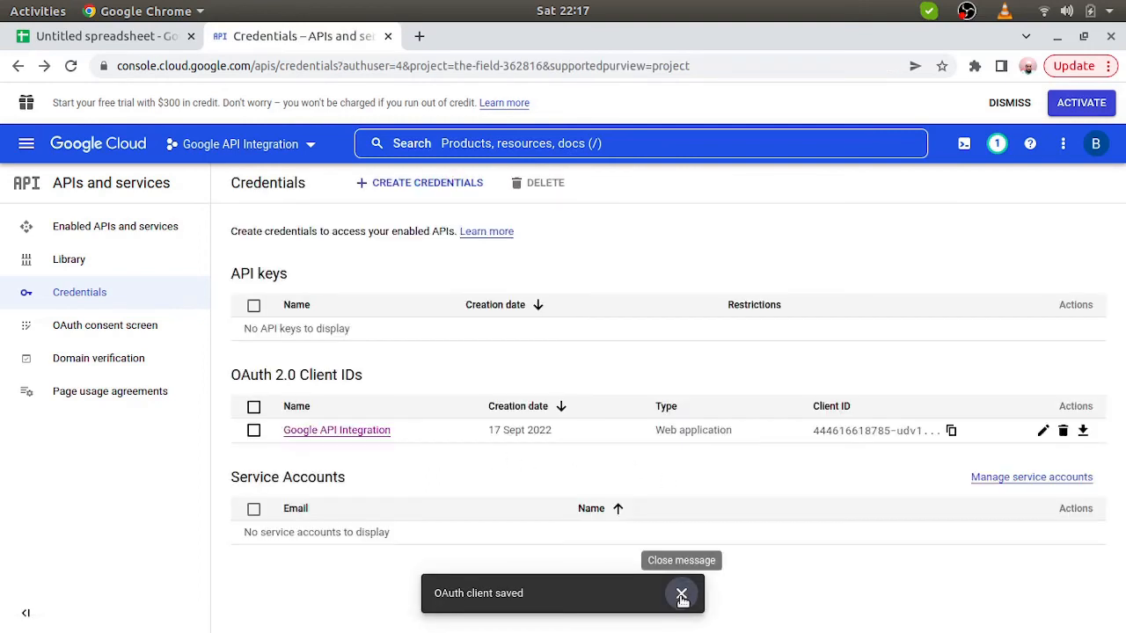
{"action": "mouse_move", "coordinate": [533, 290]}
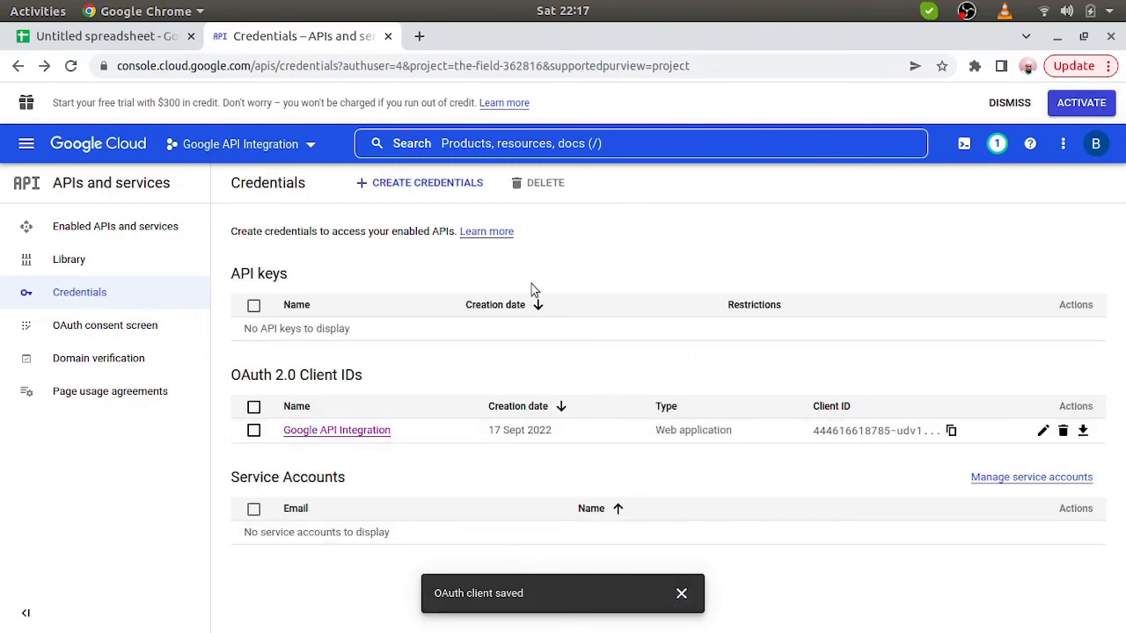
{"action": "left_click", "coordinate": [682, 594]}
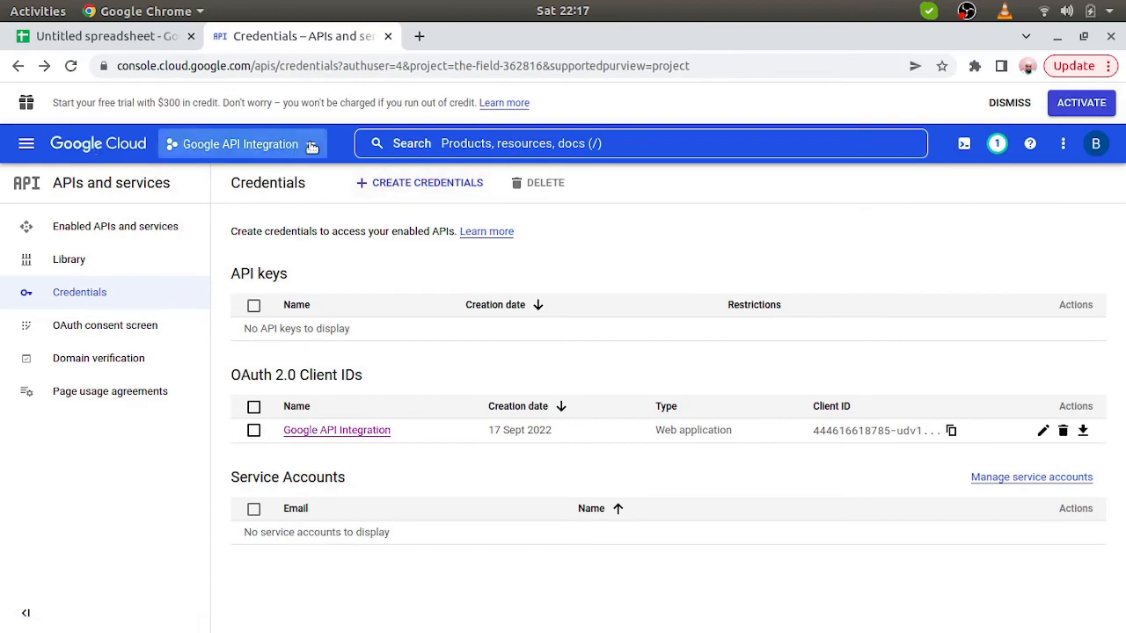
- Open Google Sheets API from Enabled APIs and services and review its Enabled status
{"action": "left_click", "coordinate": [240, 143]}
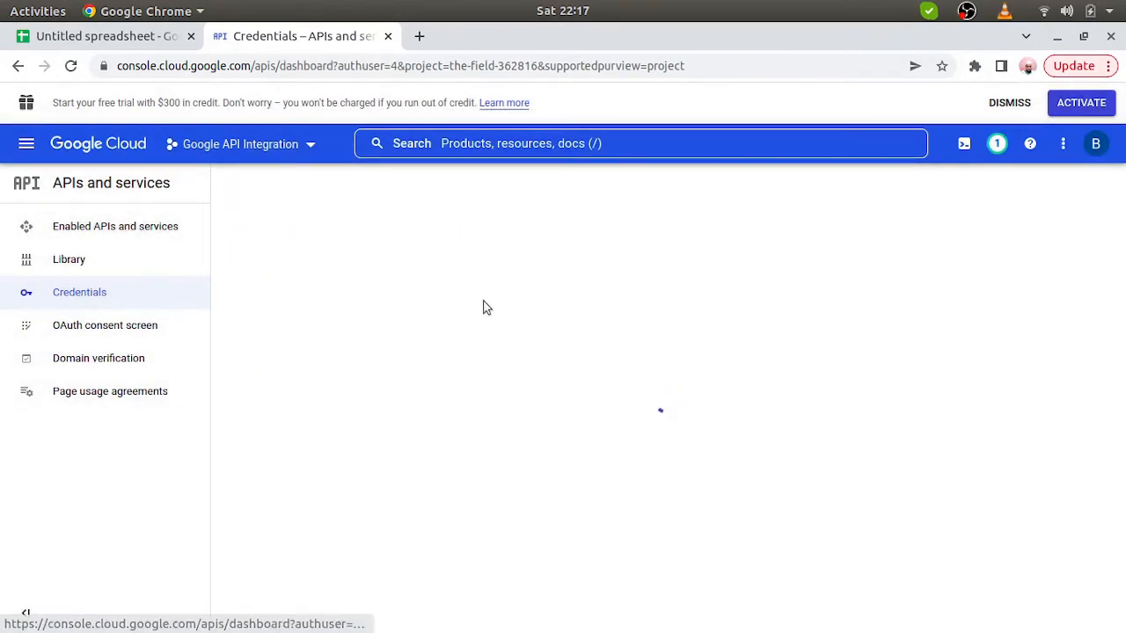
{"action": "left_click", "coordinate": [115, 226]}
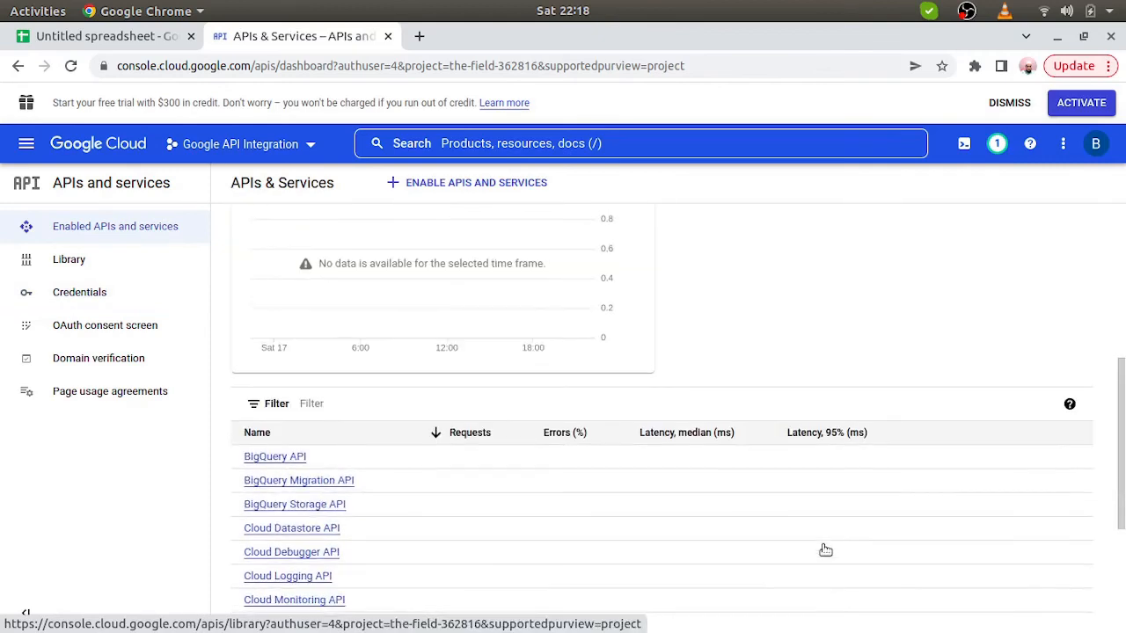
{"action": "scroll", "scroll_direction": "down", "scroll_amount": 3}
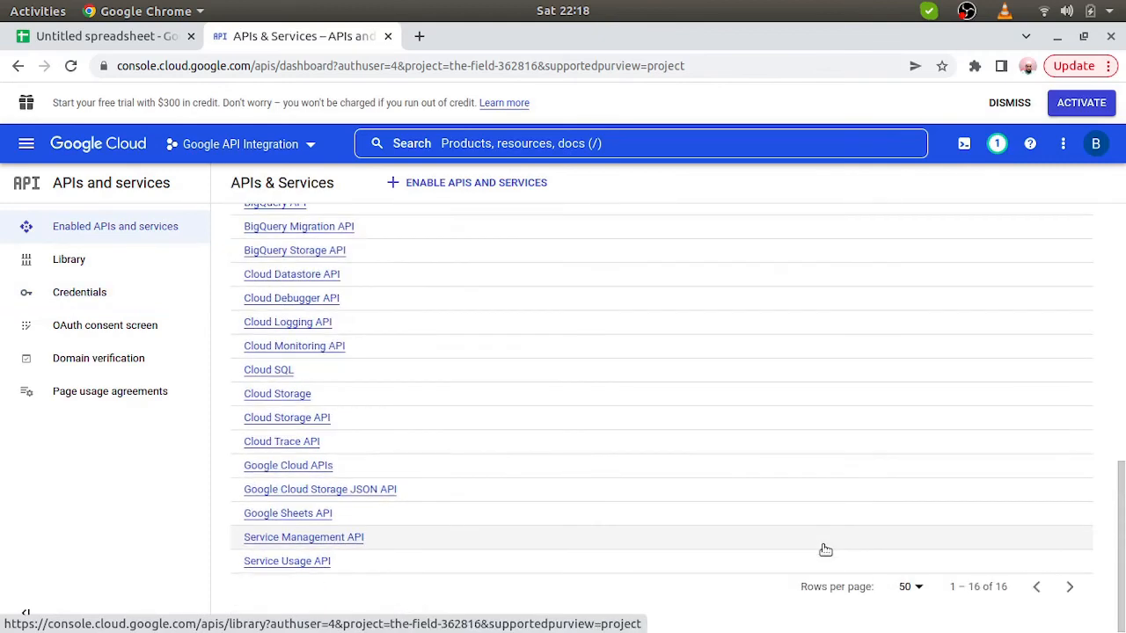
{"action": "mouse_move", "coordinate": [885, 582]}
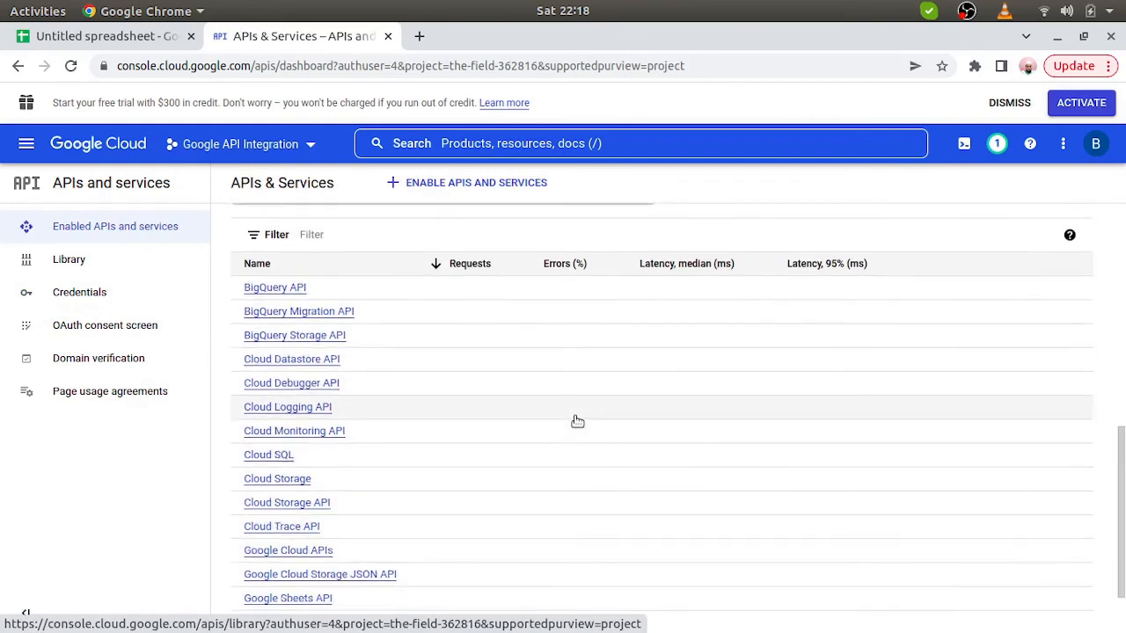
{"action": "scroll", "scroll_direction": "down", "scroll_amount": 3}
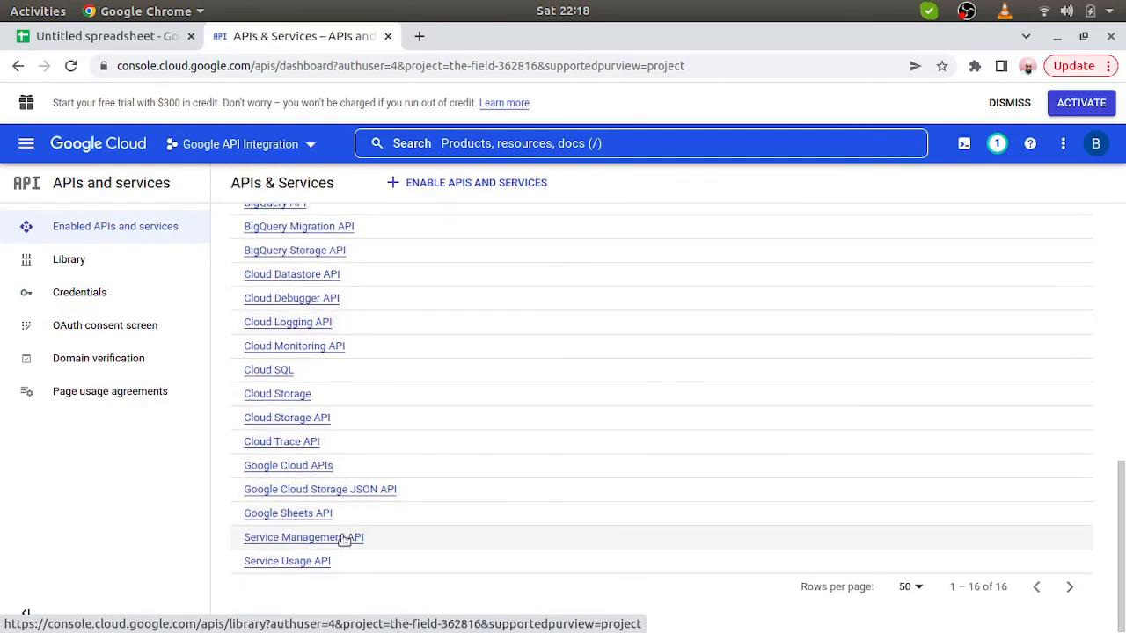
{"action": "left_click", "coordinate": [287, 513]}
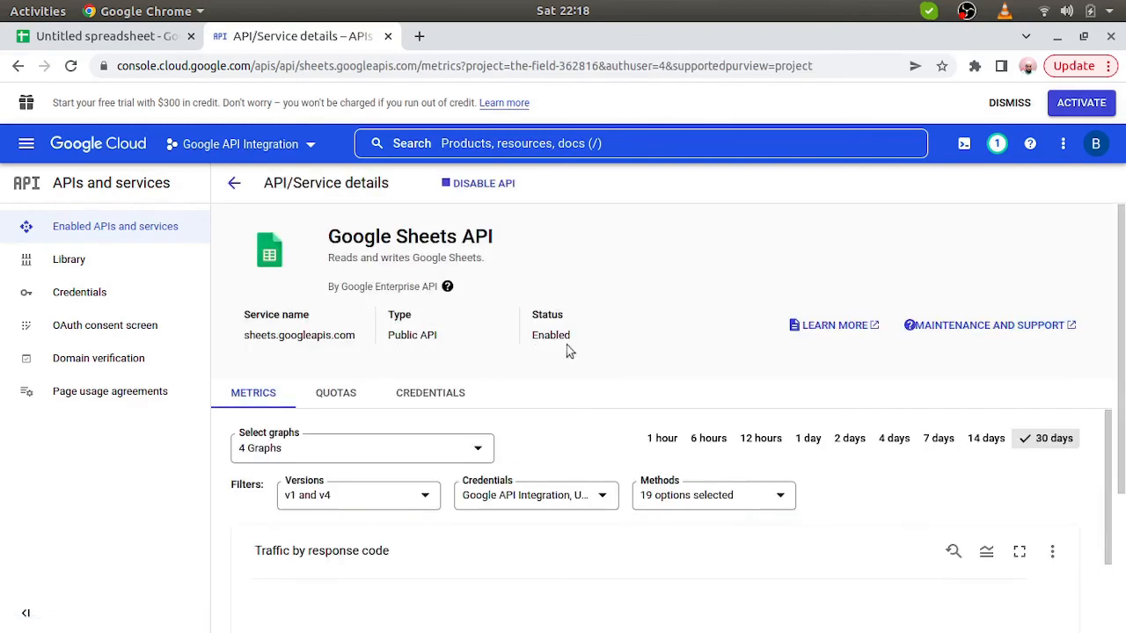
{"action": "scroll", "scroll_direction": "down", "scroll_amount": 3}
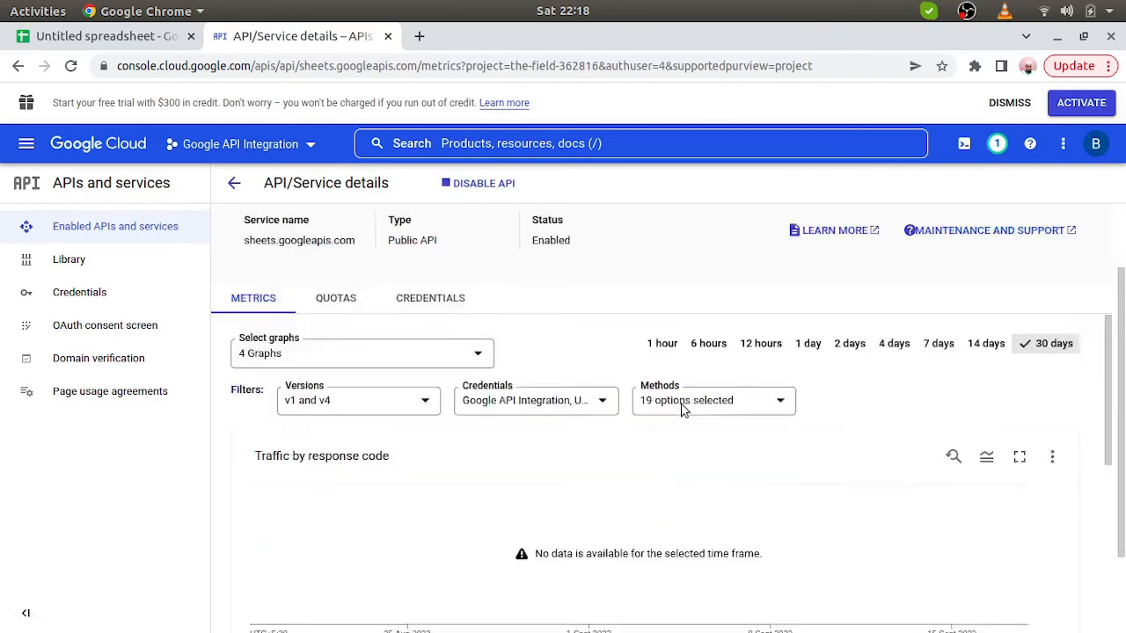
{"action": "scroll", "scroll_direction": "down", "scroll_amount": 3}
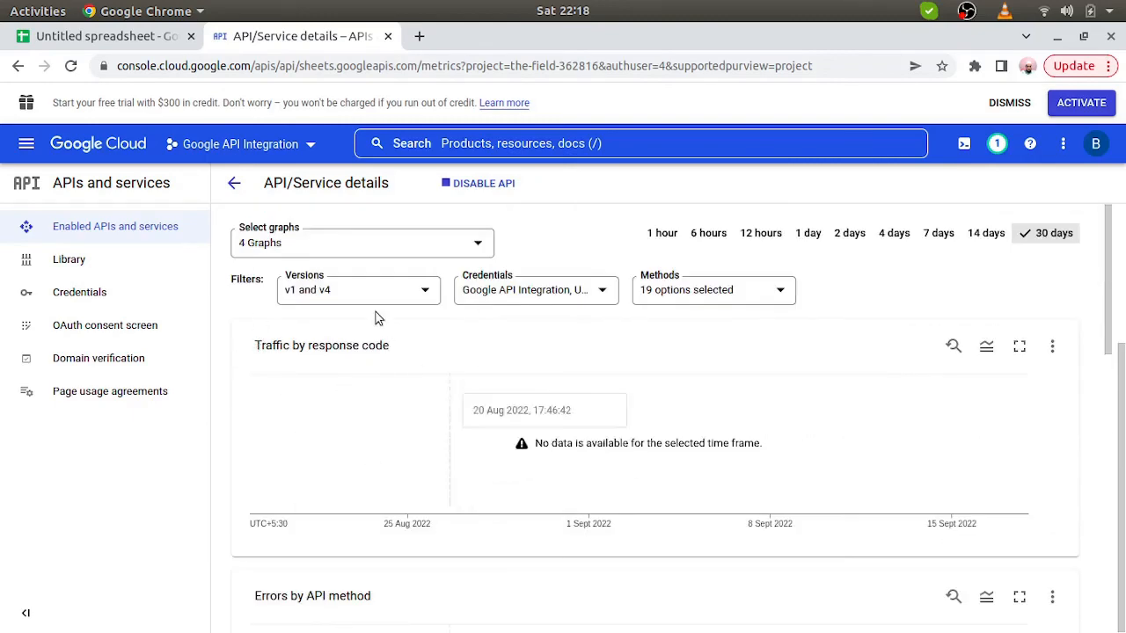
{"action": "mouse_move", "coordinate": [632, 455]}
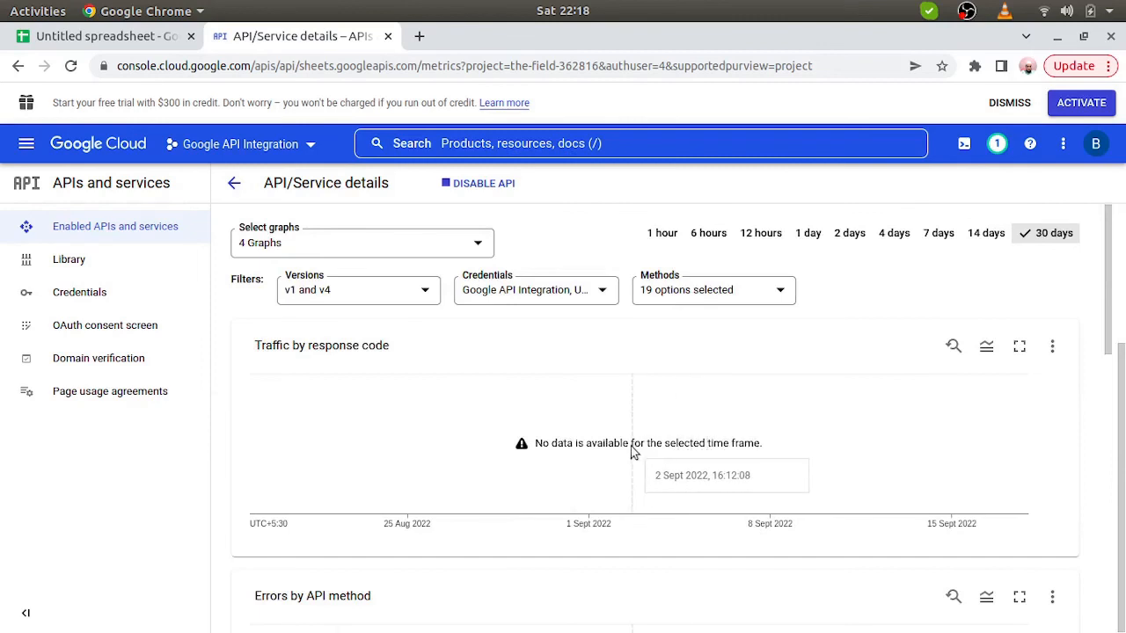
{"action": "mouse_move", "coordinate": [632, 455]}
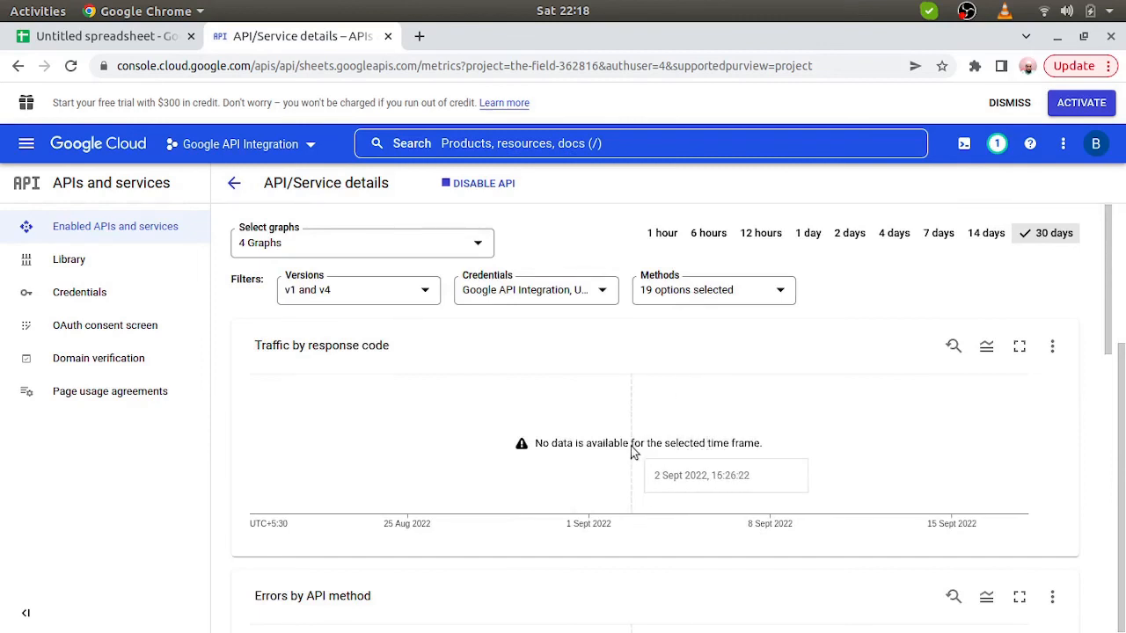
{"action": "mouse_move", "coordinate": [600, 422]}
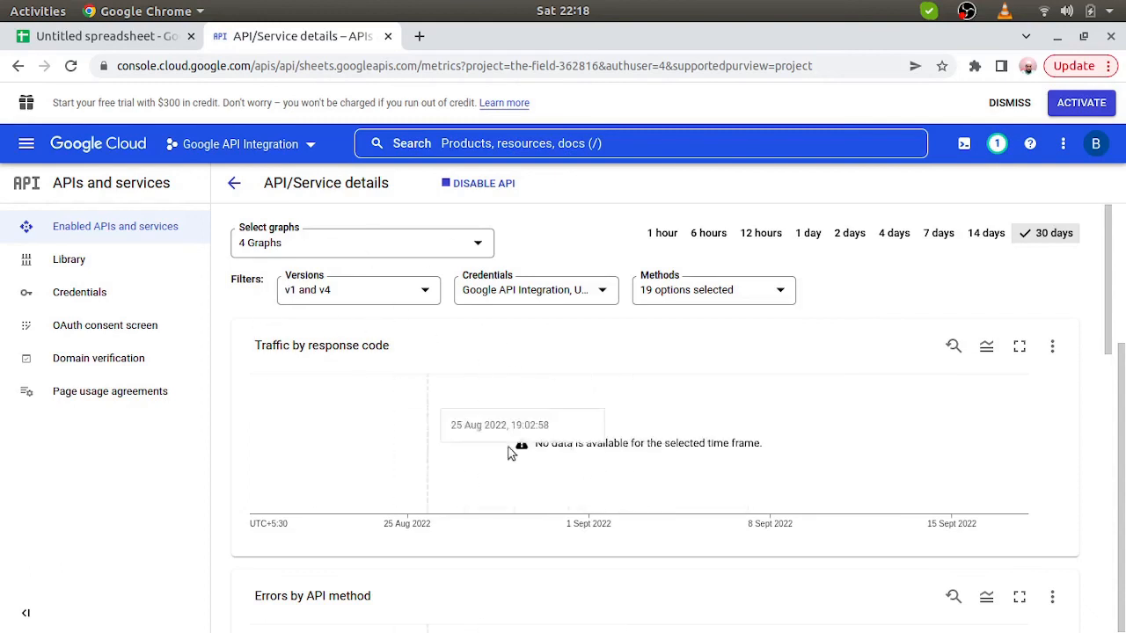
{"action": "scroll", "scroll_direction": "down", "scroll_amount": 3}
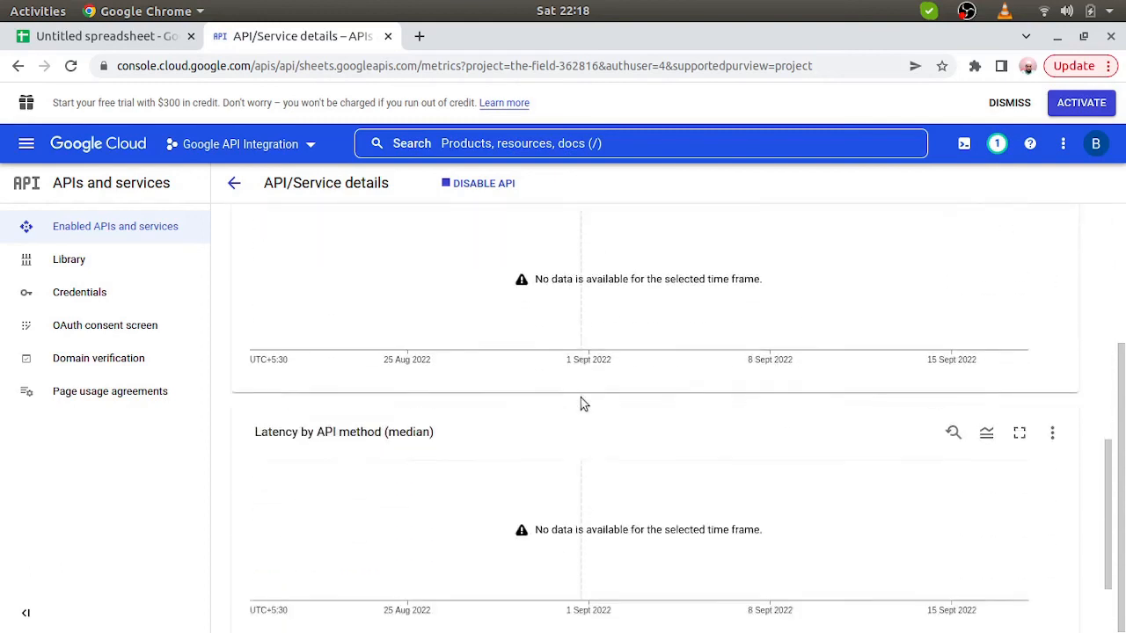